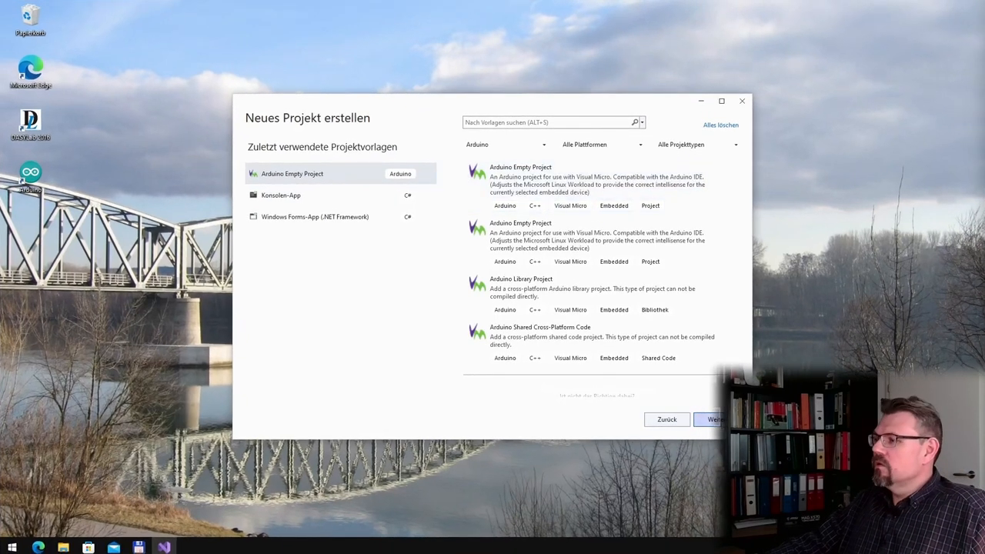
# - Set up an empty Arduino project named BBQTemperature in the BBQController folder
pyautogui.click(714, 420)
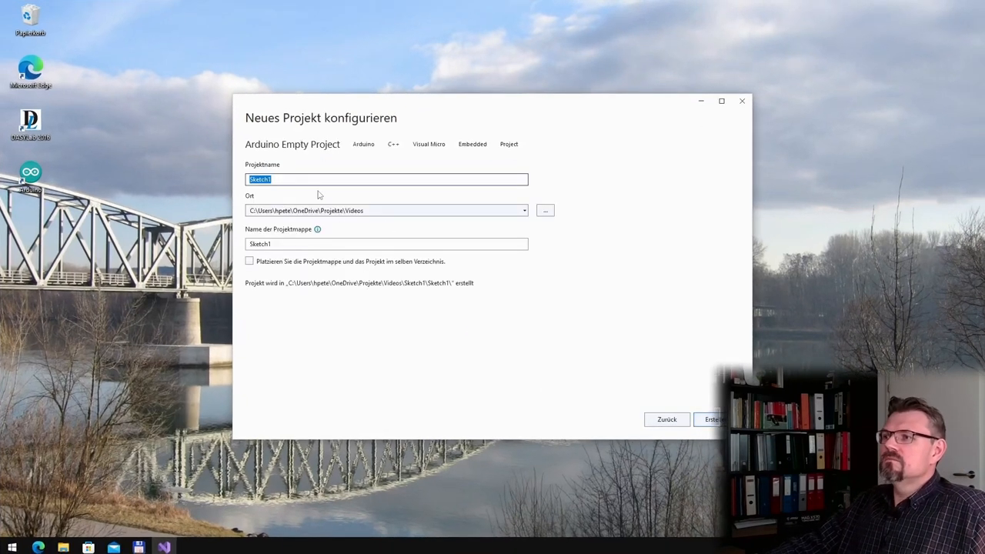
pyautogui.click(545, 211)
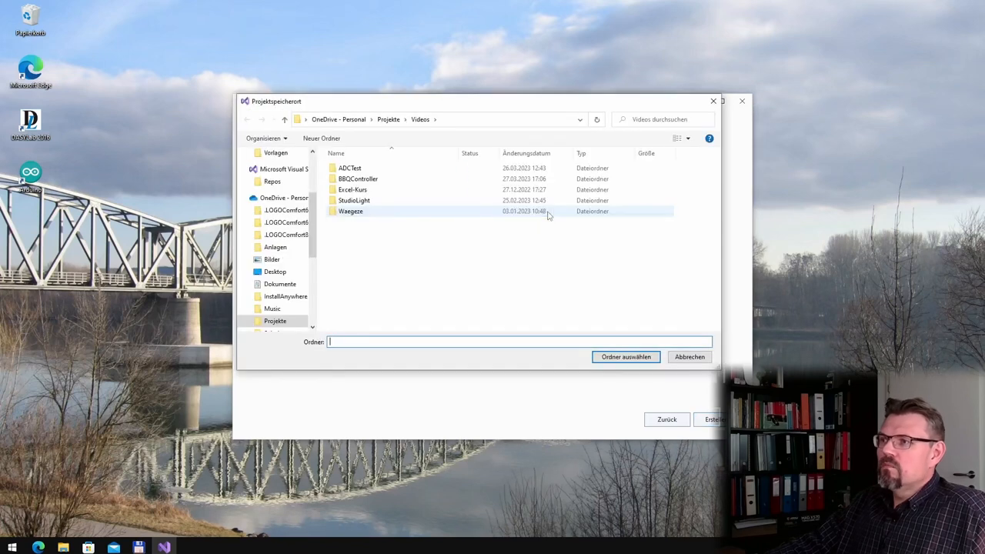
pyautogui.doubleClick(358, 178)
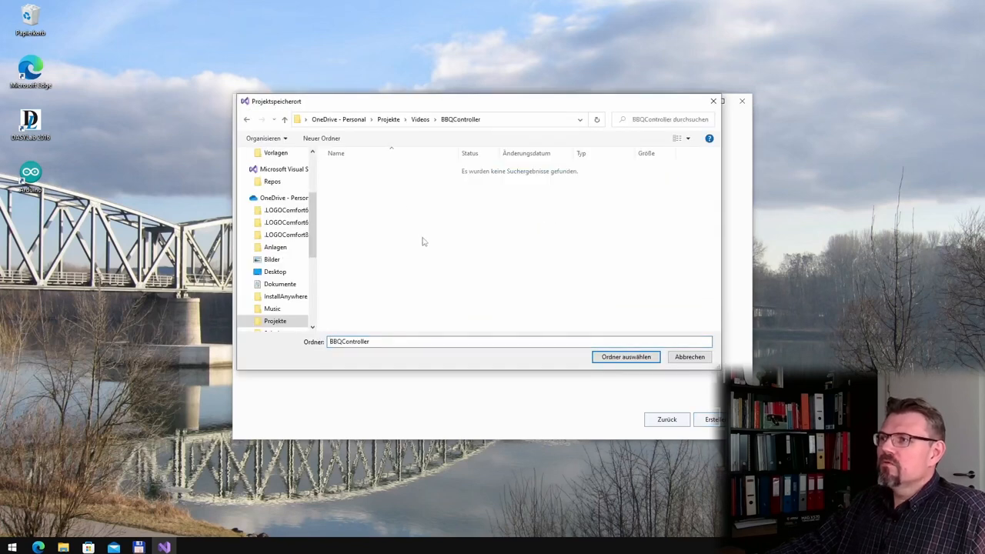
pyautogui.click(626, 357)
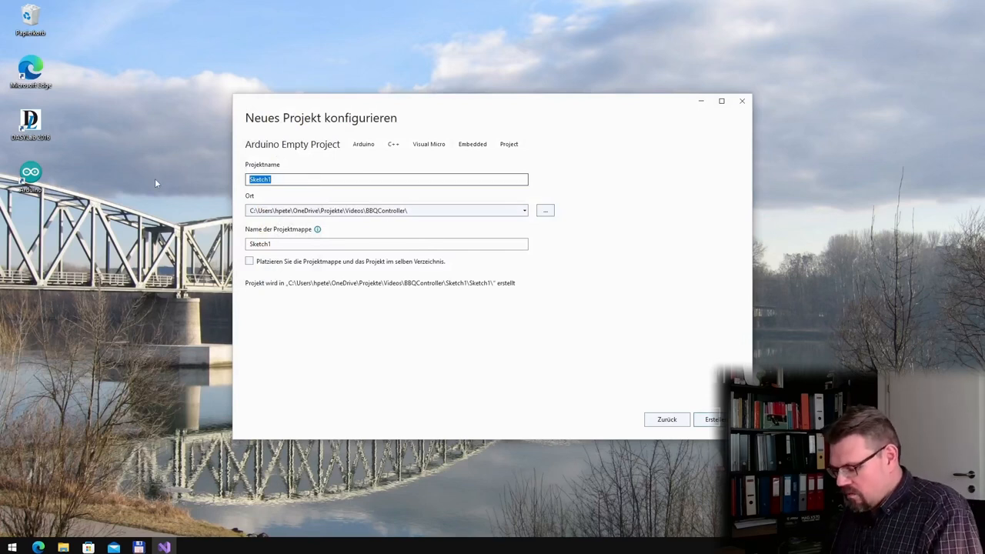
pyautogui.write('BBQTempera')
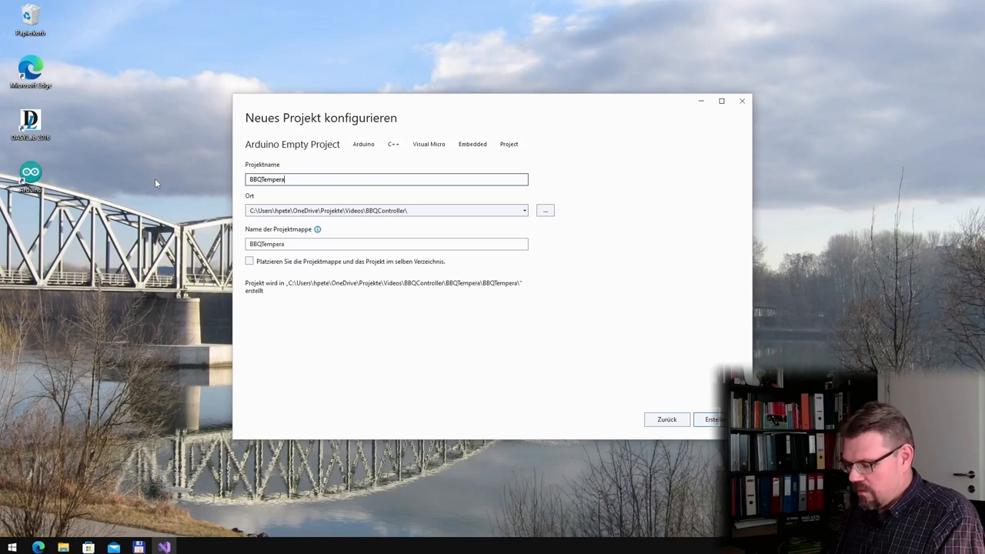
pyautogui.write('ture')
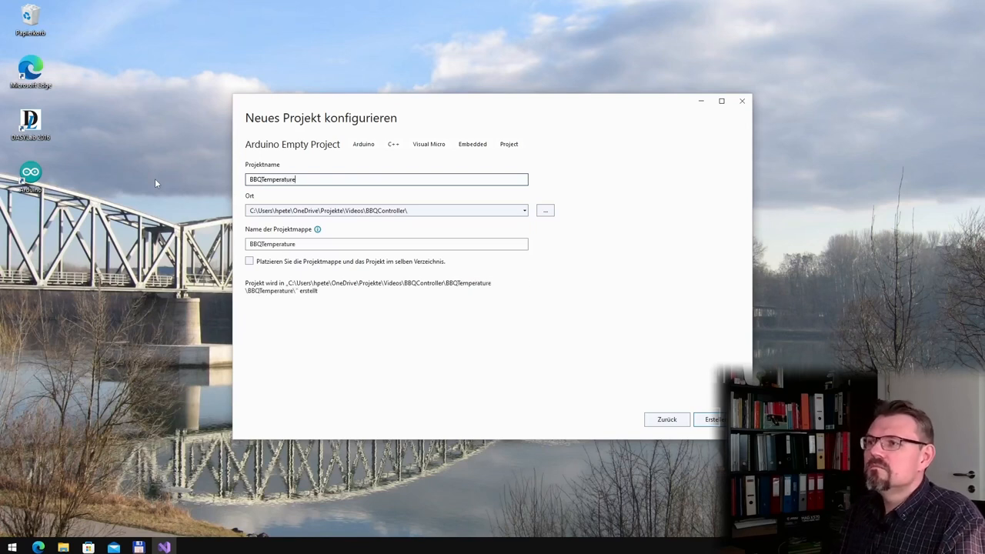
pyautogui.moveTo(485, 385)
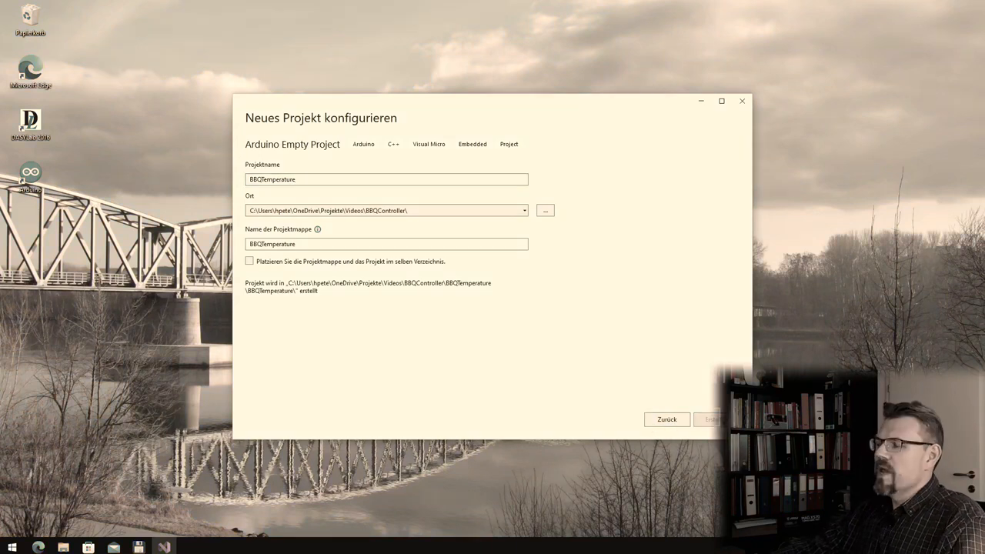
# - Create the BBQTemperature project and expand its Header Files folder in Solution Explorer
pyautogui.click(710, 420)
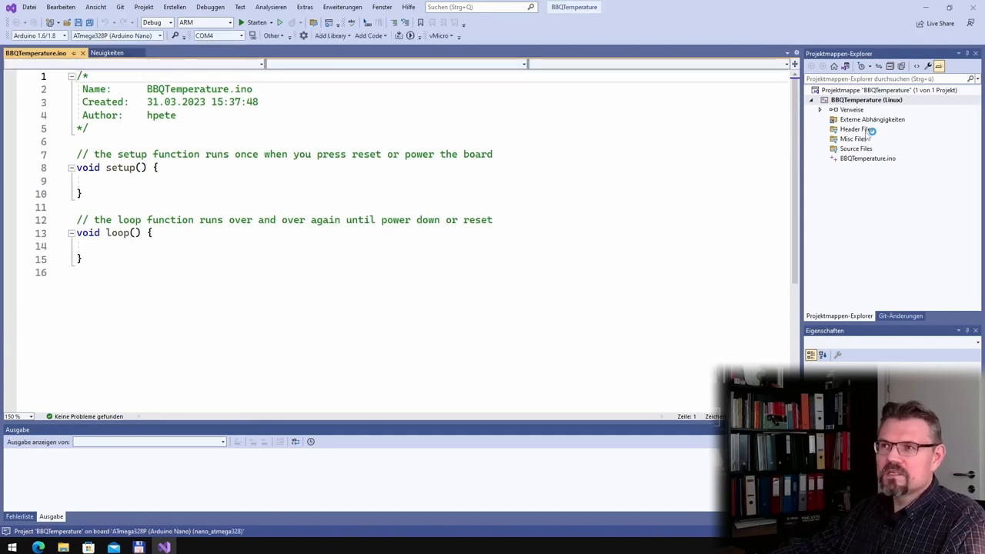
pyautogui.click(821, 128)
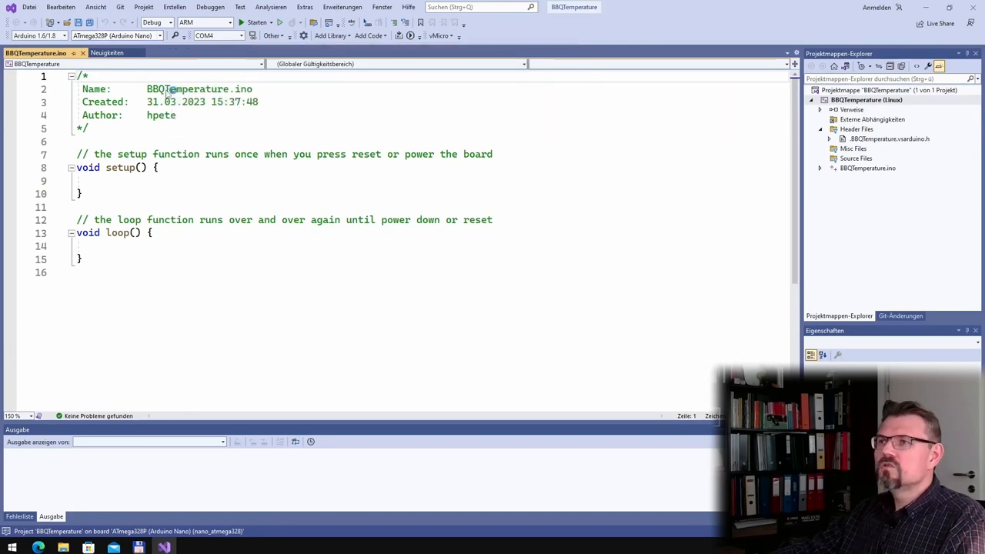
pyautogui.click(203, 35)
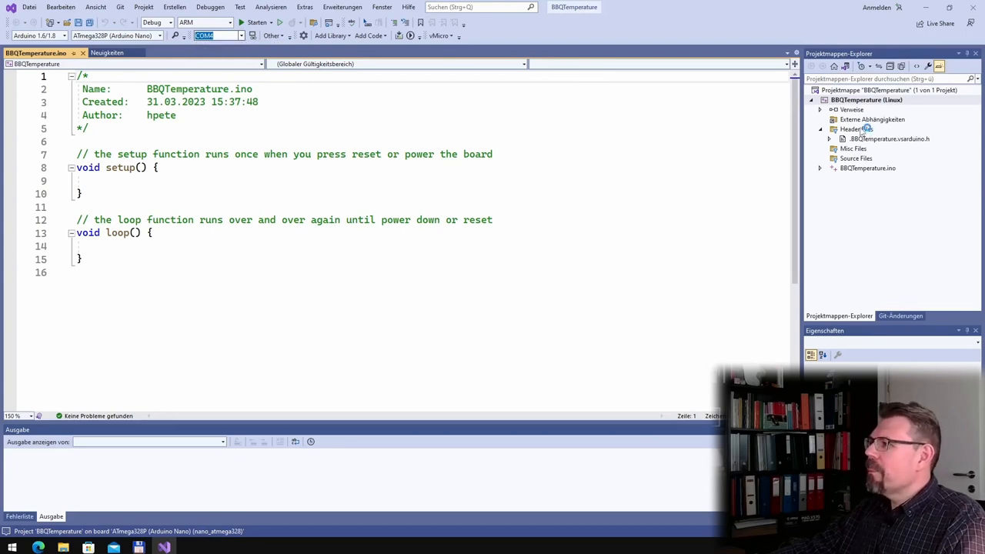
# - Add a new item under Header Files and name it IOPins.h
pyautogui.rightClick(855, 129)
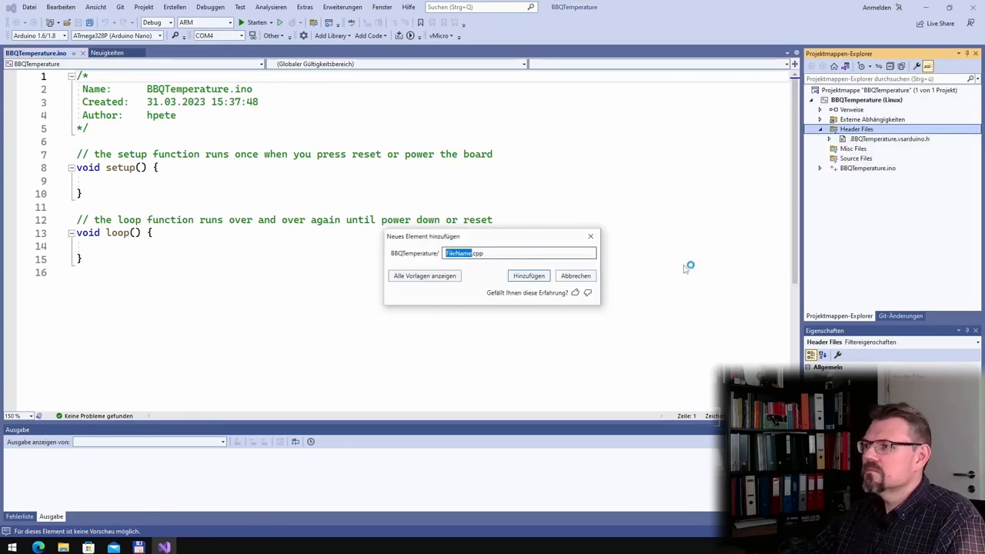
pyautogui.click(576, 275)
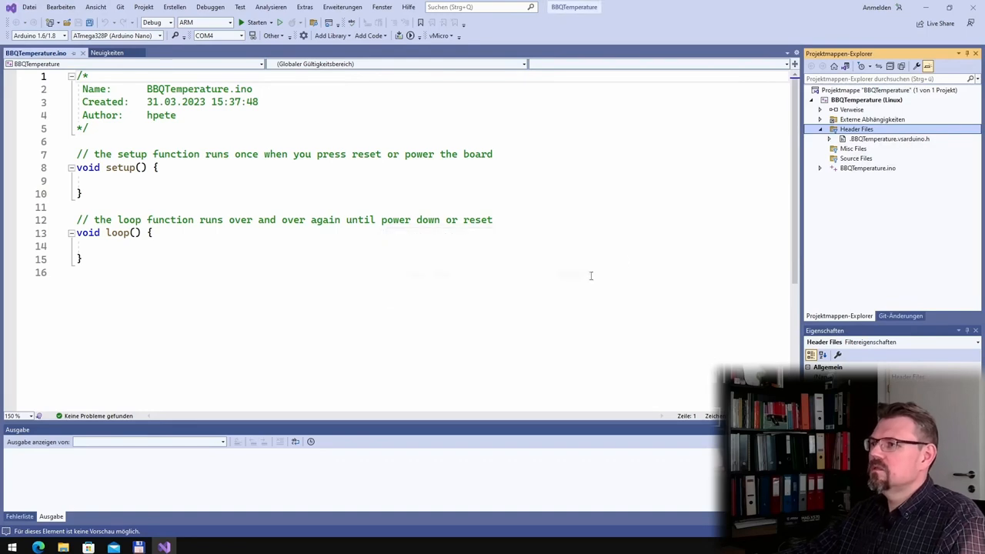
pyautogui.rightClick(857, 129)
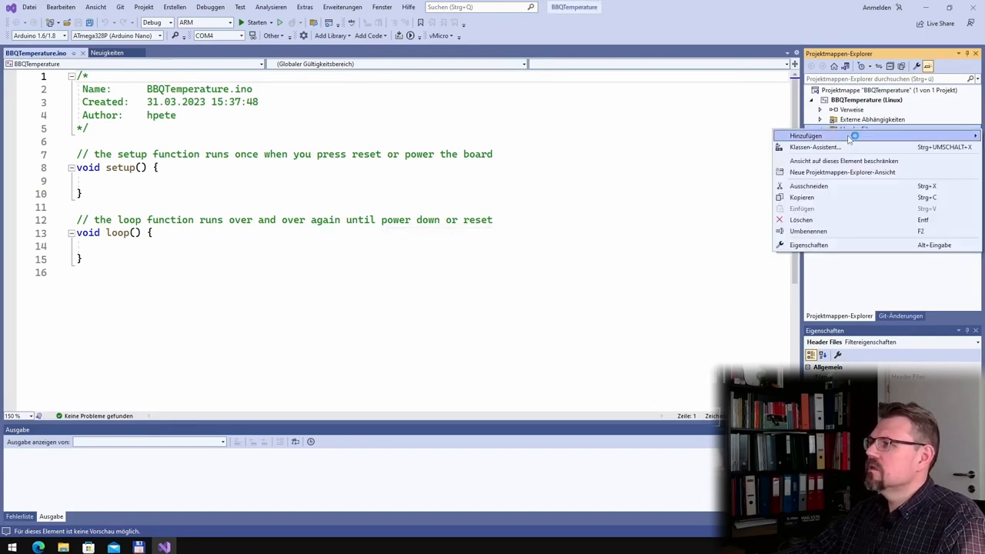
pyautogui.moveTo(805, 136)
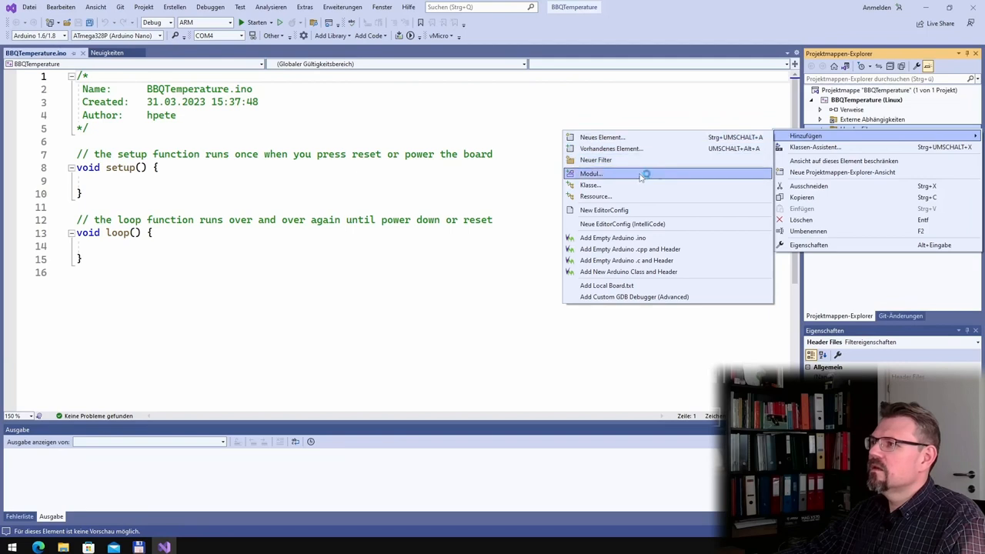
pyautogui.moveTo(657, 149)
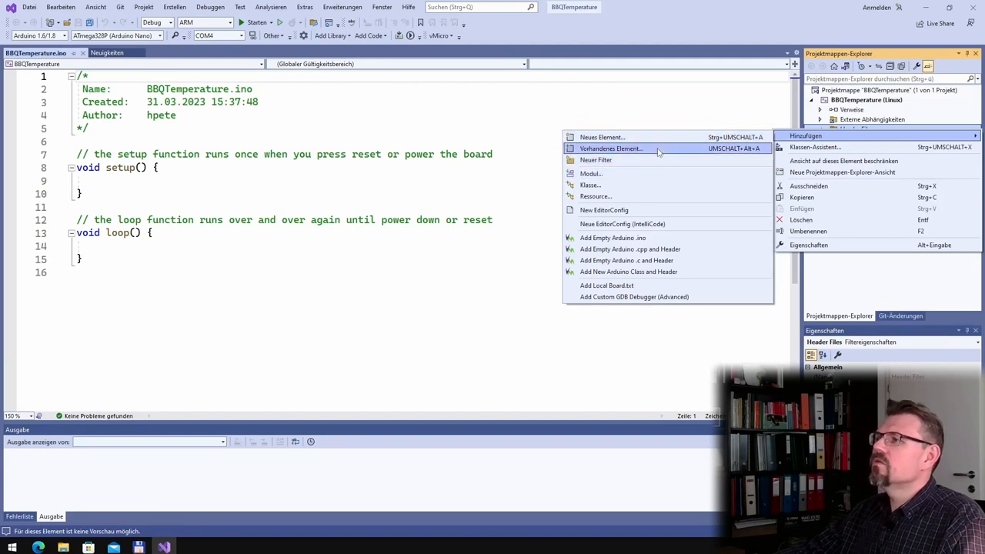
pyautogui.click(602, 137)
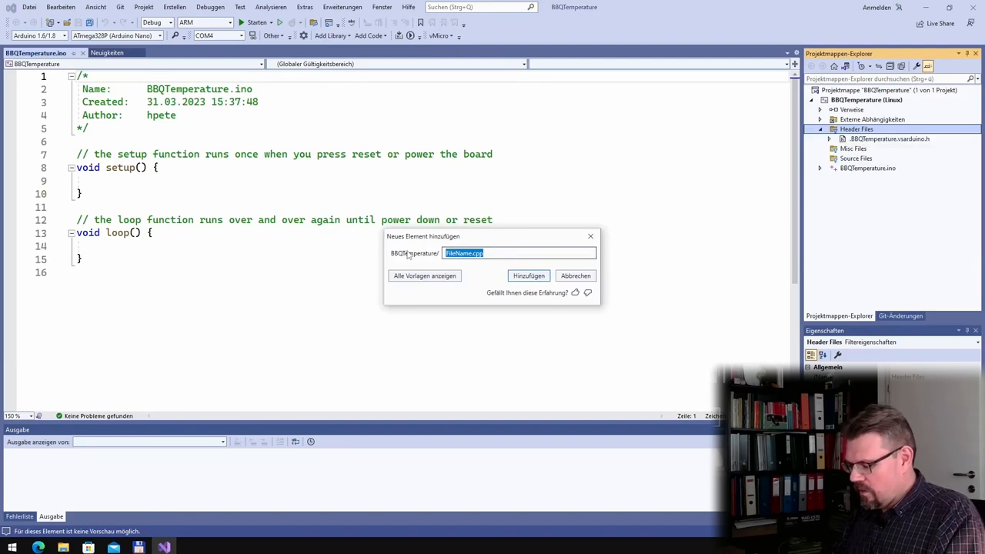
pyautogui.write('IOPins')
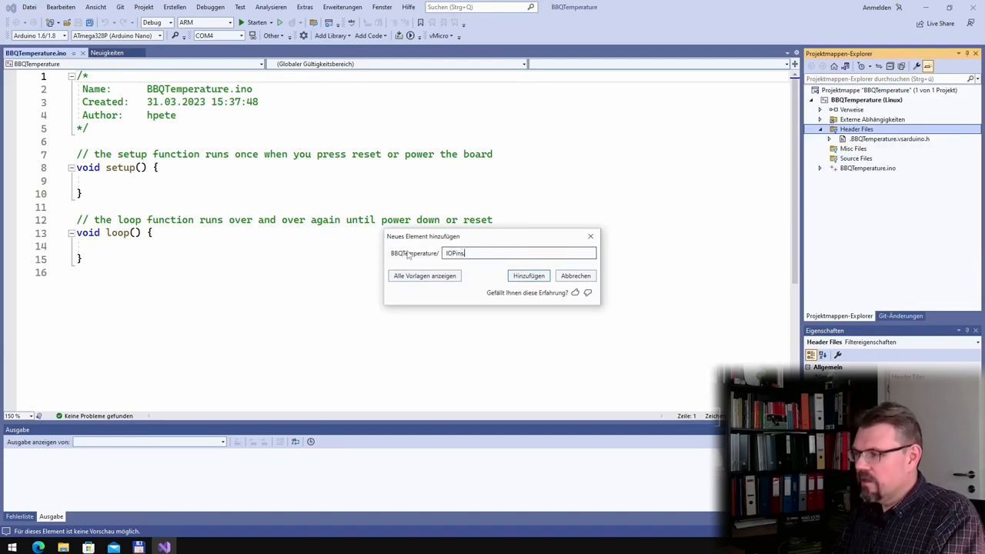
pyautogui.write('.h')
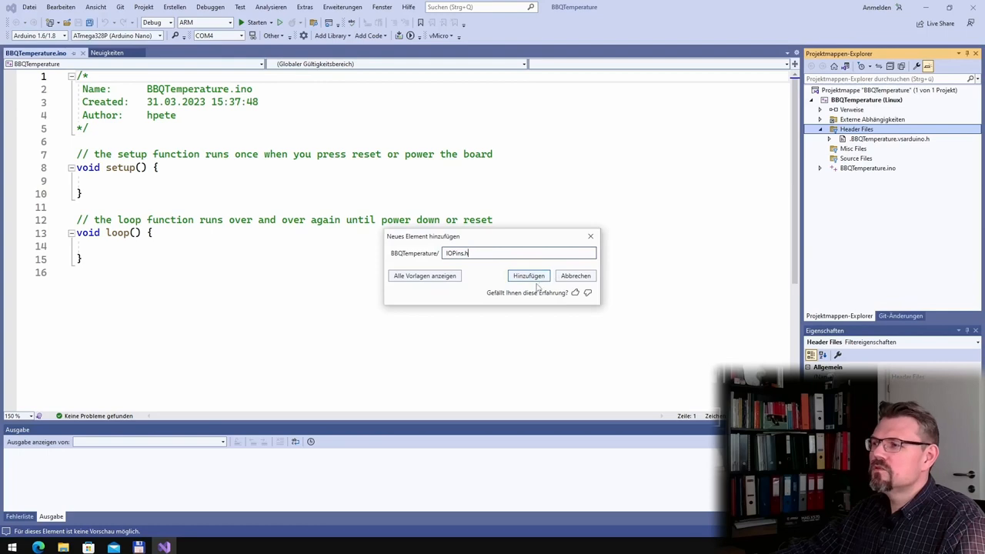
# - Add IOPins.h and begin a #define line below #pragma once
pyautogui.click(529, 275)
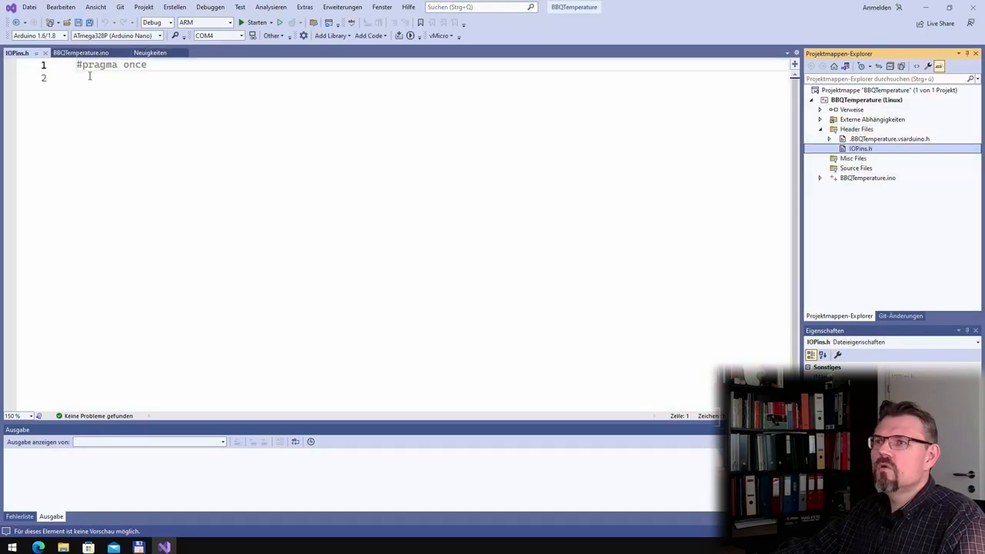
pyautogui.press('Return')
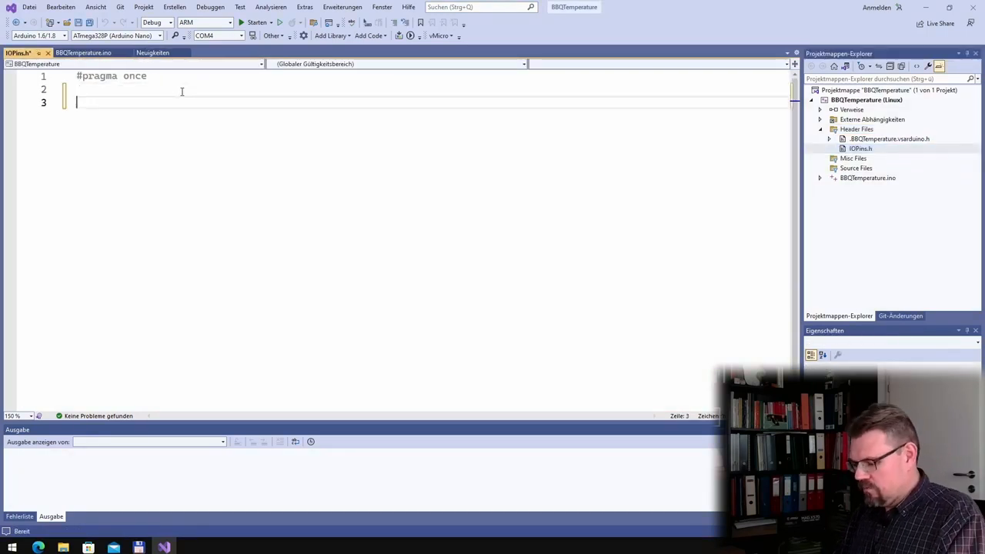
pyautogui.write('#def')
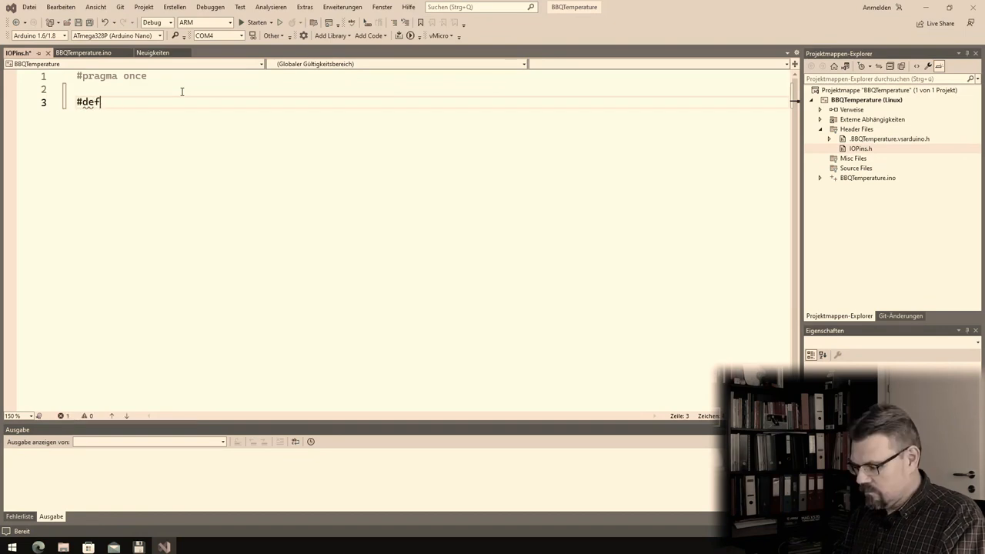
pyautogui.write('ine')
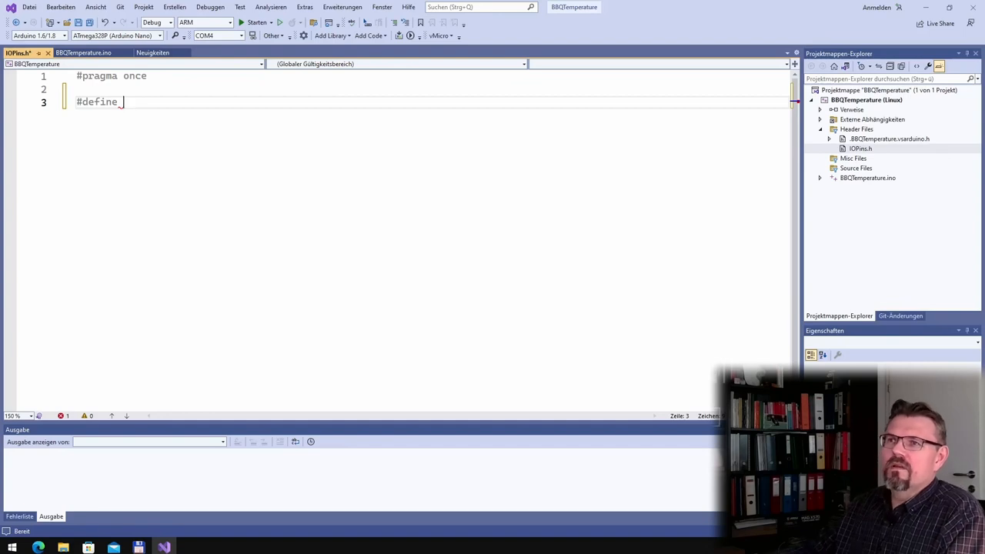
pyautogui.moveTo(659, 216)
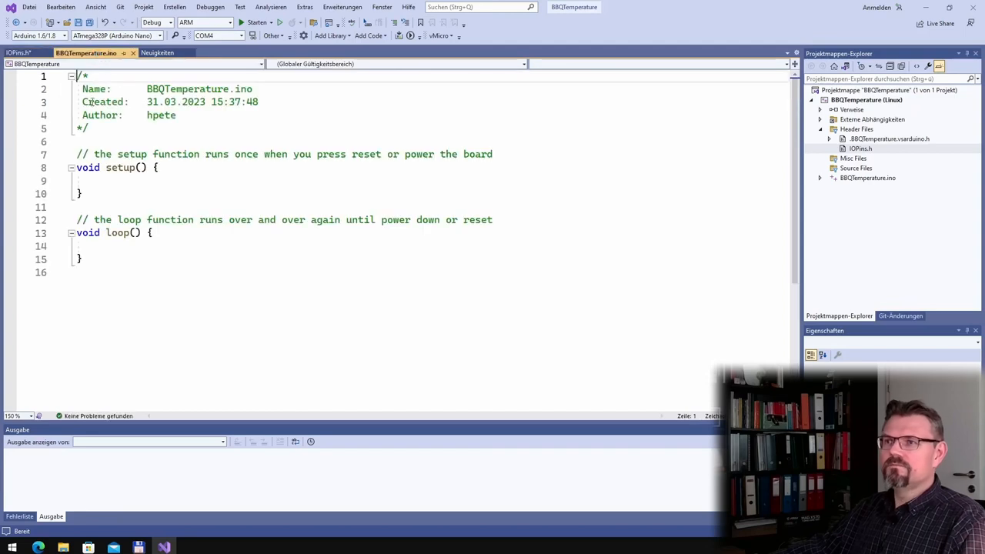
# - Insert a line after the header comment and include the Adafruit ADS1X15 library
pyautogui.click(100, 180)
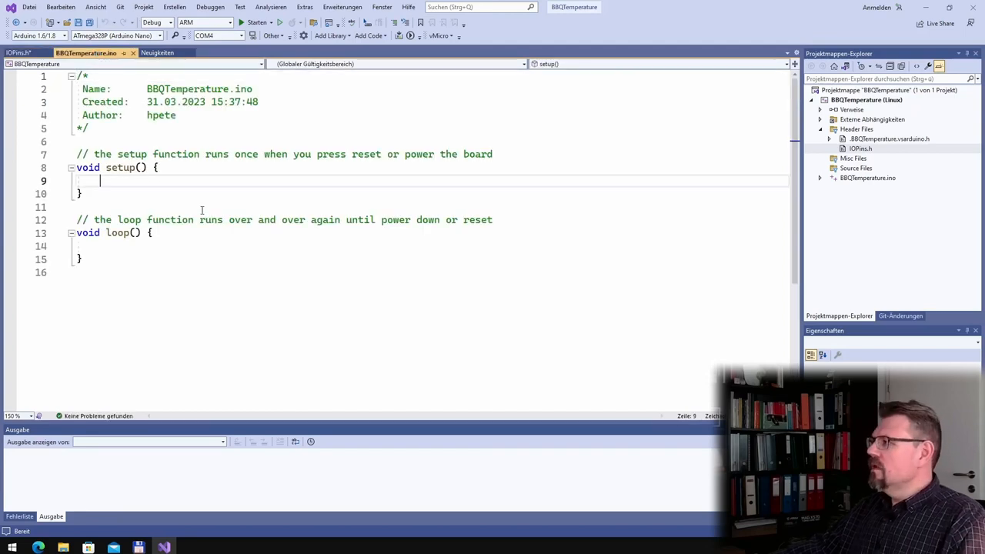
pyautogui.click(104, 129)
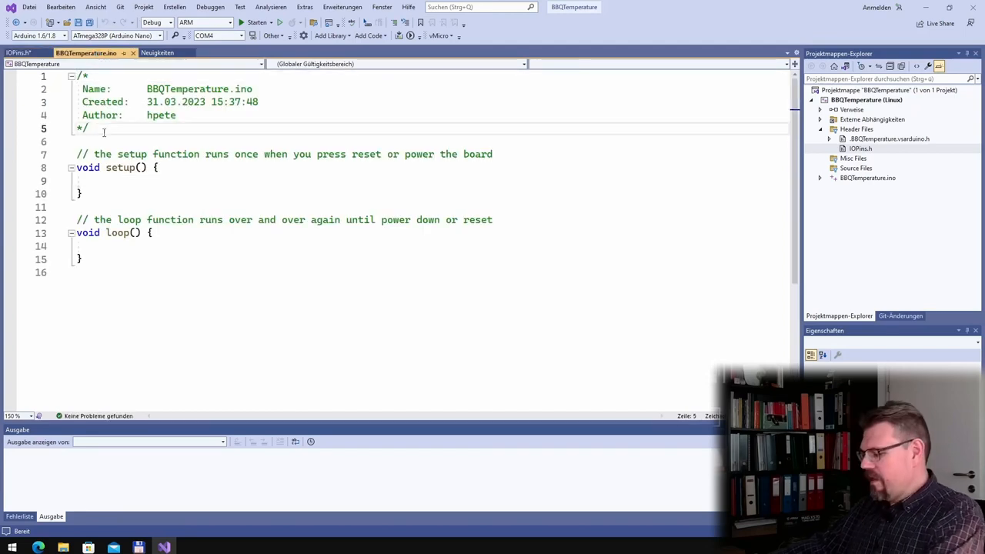
pyautogui.press('enter')
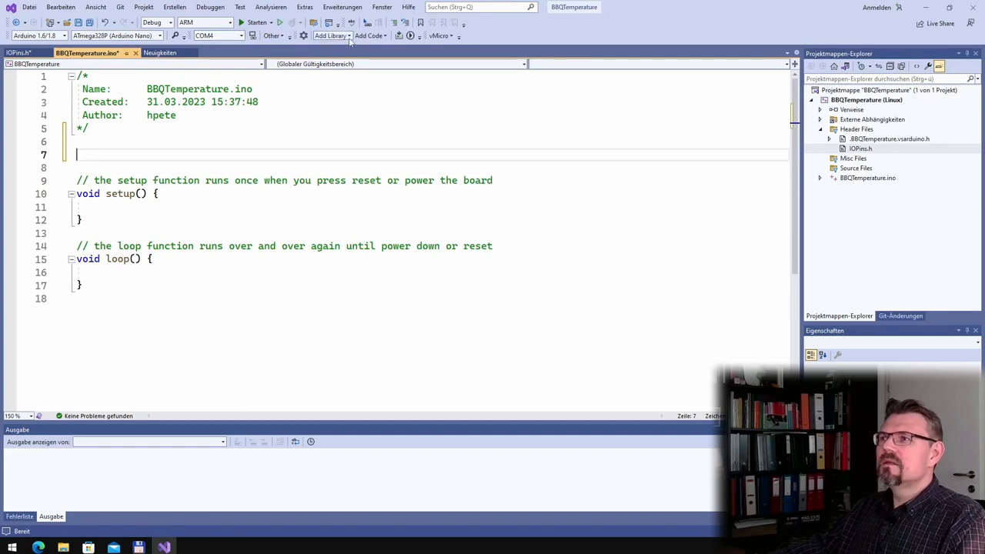
pyautogui.click(330, 36)
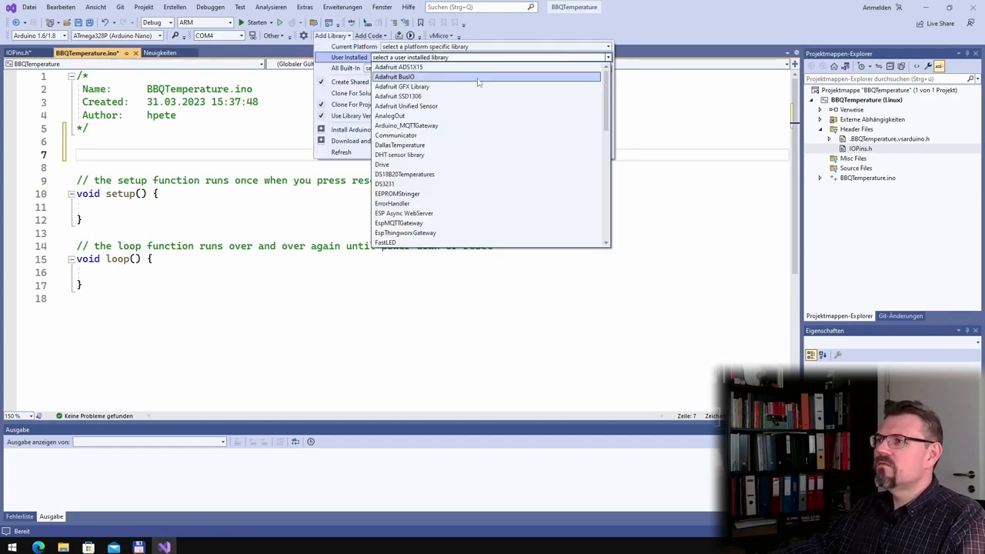
pyautogui.moveTo(441, 116)
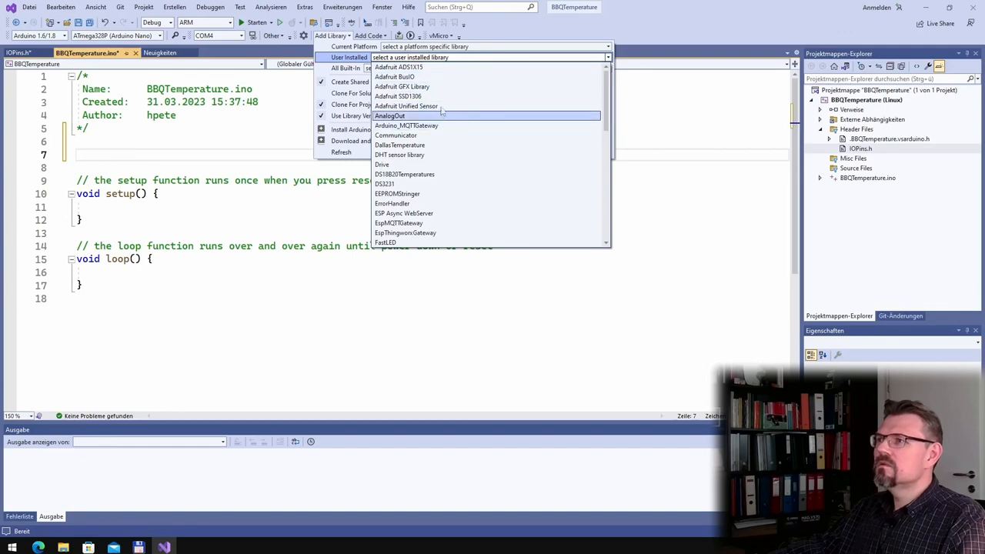
pyautogui.click(399, 67)
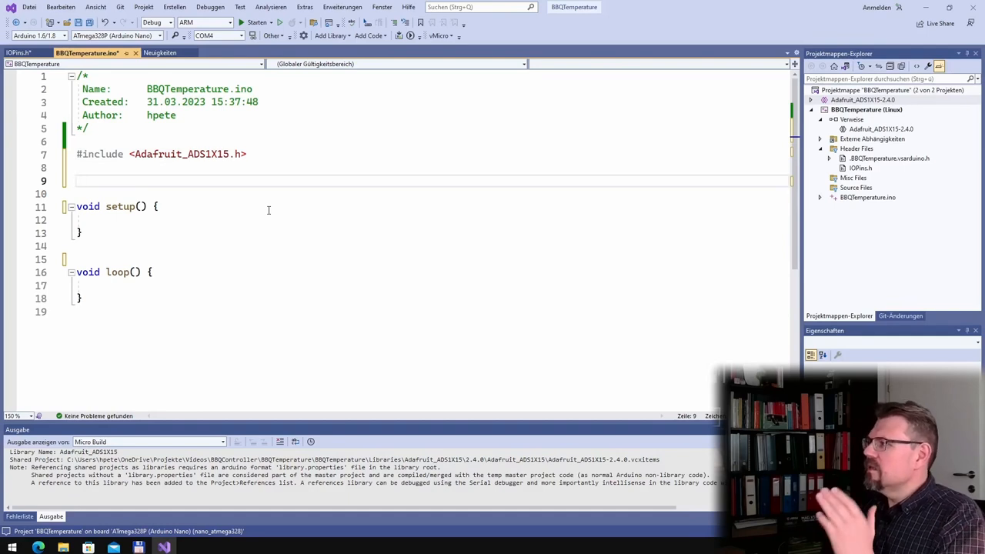
# - Declare an Adafruit_ADS1115 adc and start Serial at 115200 baud in setup()
pyautogui.write('Adafruit_ADS1115')
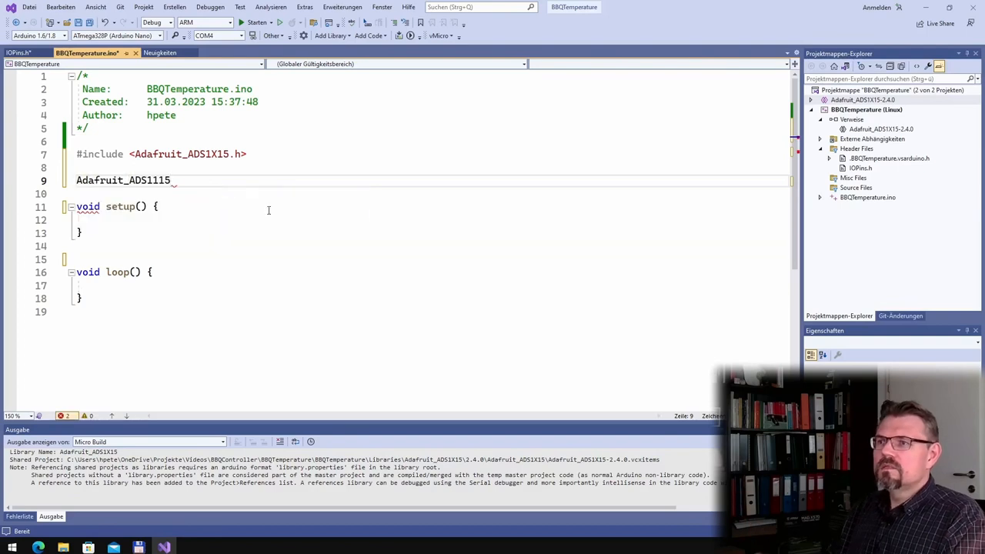
pyautogui.write('a')
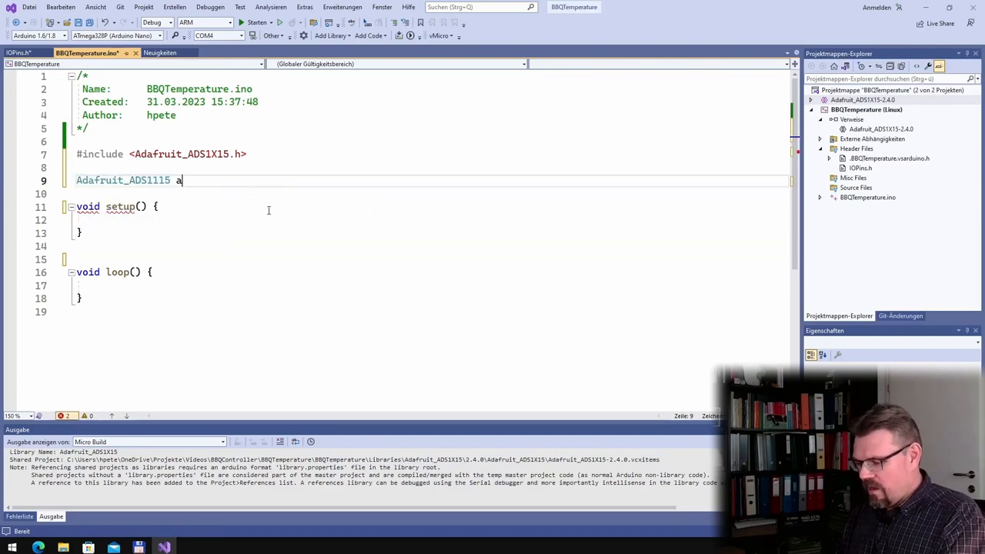
pyautogui.write('dc;')
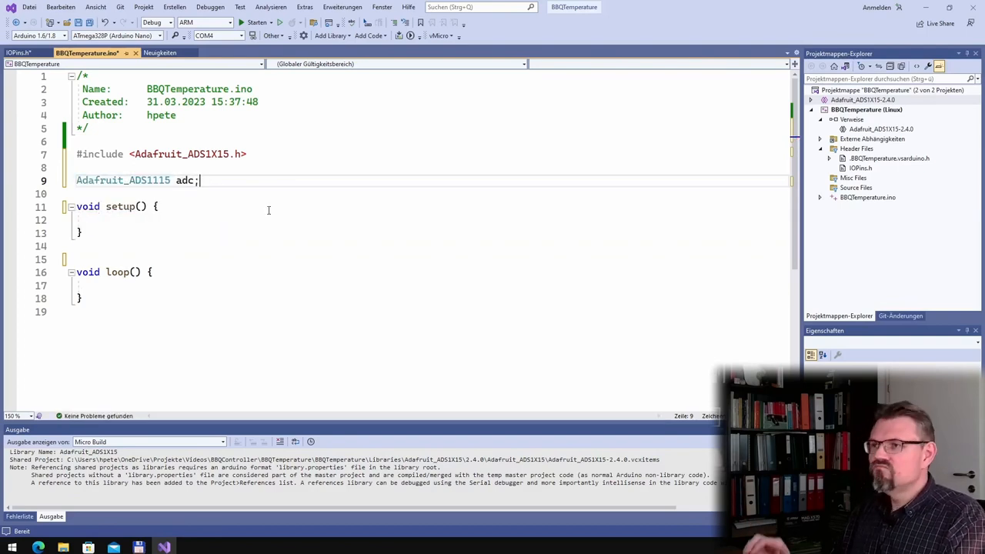
pyautogui.click(100, 220)
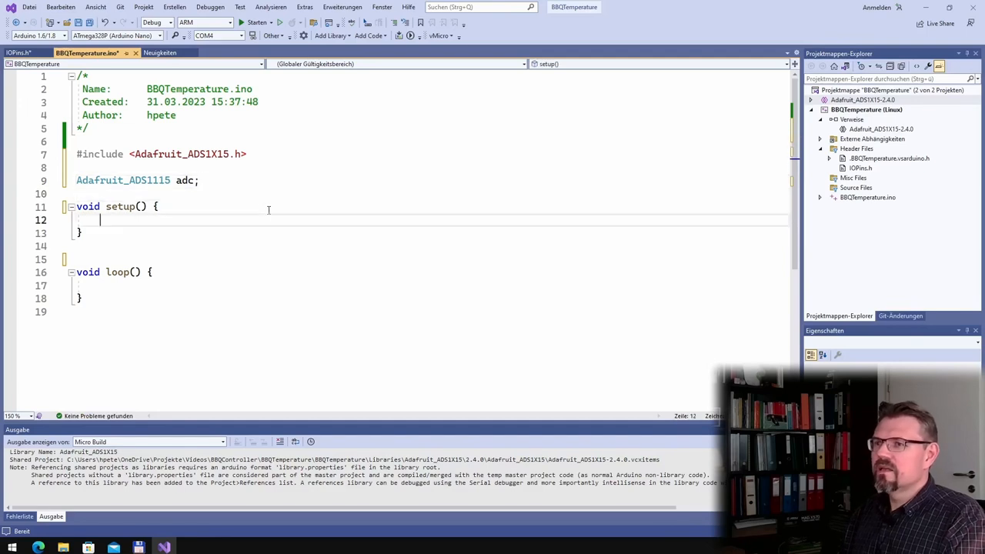
pyautogui.write('S')
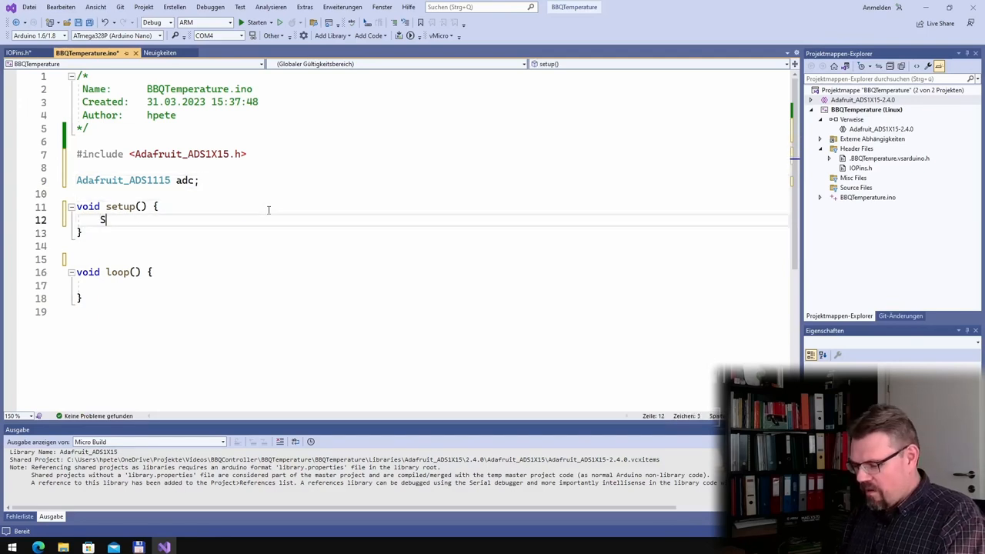
pyautogui.write('erial.be')
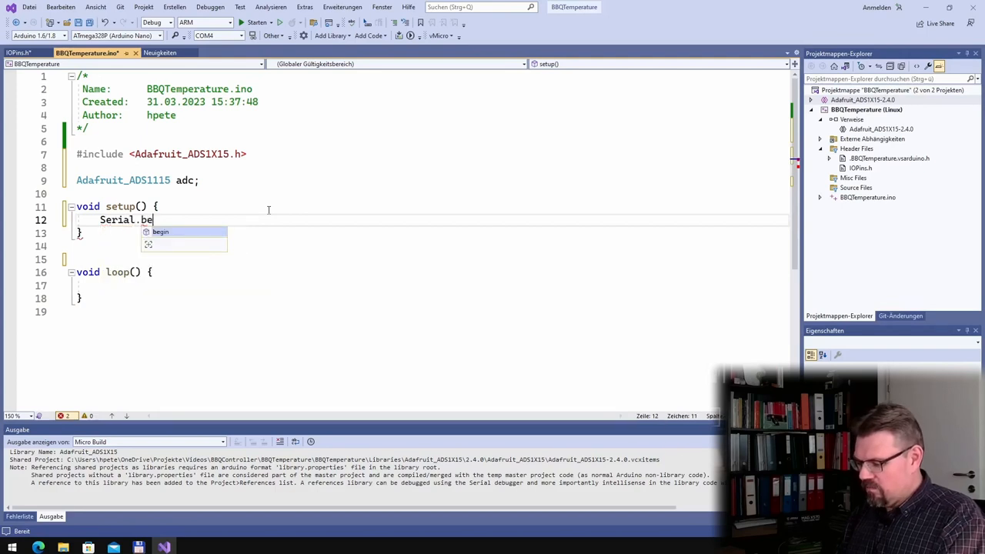
pyautogui.write('gin')
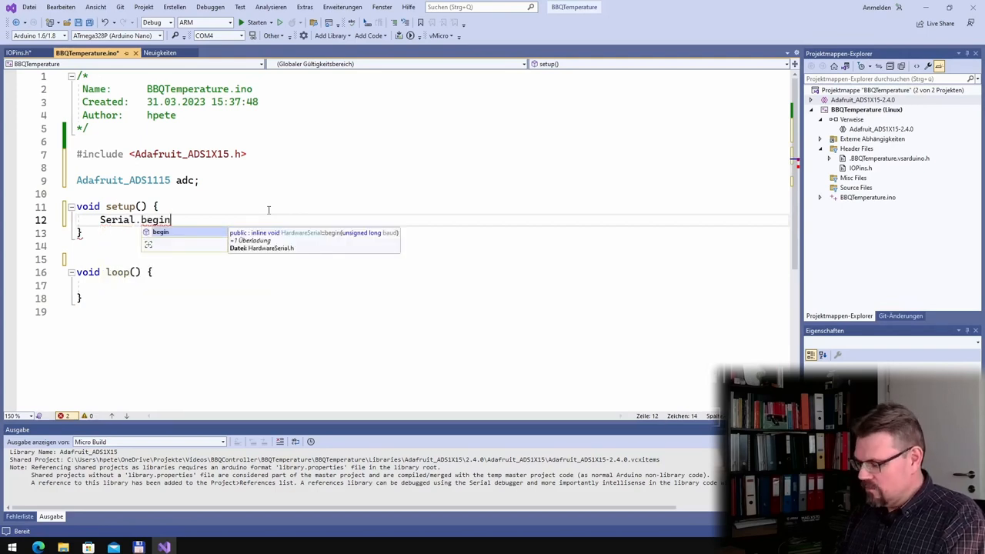
pyautogui.write('(115200);')
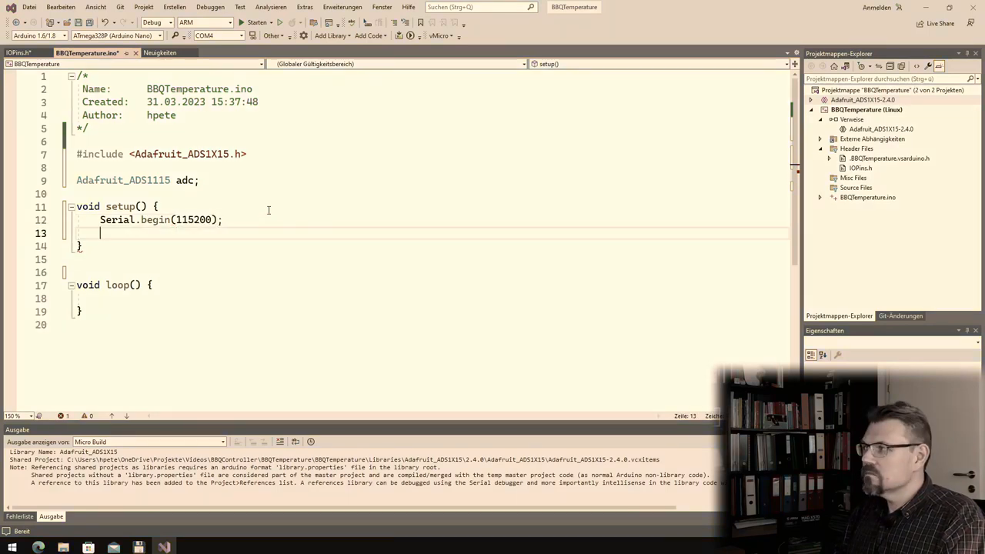
# - Call adc.begin() and set the adc gain to ADS1X15_REG_CONFIG_PGA_6_144V
pyautogui.write('adc.begin();')
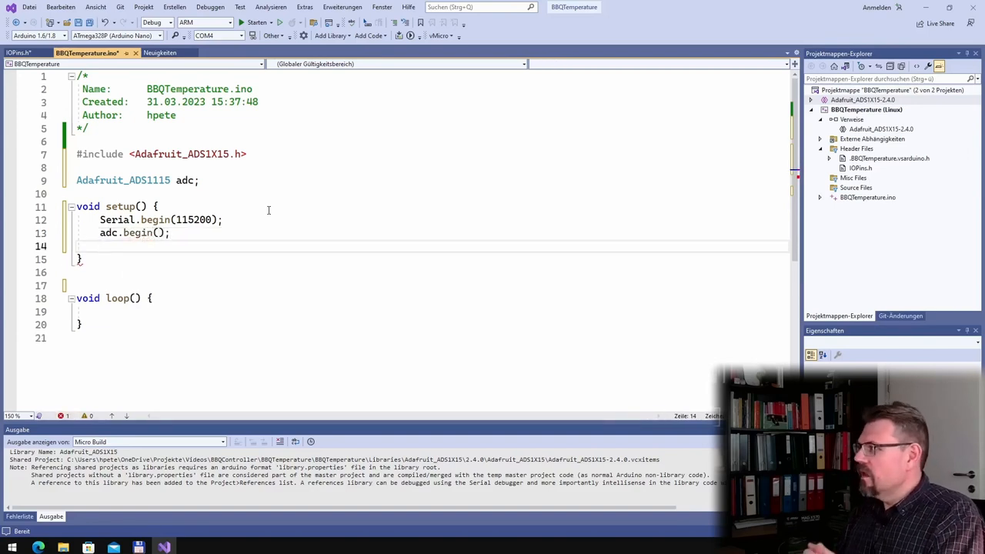
pyautogui.write('ad')
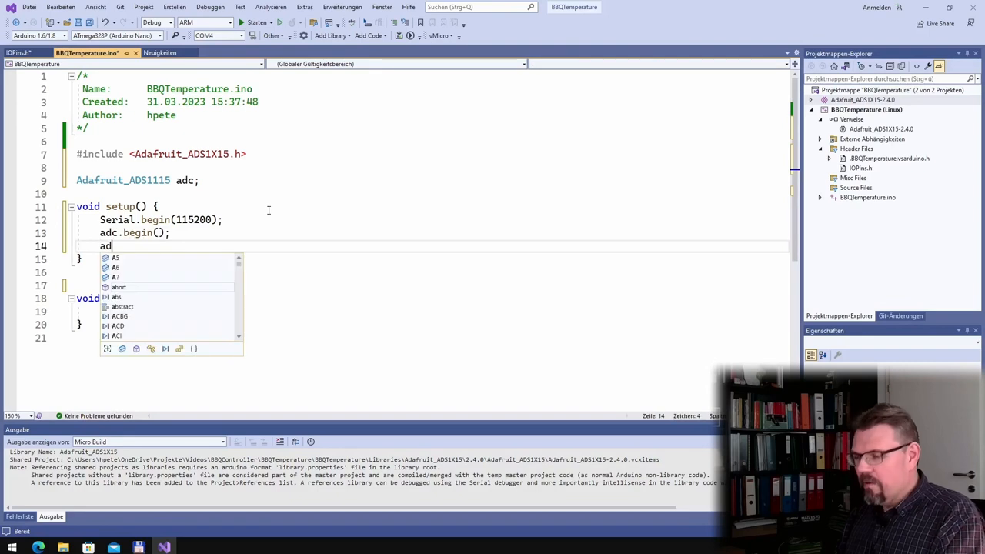
pyautogui.write('c')
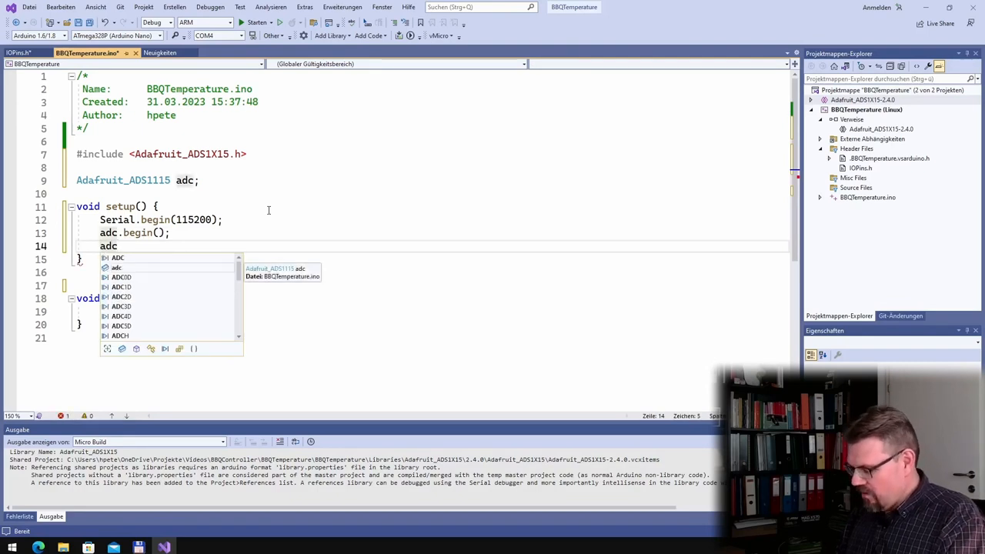
pyautogui.write('.setGain(ADS1')
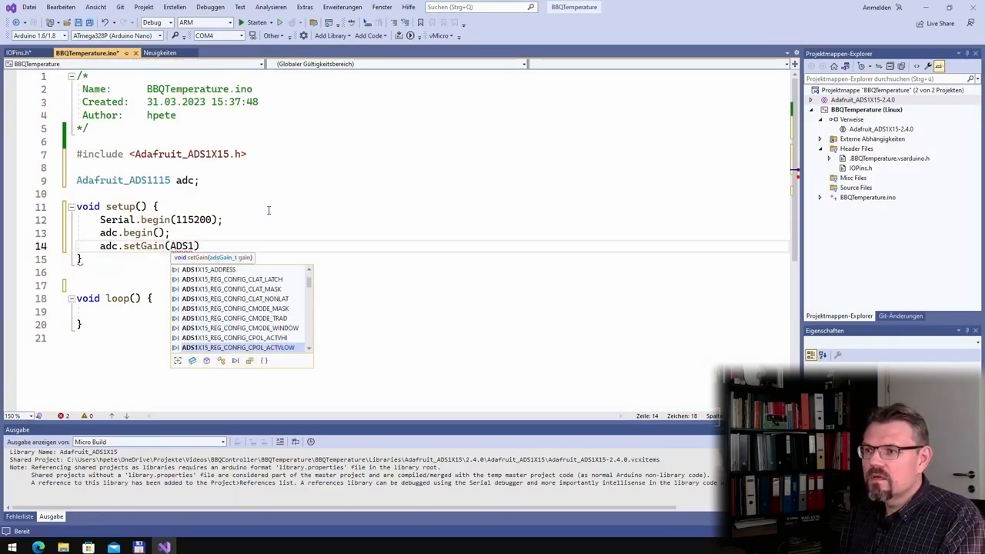
pyautogui.scroll(-3)
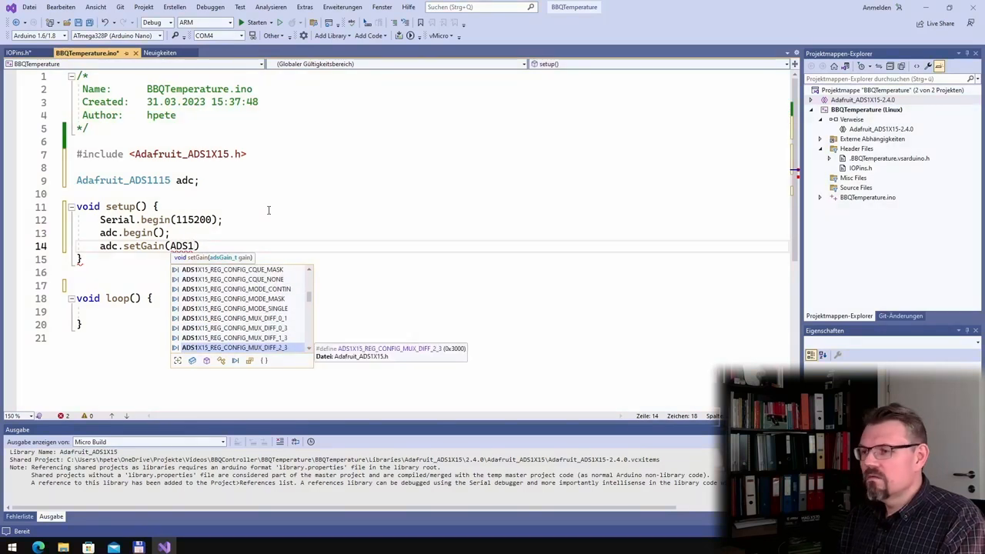
pyautogui.scroll(-3)
pyautogui.write('X15_REG_CONFIG_PGA_6_144V')
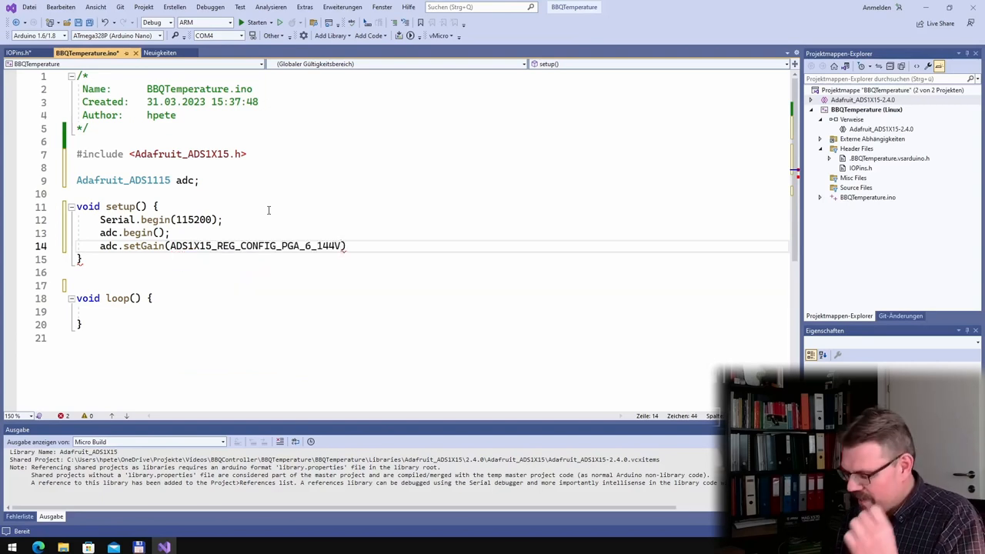
pyautogui.write(';')
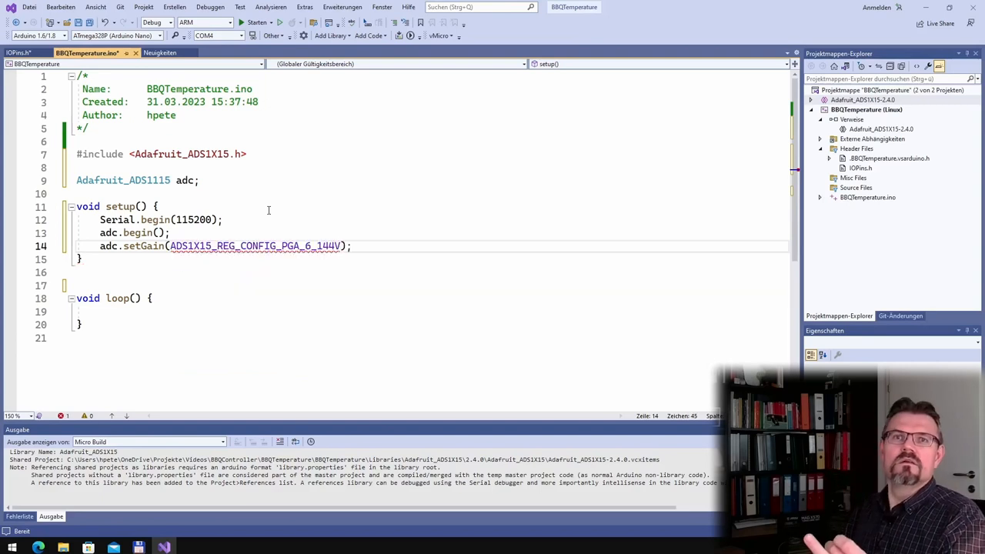
pyautogui.press('Return')
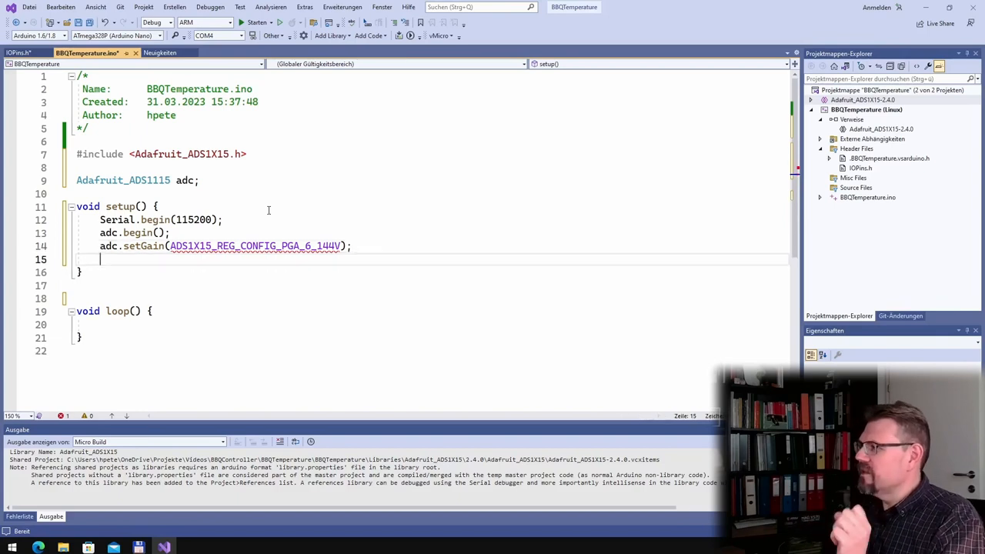
pyautogui.press('Backspace')
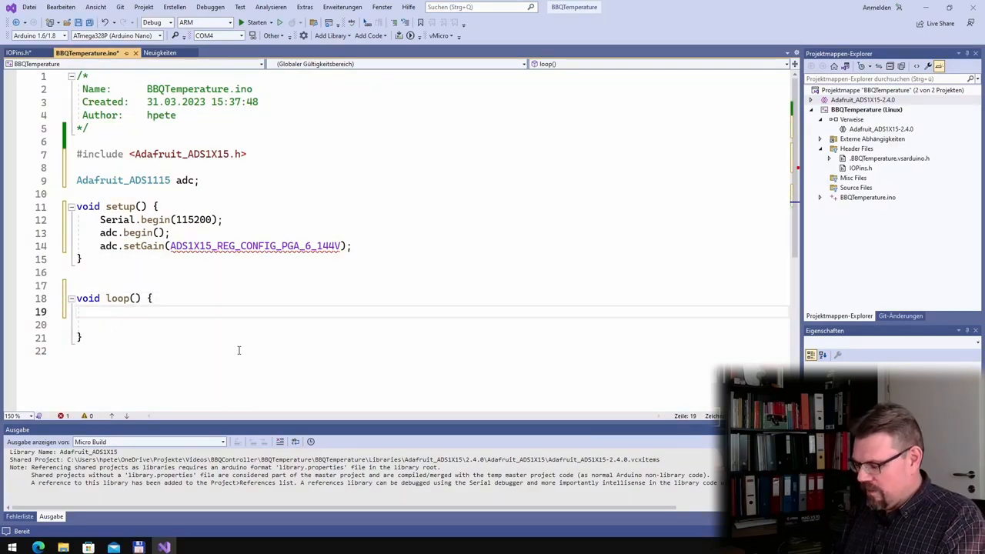
# - Read adc.readADC_SingleEnded(0) into int adcValue in loop(), then bring up IOPins.h
pyautogui.write('int ad')
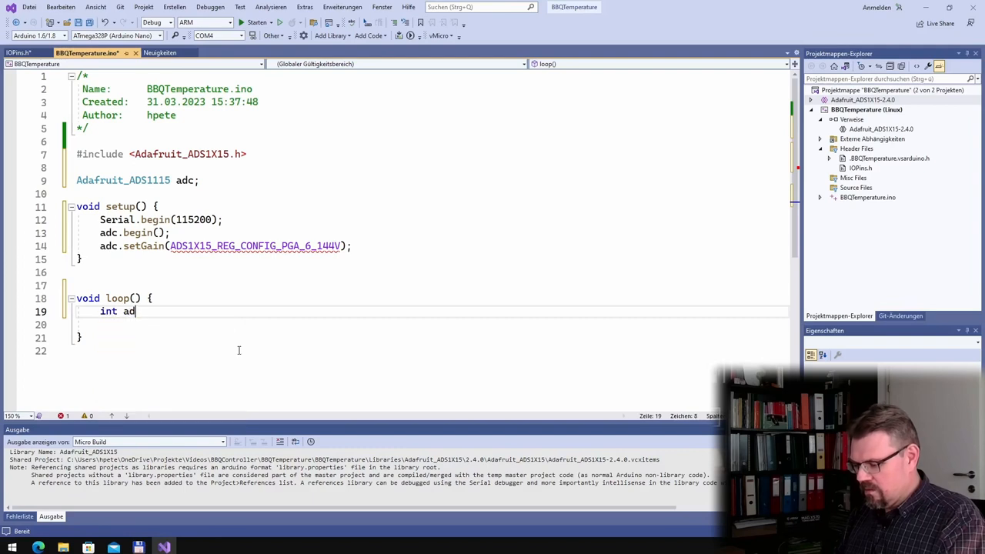
pyautogui.write('Value')
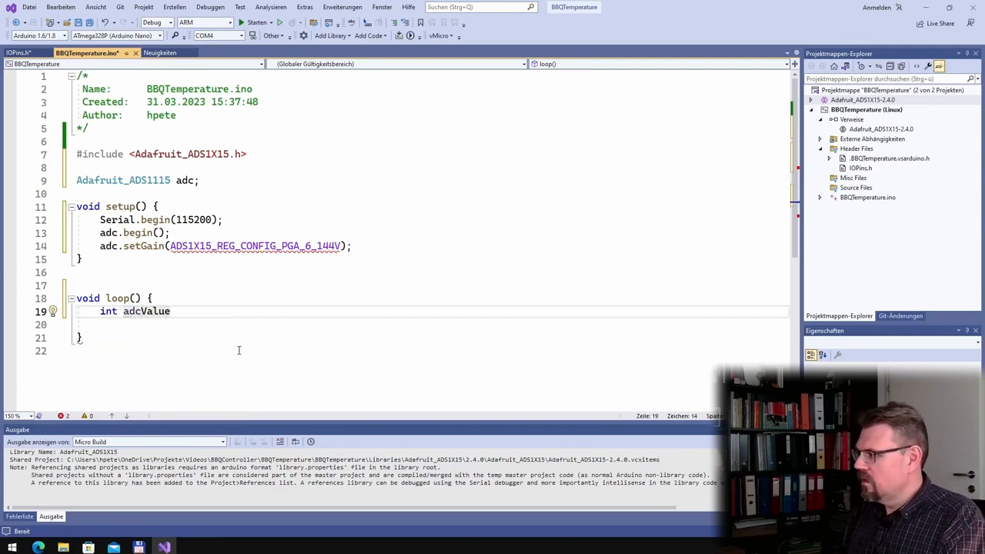
pyautogui.write('= adc')
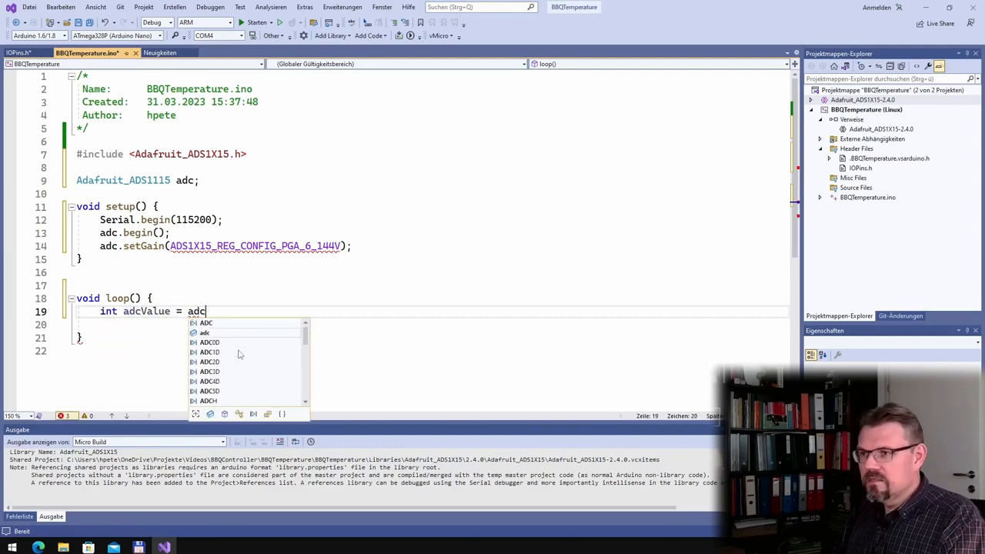
pyautogui.write('.red')
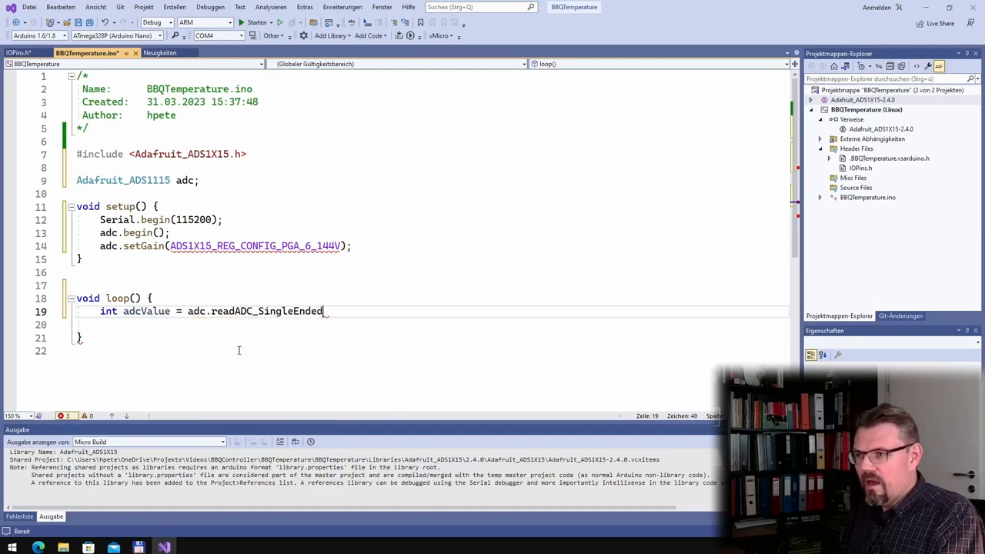
pyautogui.write('(0)')
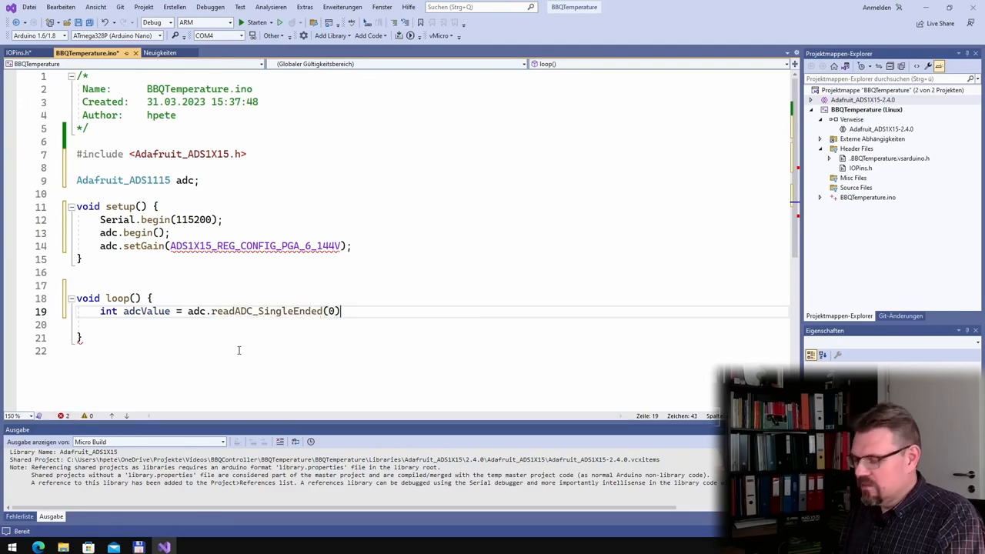
pyautogui.write(';')
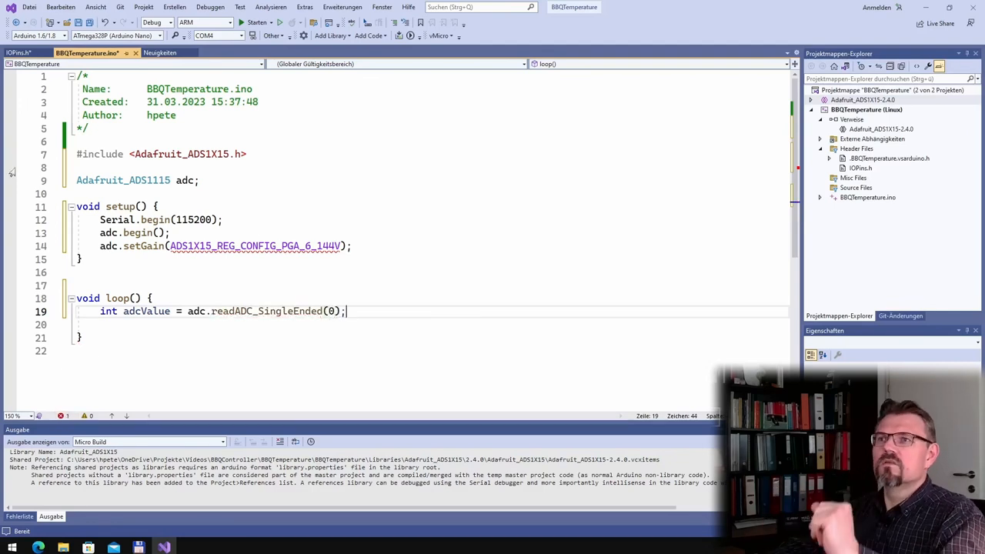
pyautogui.click(17, 52)
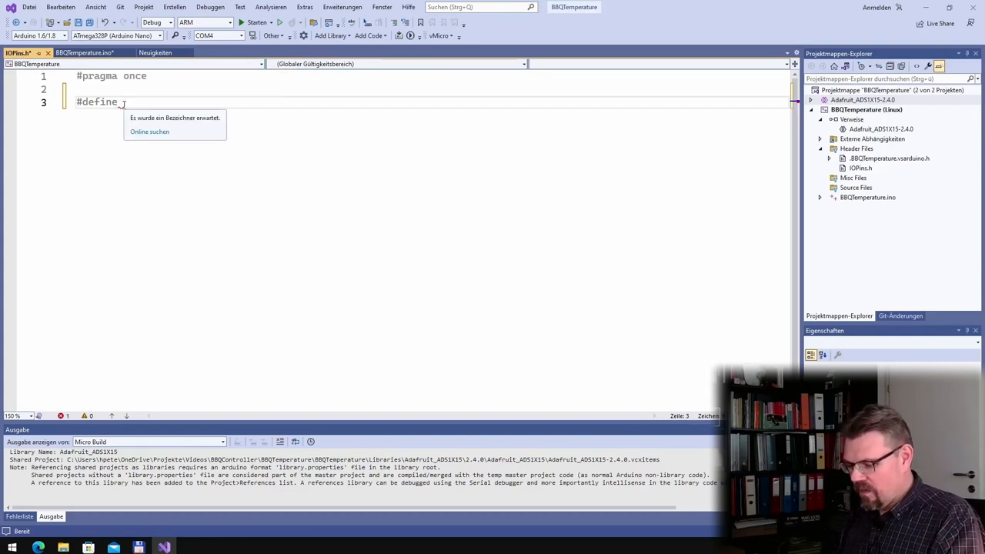
# - Define TEMP_01 as 0 in IOPins.h and start an #include for it
pyautogui.write('TEMP_')
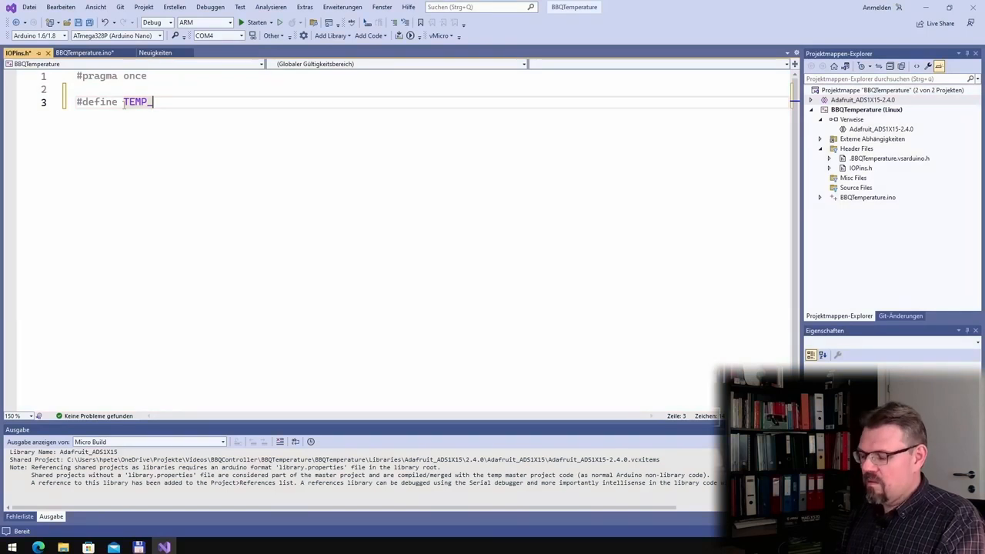
pyautogui.write('01')
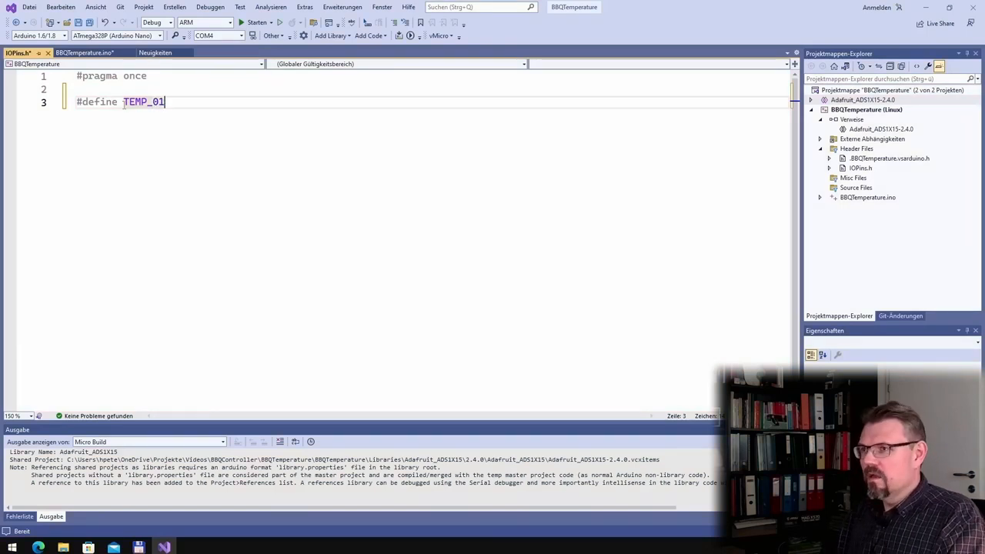
pyautogui.write('0')
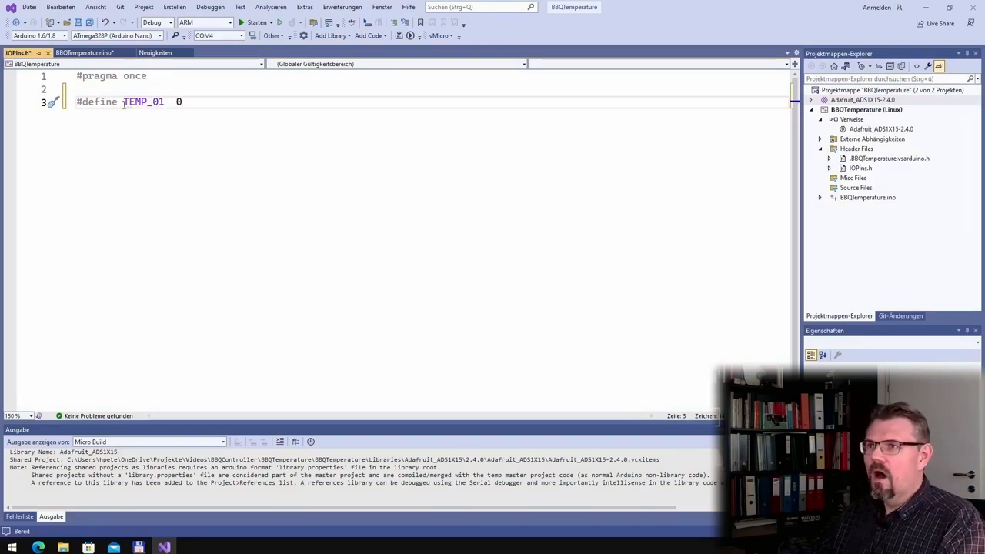
pyautogui.doubleClick(143, 102)
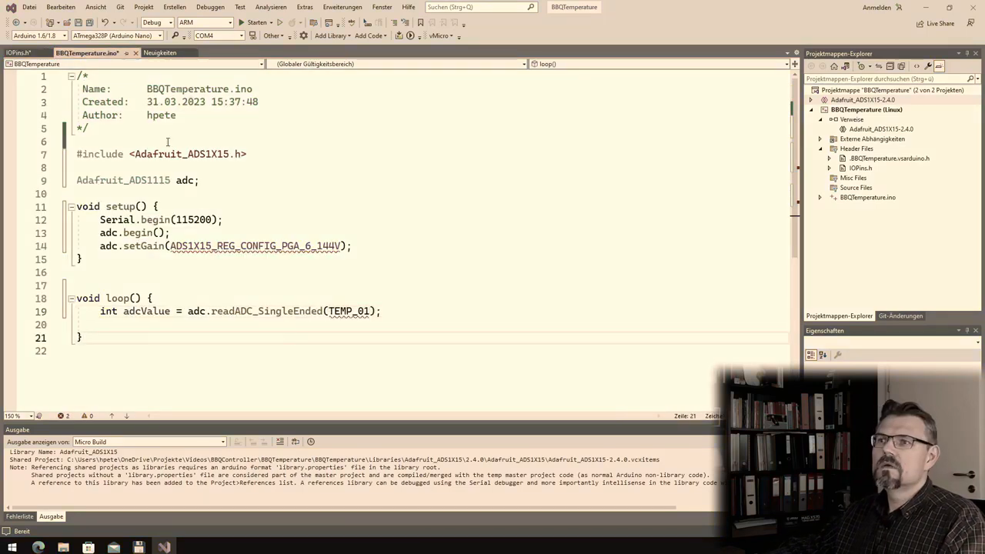
pyautogui.write('#include "IOPins.h')
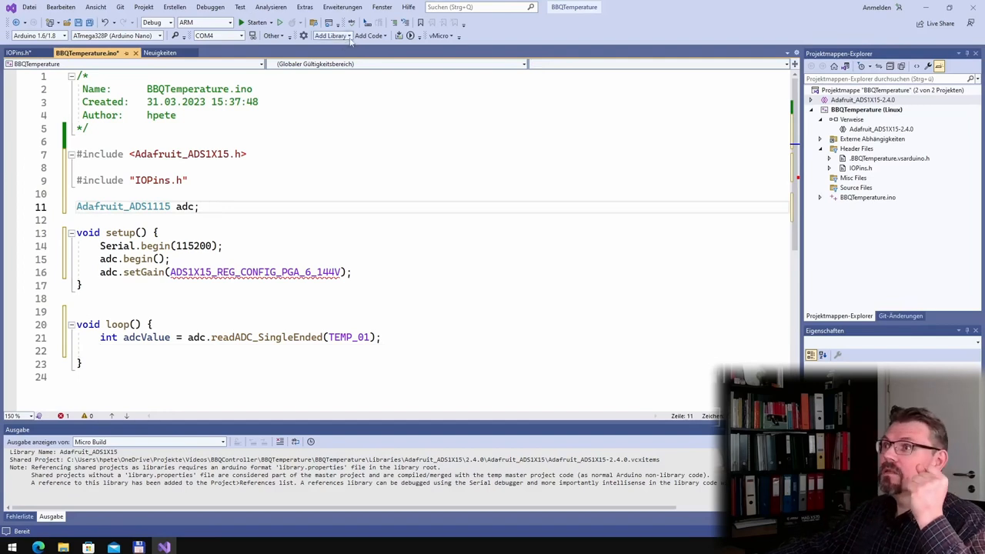
# - Browse the user-installed Arduino libraries in the Add Library menu
pyautogui.click(332, 36)
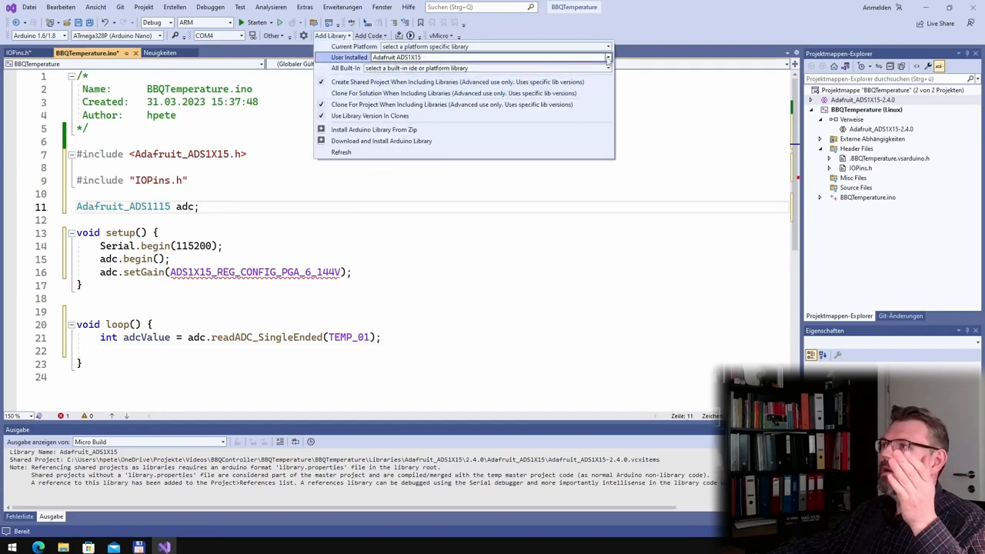
pyautogui.click(607, 57)
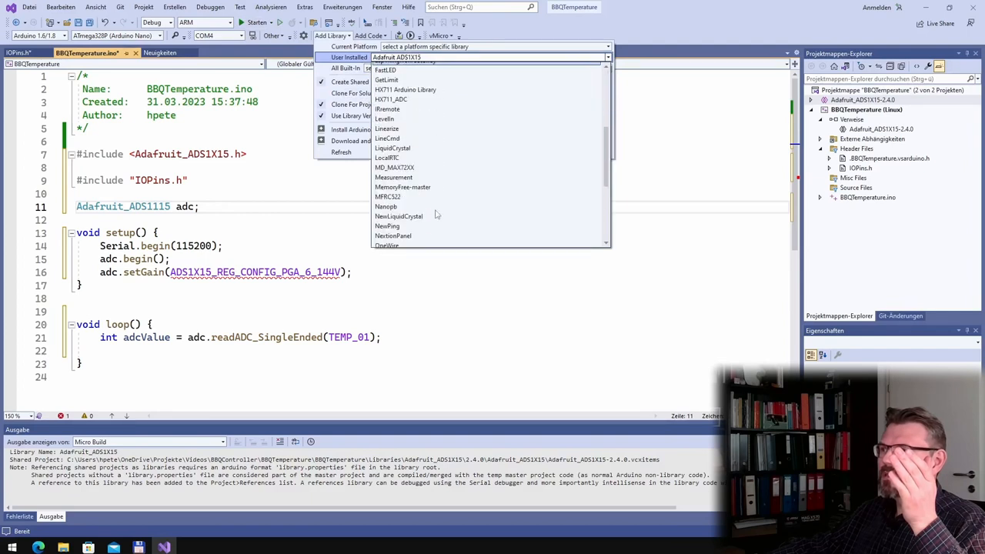
pyautogui.scroll(-3)
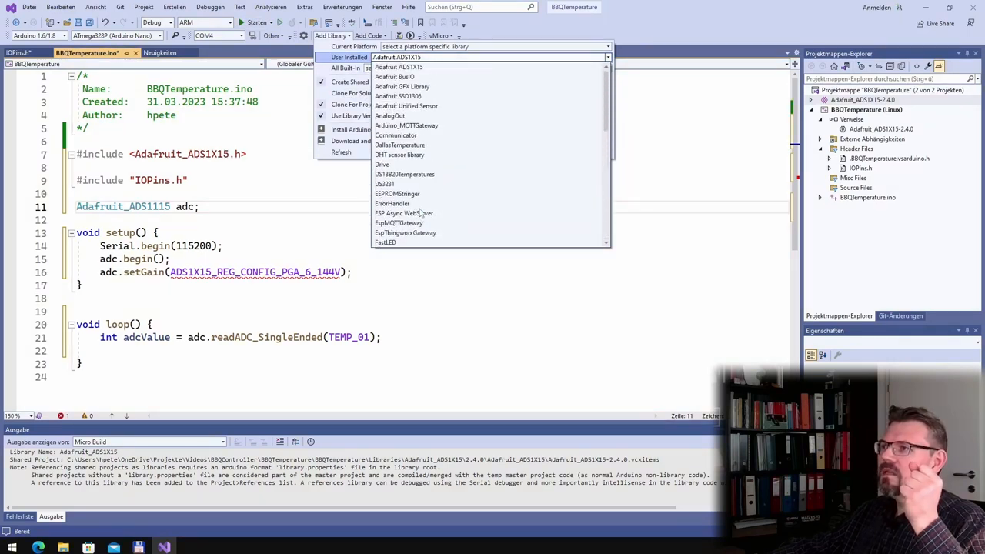
pyautogui.moveTo(429, 184)
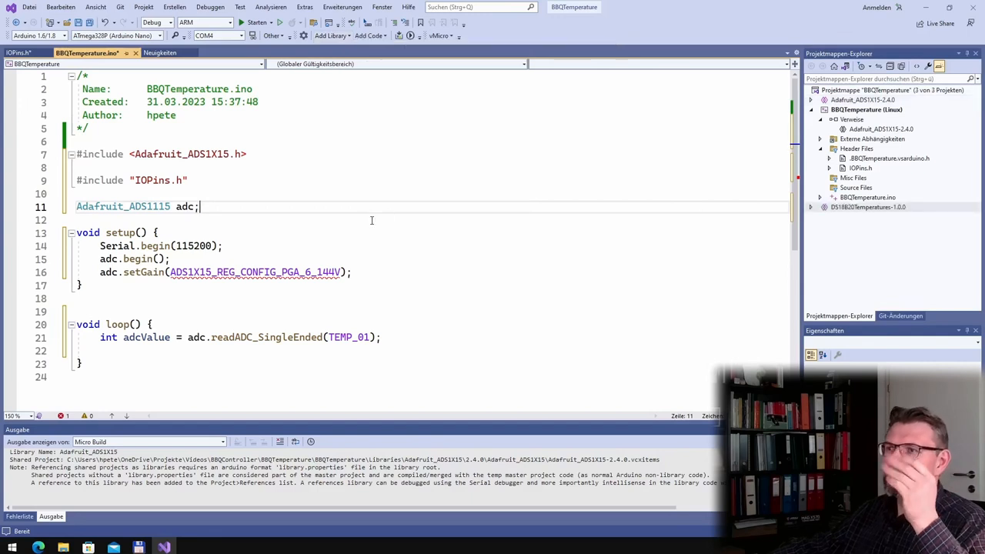
# - Include DS18B20Temperatures.h, declare TempSensors tempSensors(), and return to IOPins.h
pyautogui.write('#include <DS18B20Temperatures.h>')
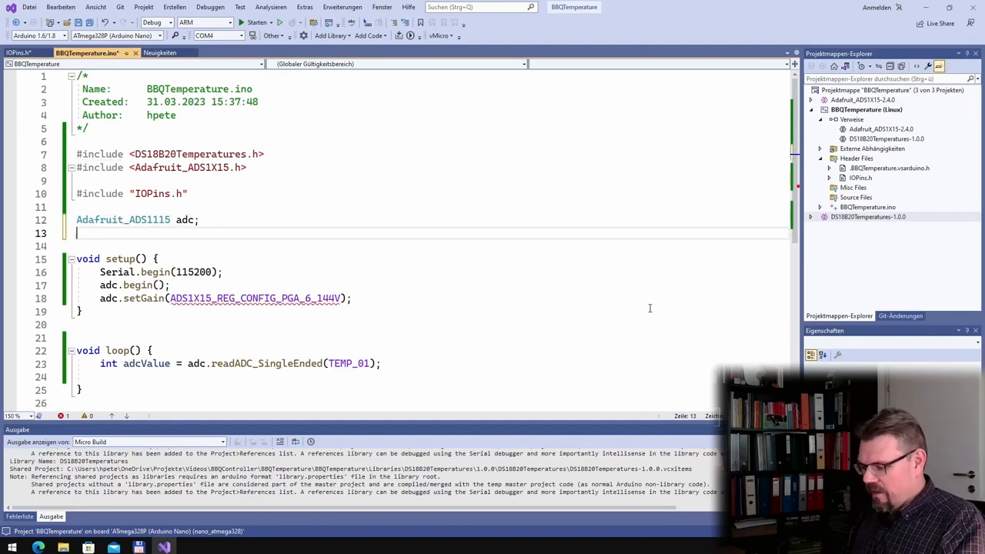
pyautogui.write('TempSensors')
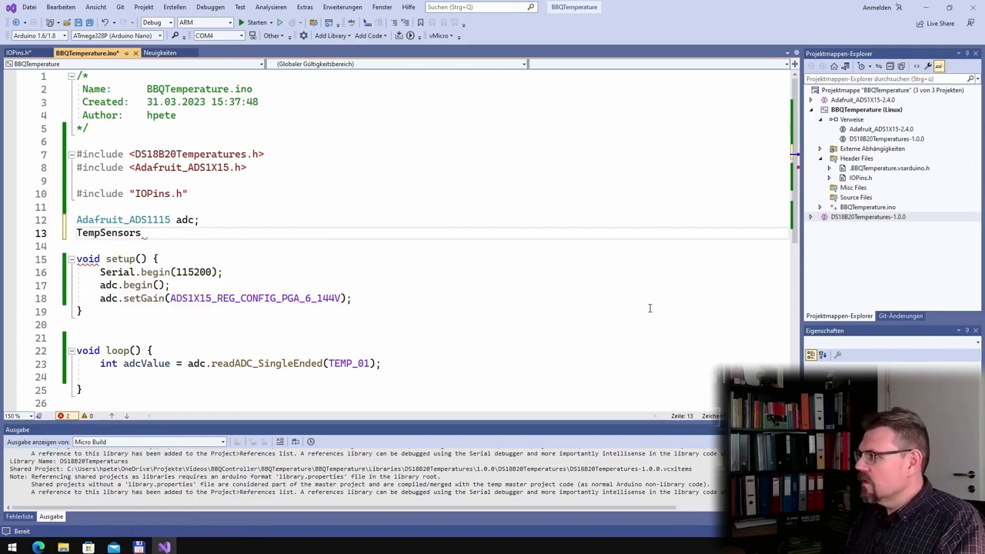
pyautogui.write('tempSensors(')
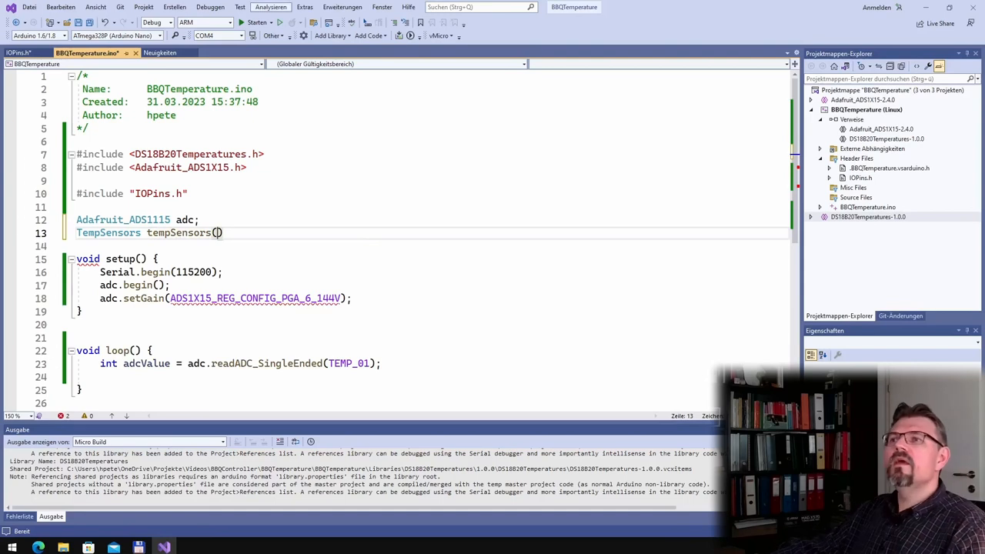
pyautogui.click(15, 52)
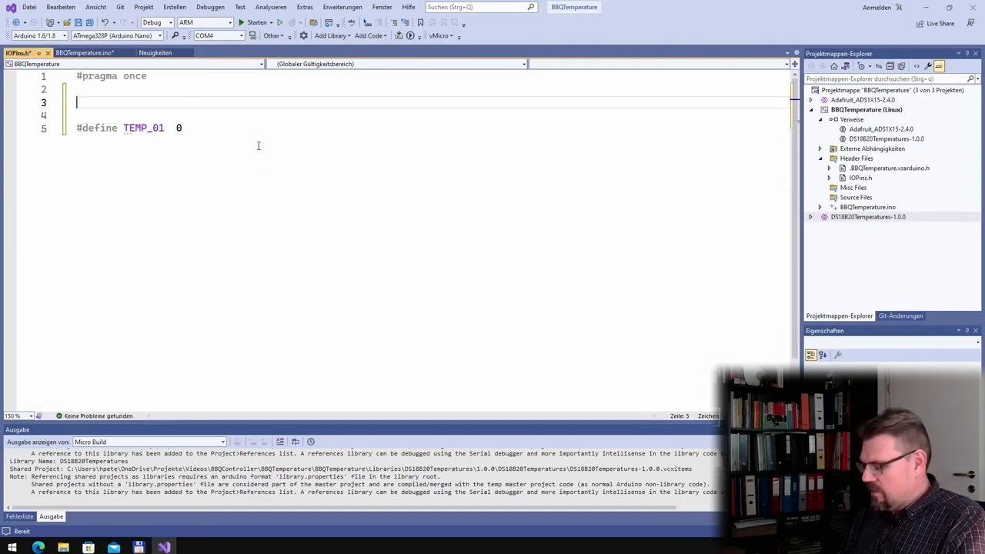
# - Define REF_TEMP_PIN in IOPins.h and construct tempSensors with REF_TEMP_PIN, 12 and &Serial
pyautogui.write('#define')
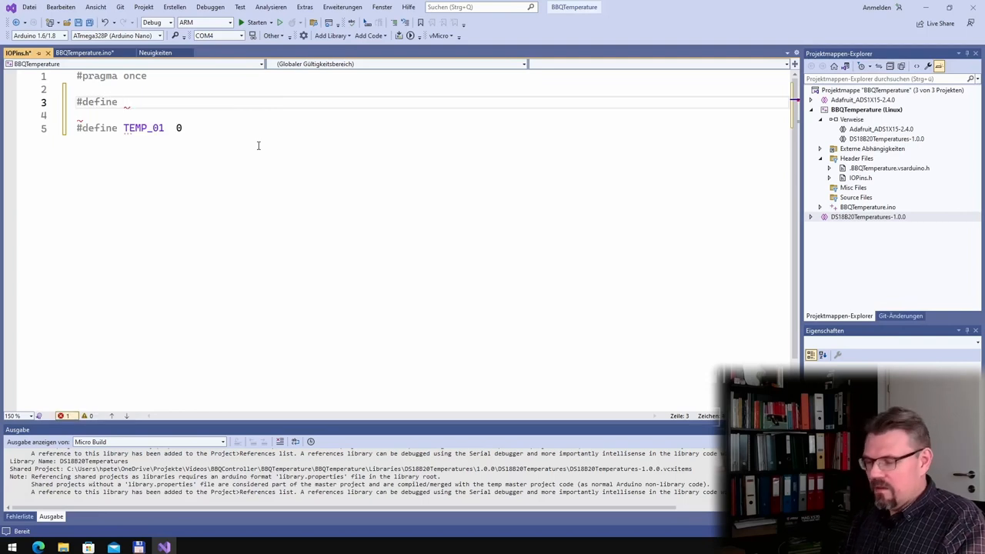
pyautogui.write('REF_T')
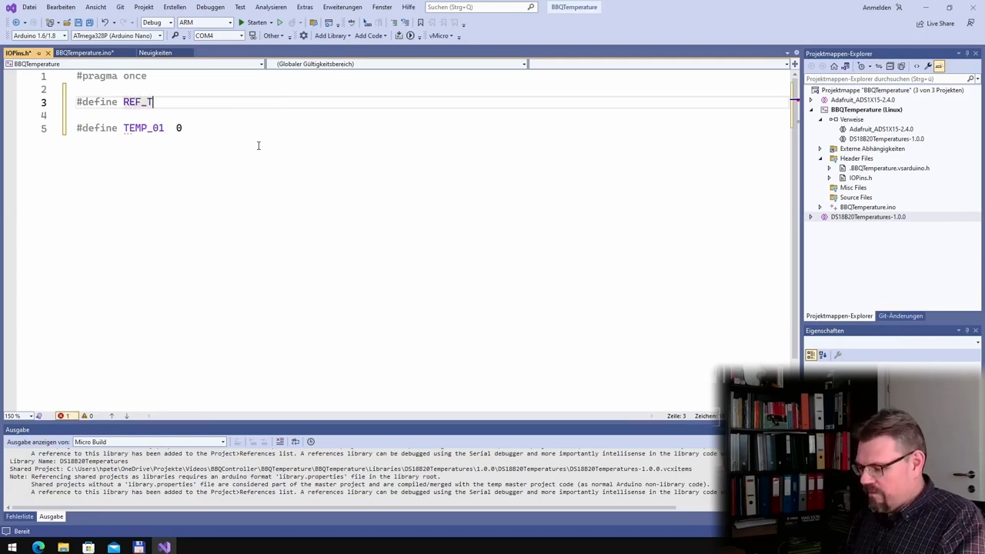
pyautogui.write('EMP_PP')
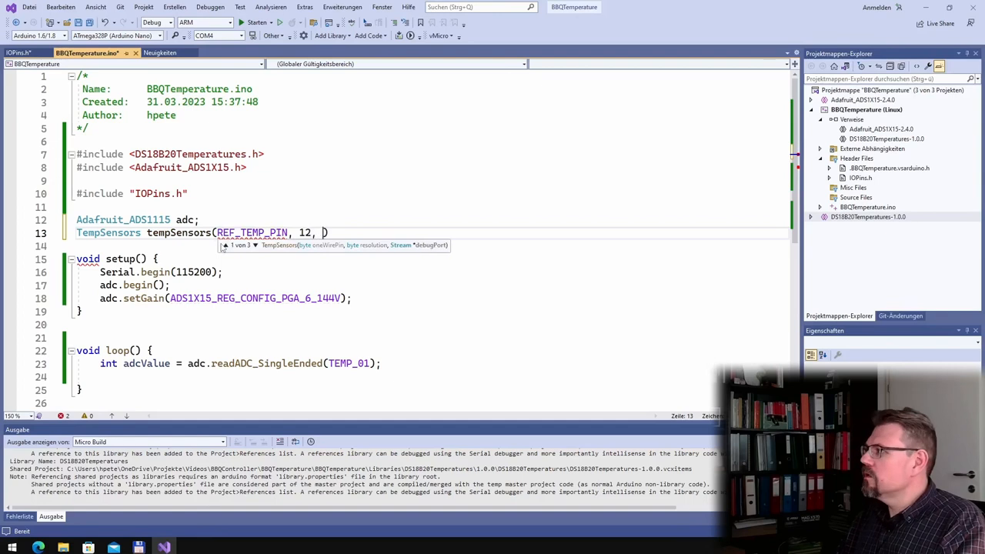
pyautogui.write('&Serial')
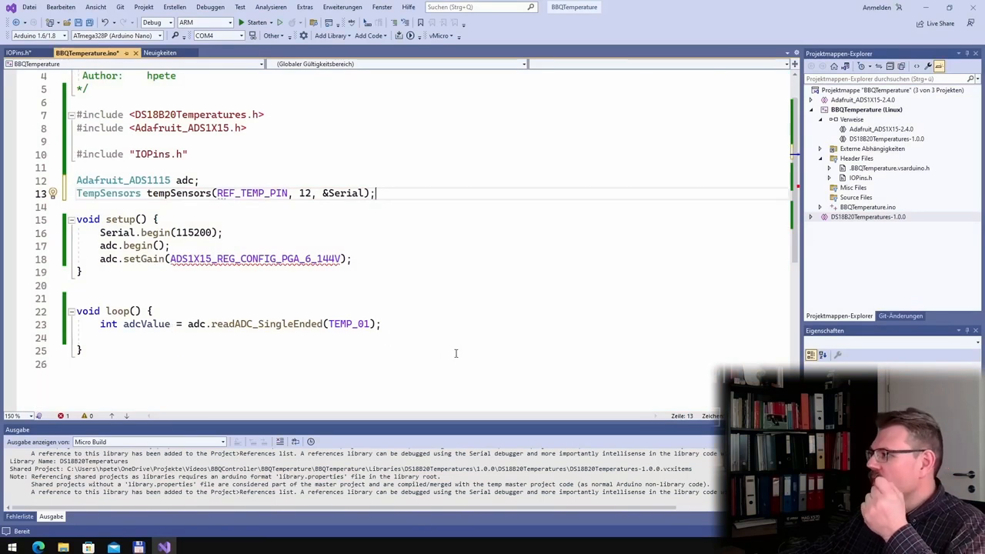
pyautogui.moveTo(390, 347)
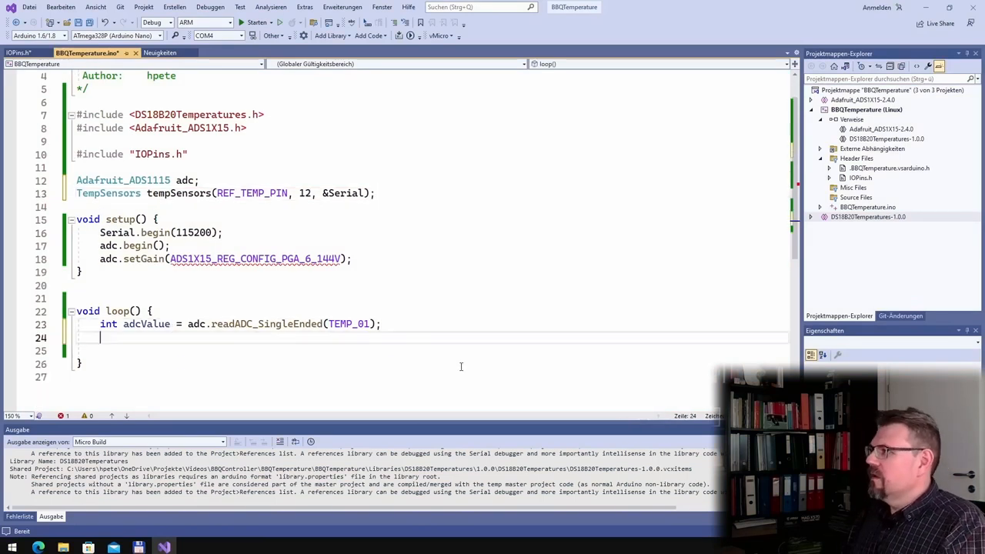
# - In loop(), set double temperature = tempSensors.GetTemperature(0)/100.0
pyautogui.write('long')
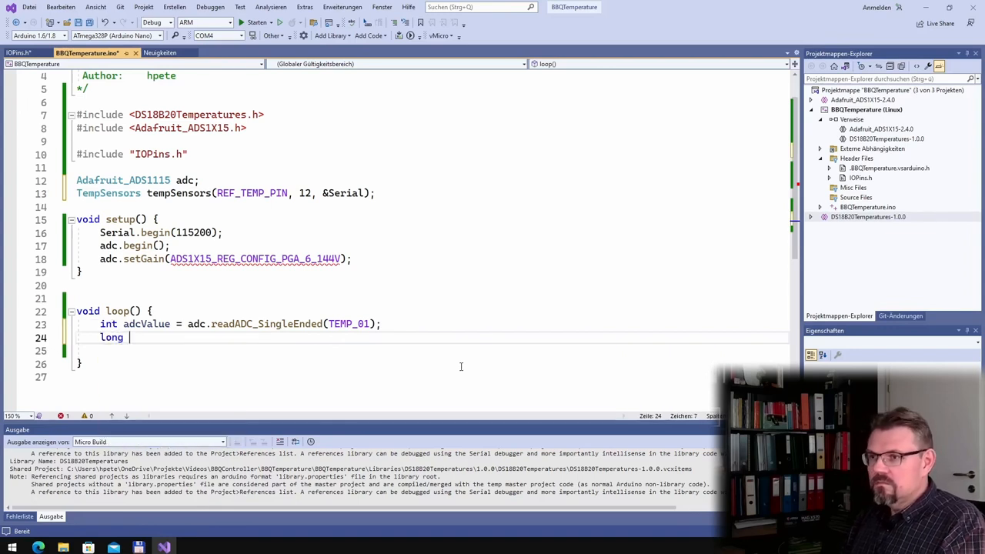
pyautogui.press('Backspace')
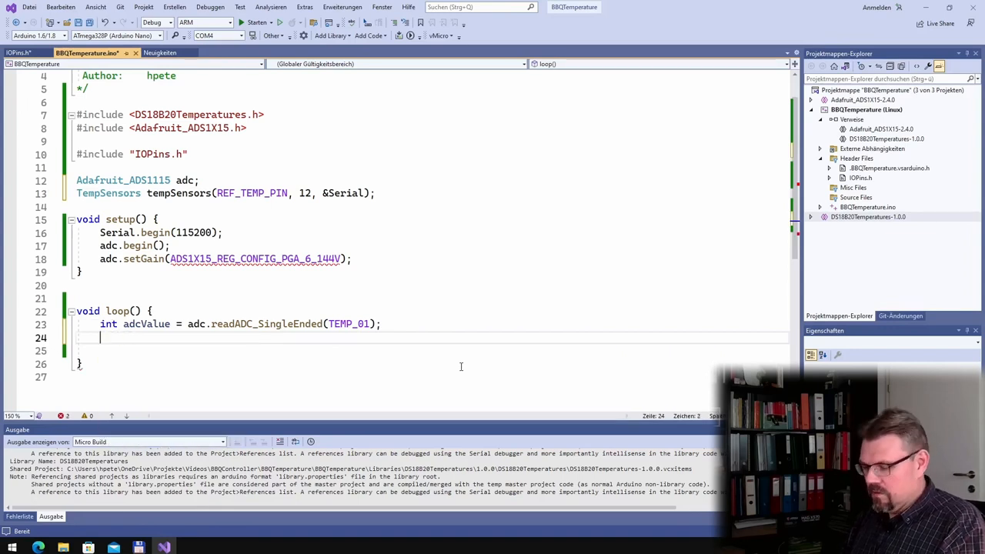
pyautogui.write('doulbe')
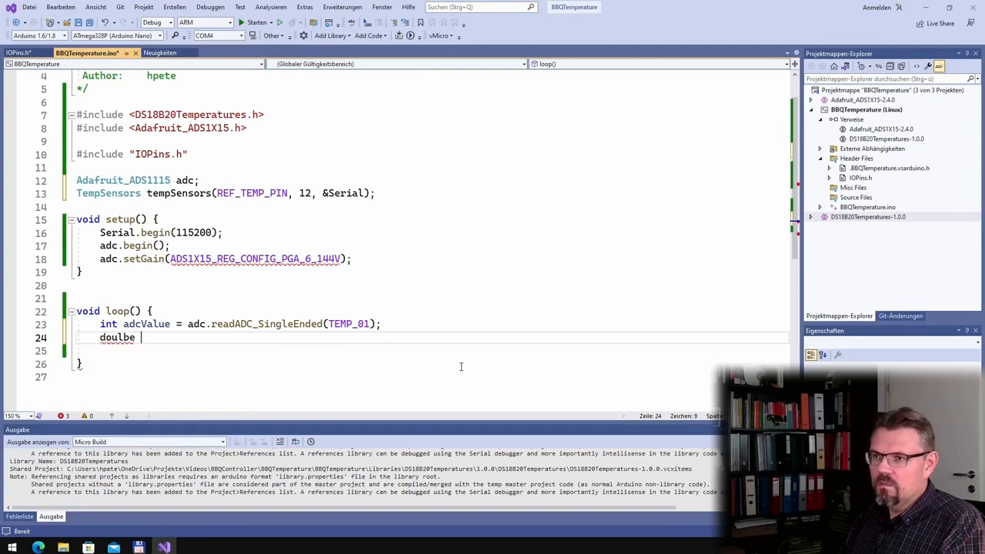
pyautogui.write('double temp')
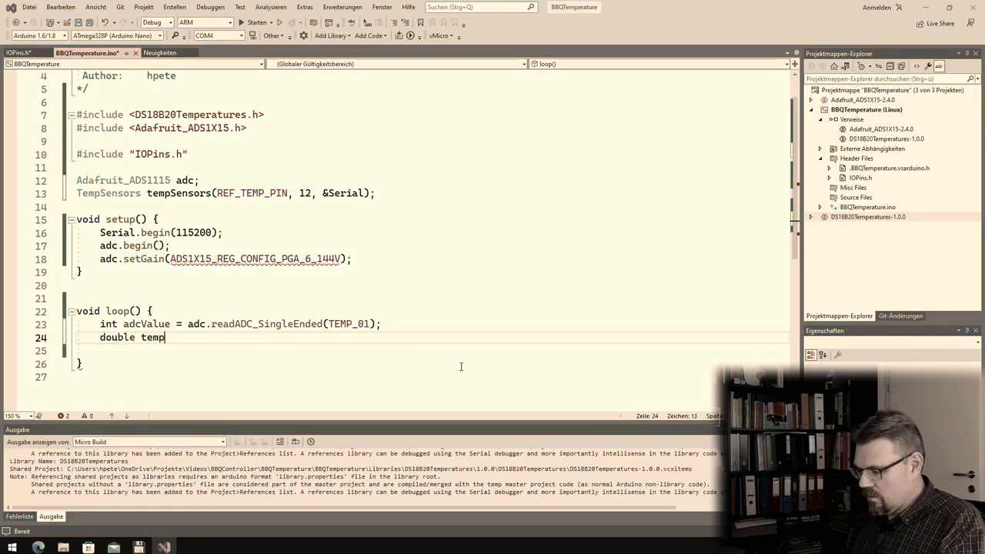
pyautogui.write('Sen')
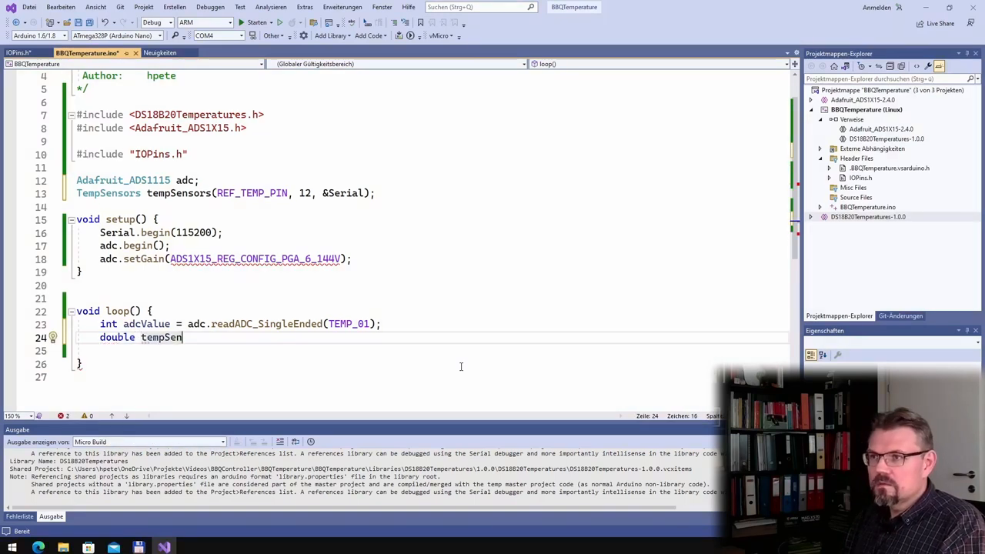
pyautogui.write('spr')
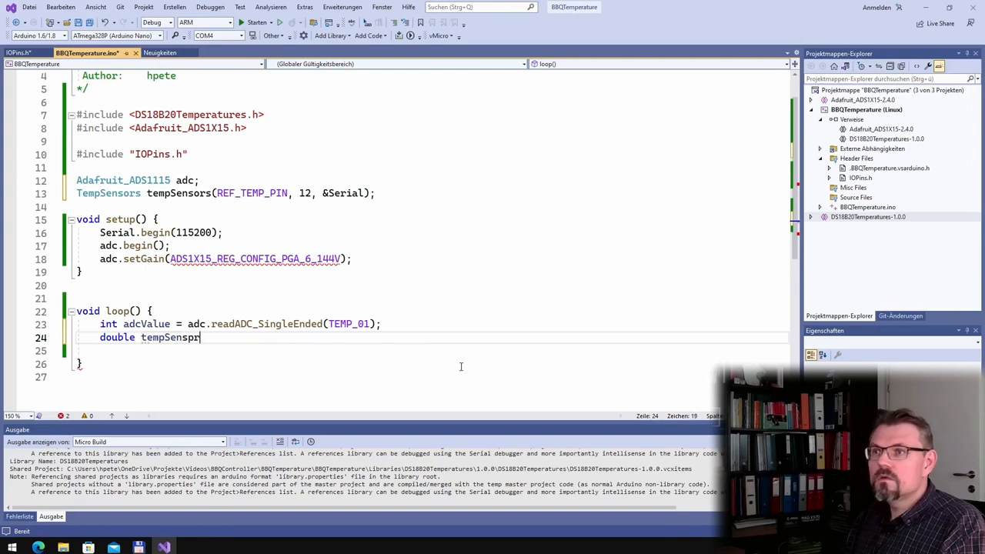
pyautogui.write('s.')
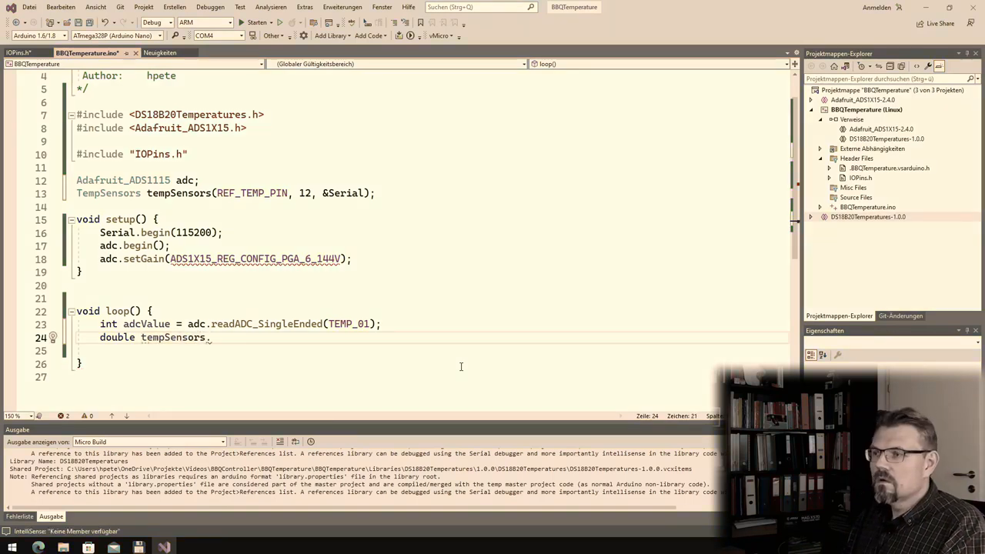
pyautogui.write('GetTemperature')
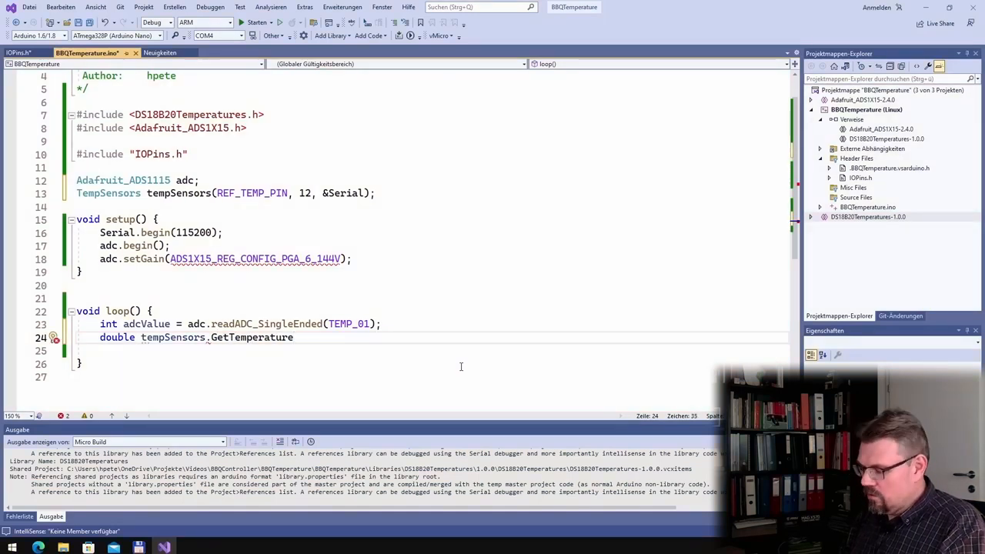
pyautogui.write('(0);')
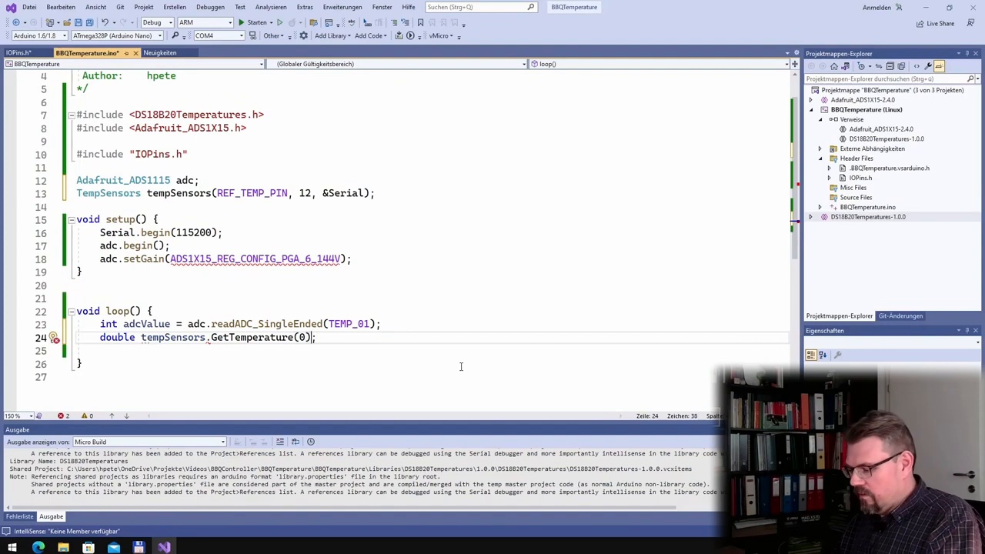
pyautogui.write('/100')
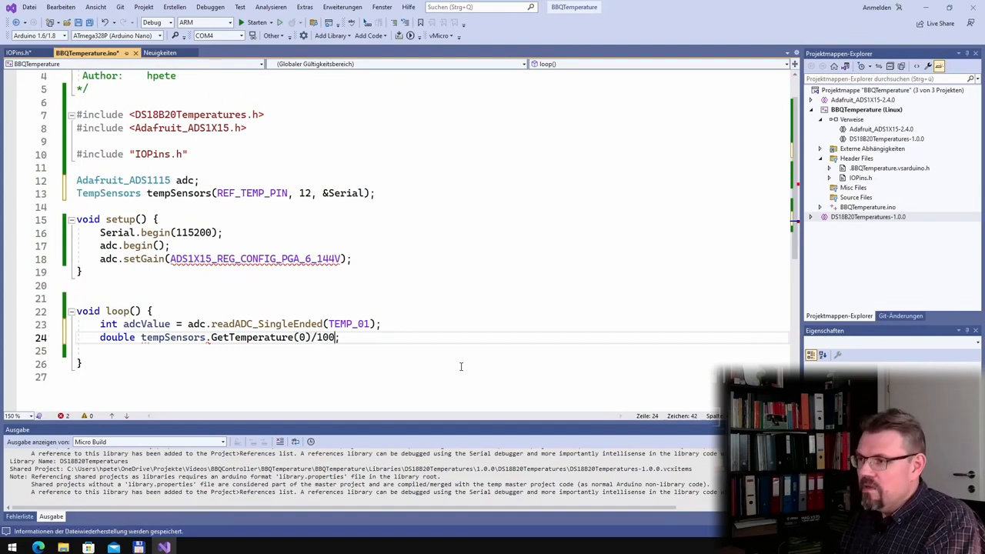
pyautogui.write('.0')
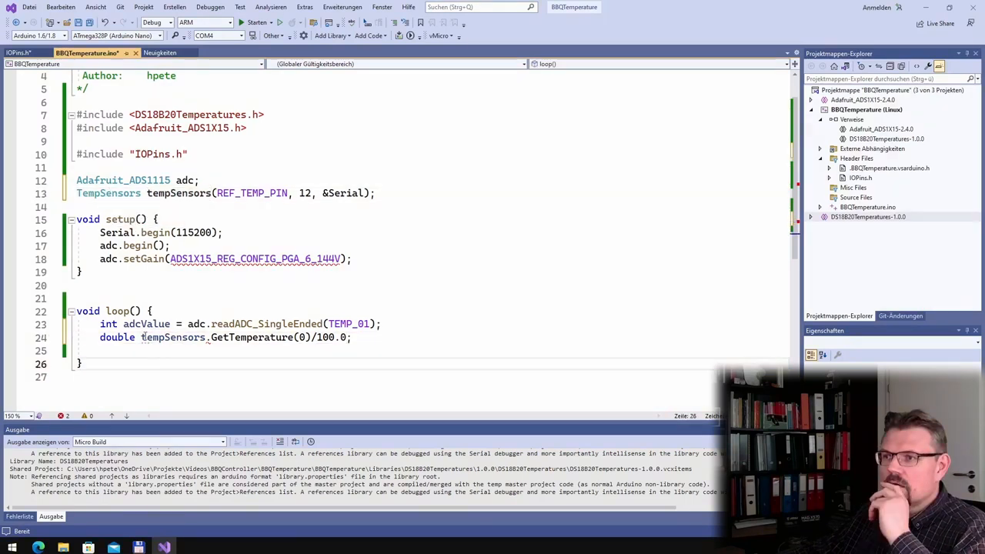
# - Add Serial.print lines for the 'Temperature: ' and 'ADC-value: ' labels and adcValue
pyautogui.click(172, 337)
pyautogui.write(' temperatrue =')
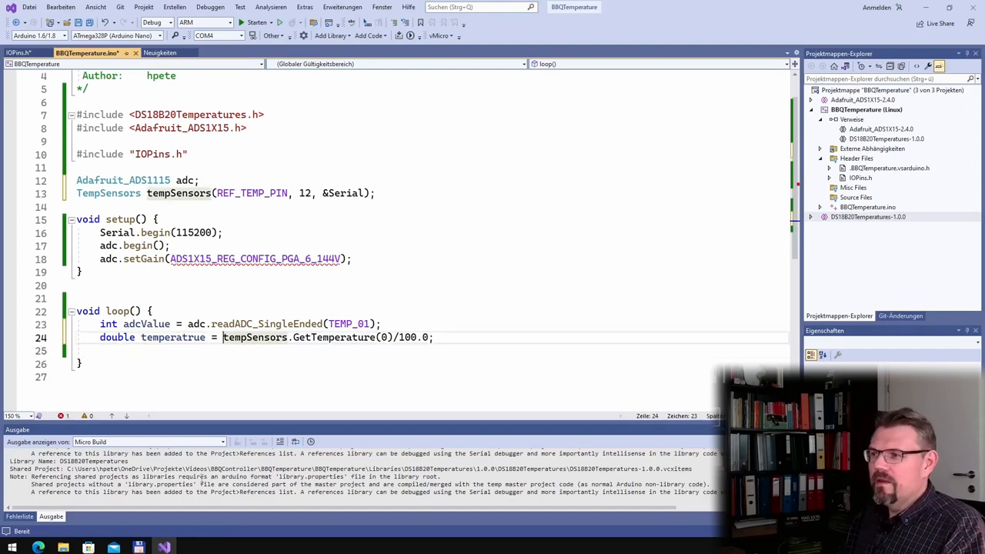
pyautogui.write('Seri')
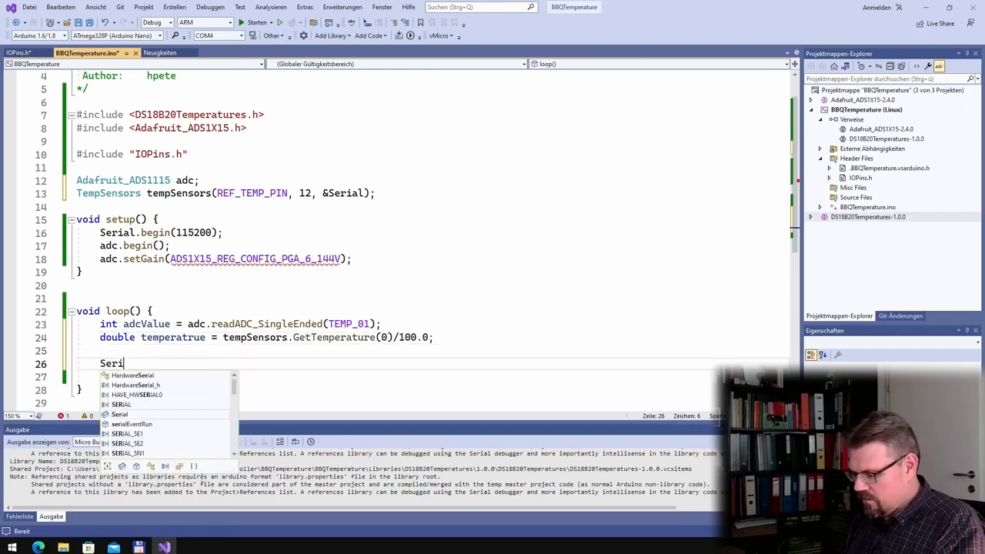
pyautogui.write('.print')
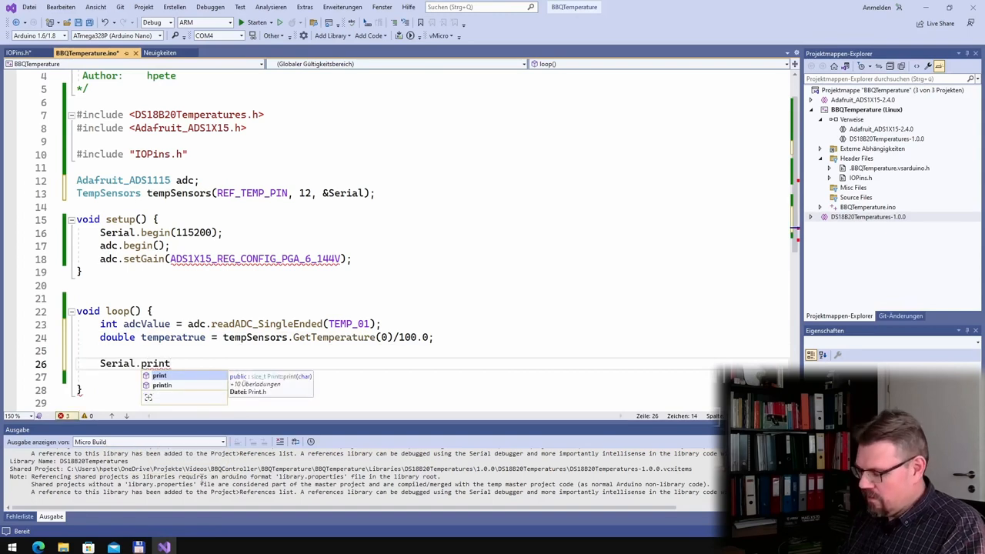
pyautogui.write('("Temperatru")')
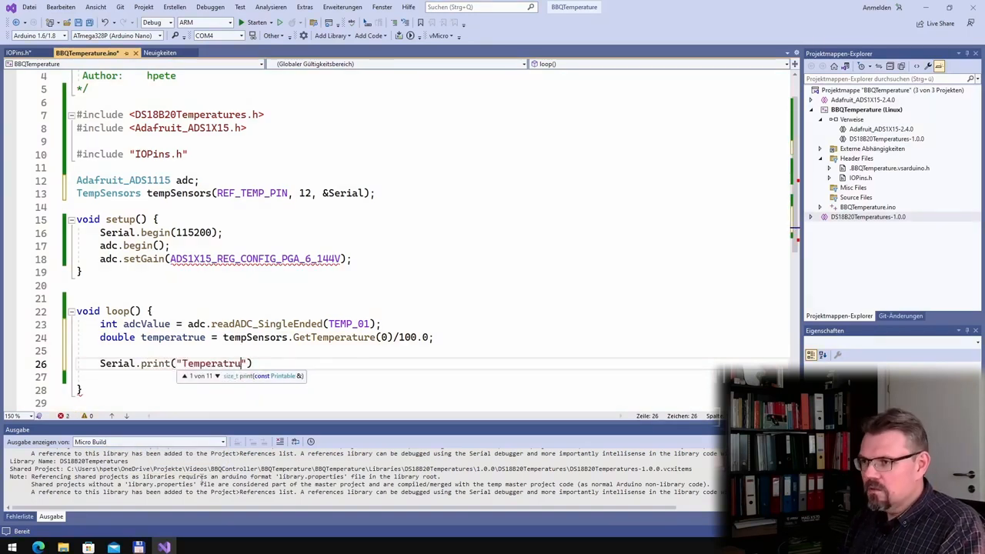
pyautogui.write('e: ");')
pyautogui.write('Serial.print( "')
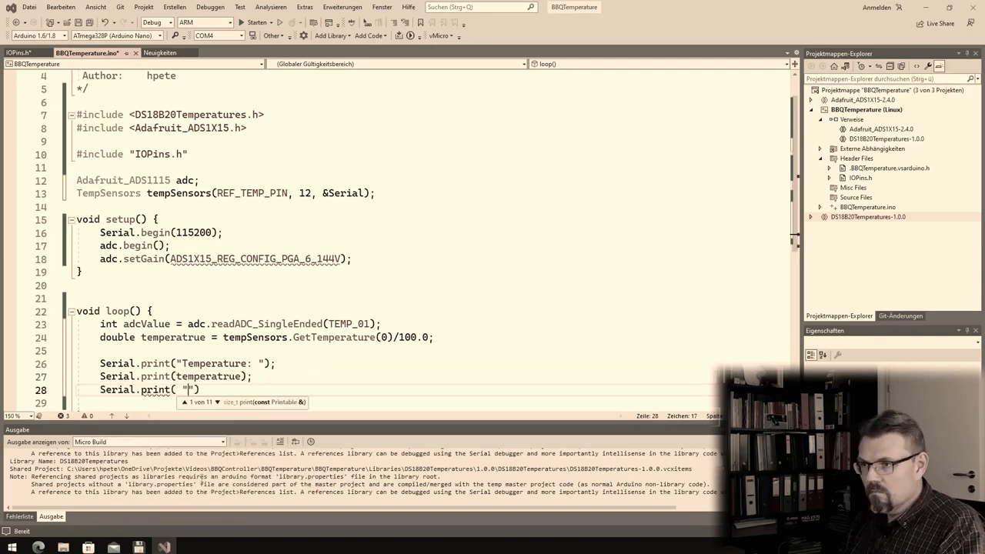
pyautogui.write('ADC-value: ");')
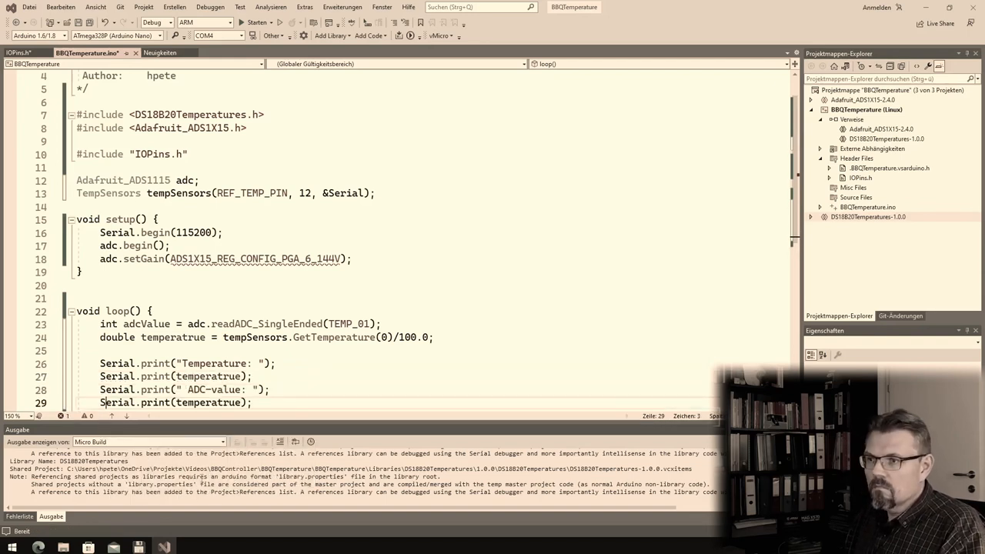
pyautogui.write('adcValue')
pyautogui.write('delay(500);')
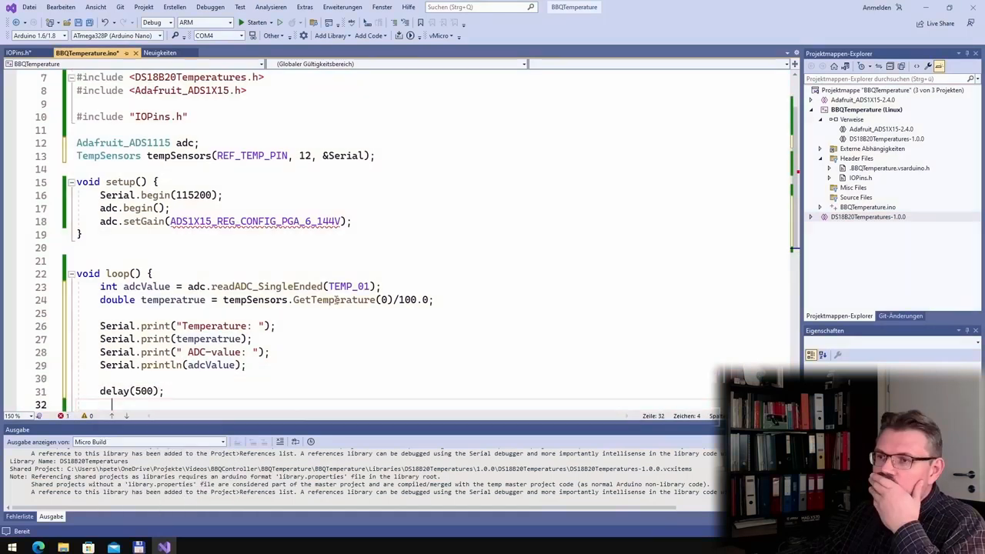
pyautogui.scroll(3)
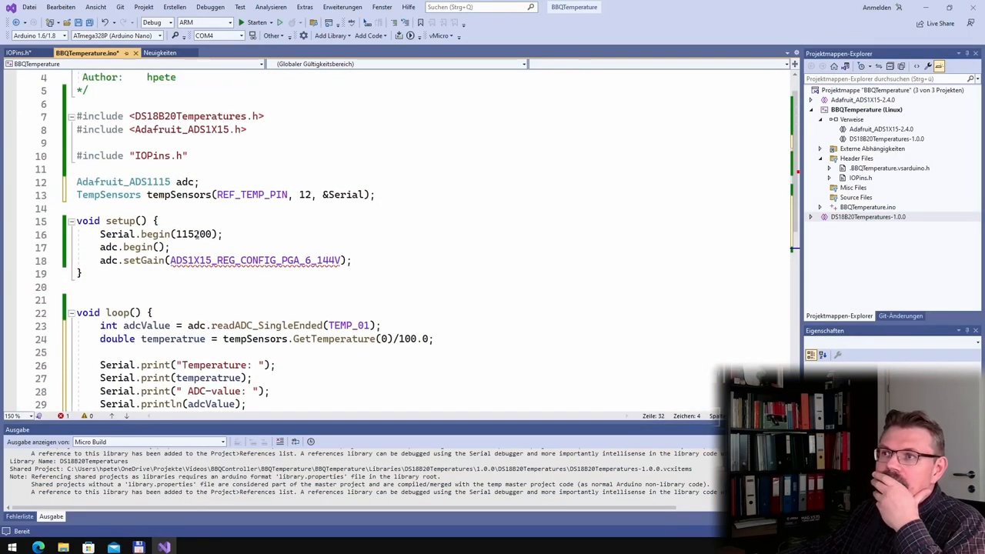
pyautogui.scroll(-3)
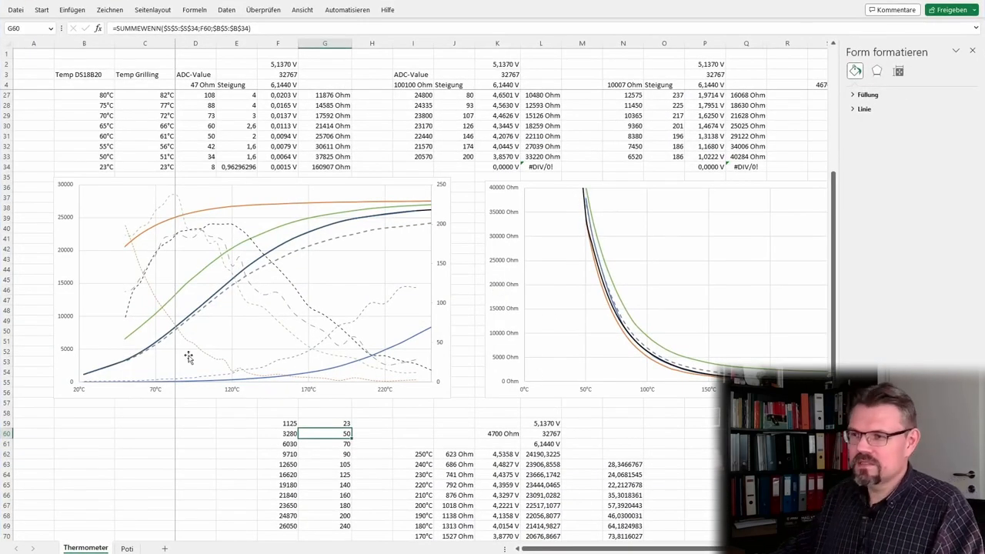
pyautogui.moveTo(380, 450)
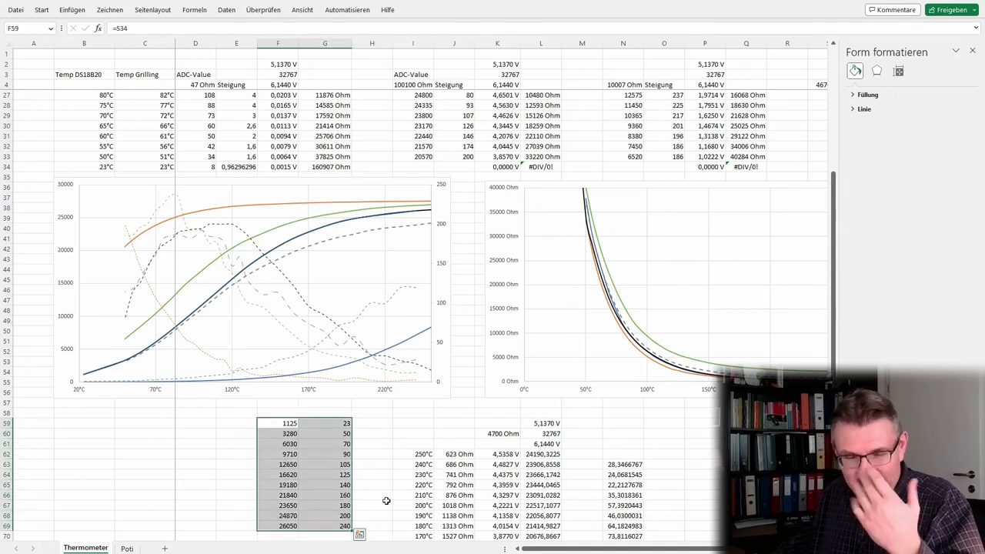
pyautogui.moveTo(195, 346)
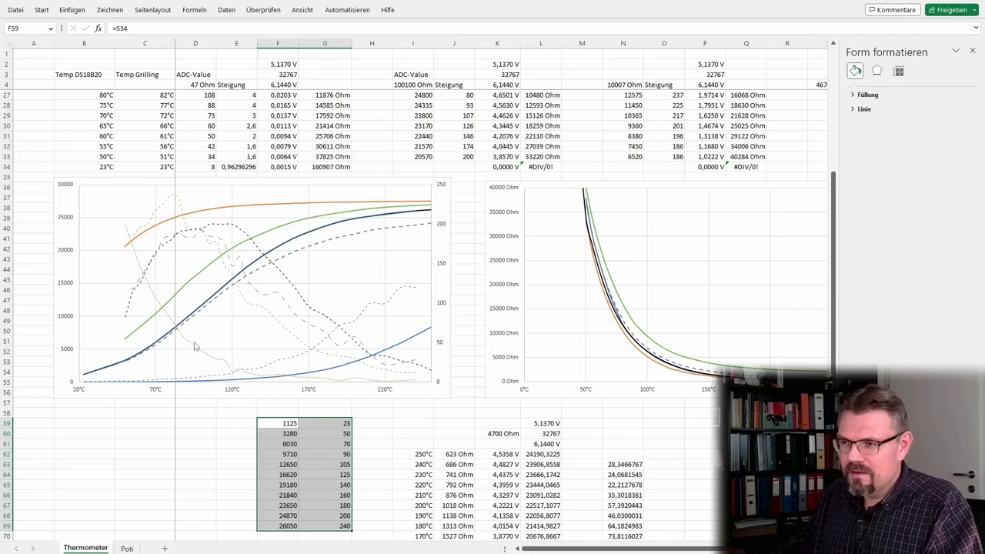
pyautogui.moveTo(115, 369)
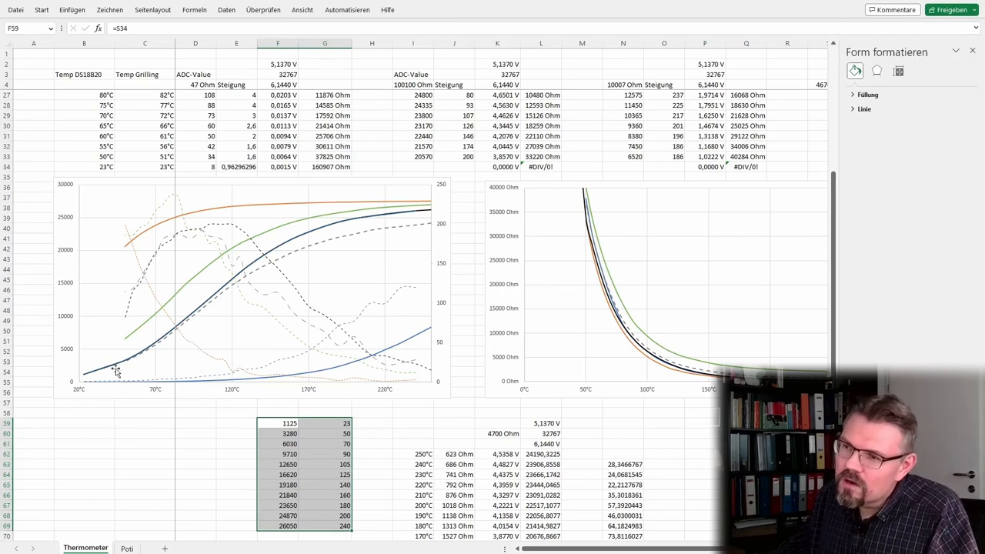
pyautogui.moveTo(383, 234)
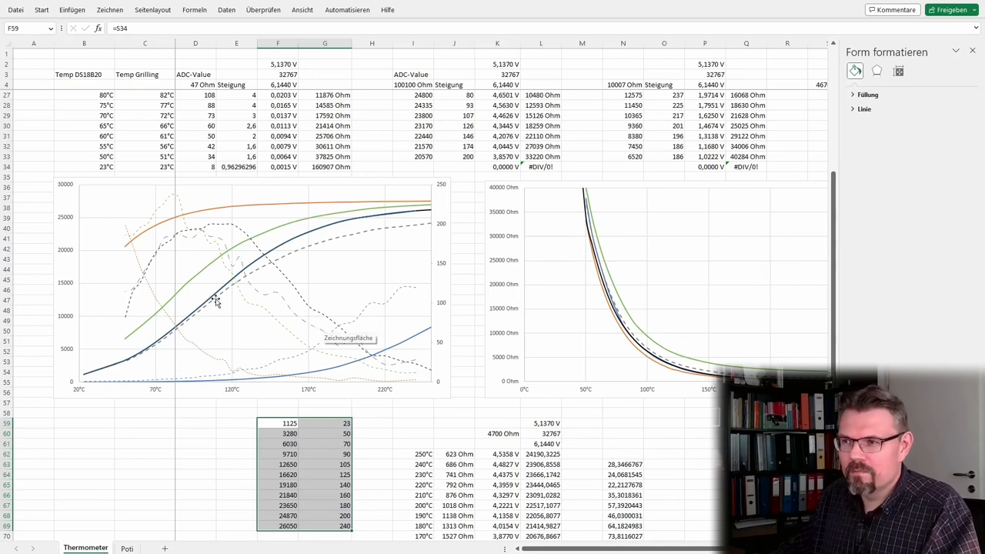
pyautogui.moveTo(254, 271)
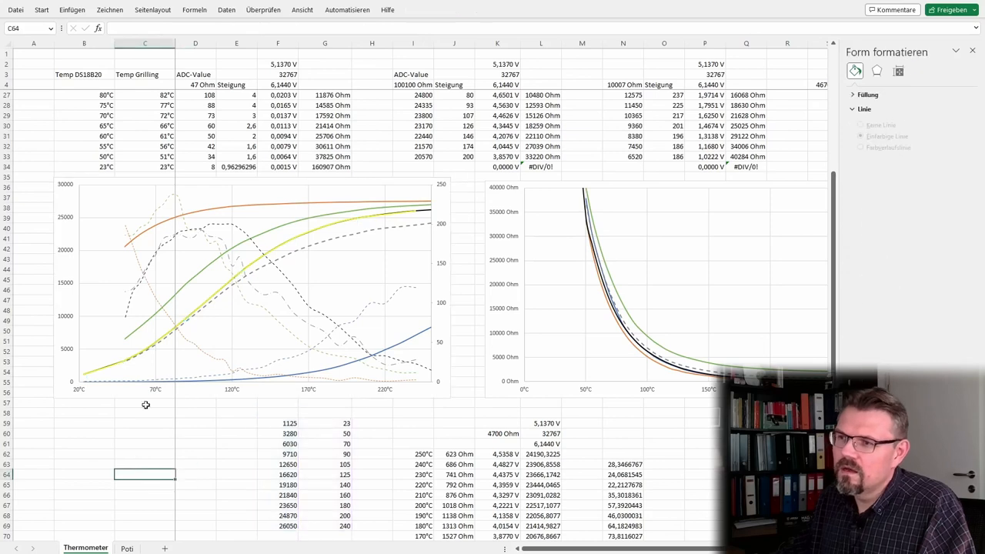
pyautogui.moveTo(303, 231)
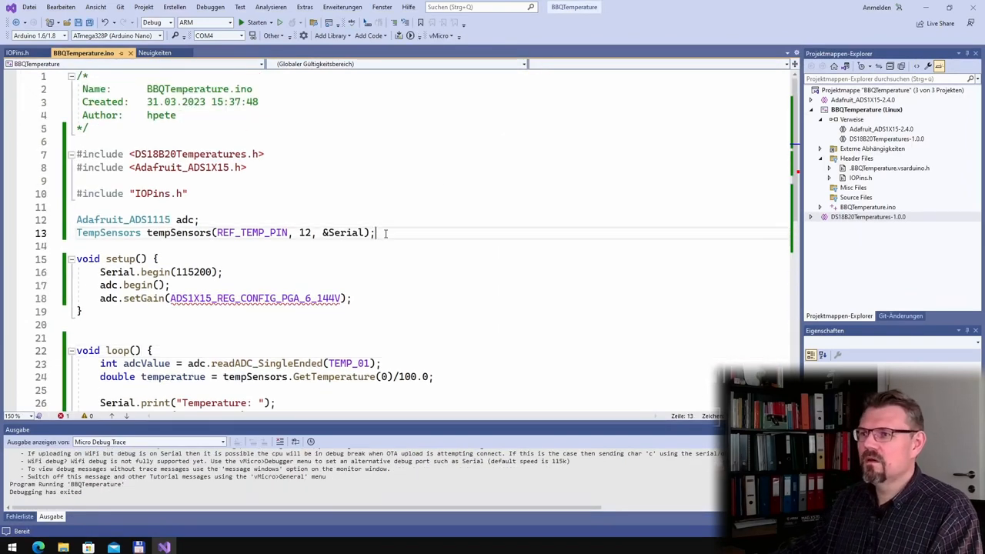
# - Add the user-installed Verbose, Parameters and Linearize libraries through vMicro Add Library
pyautogui.rightClick(187, 168)
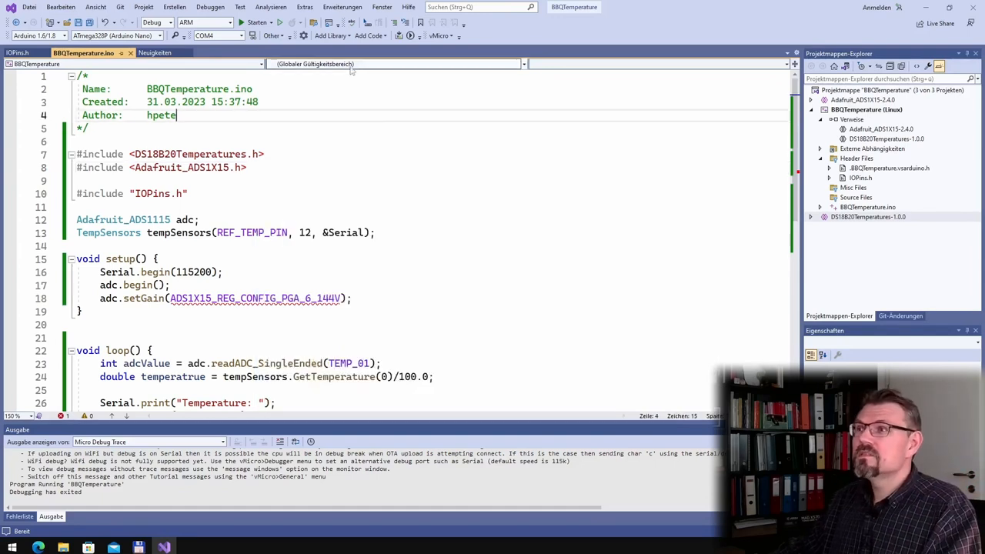
pyautogui.click(331, 36)
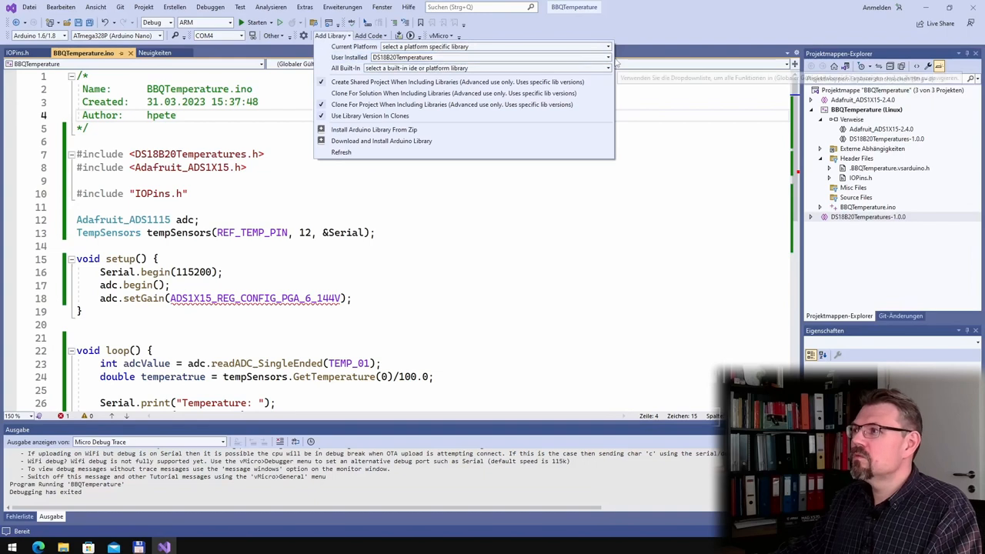
pyautogui.click(607, 57)
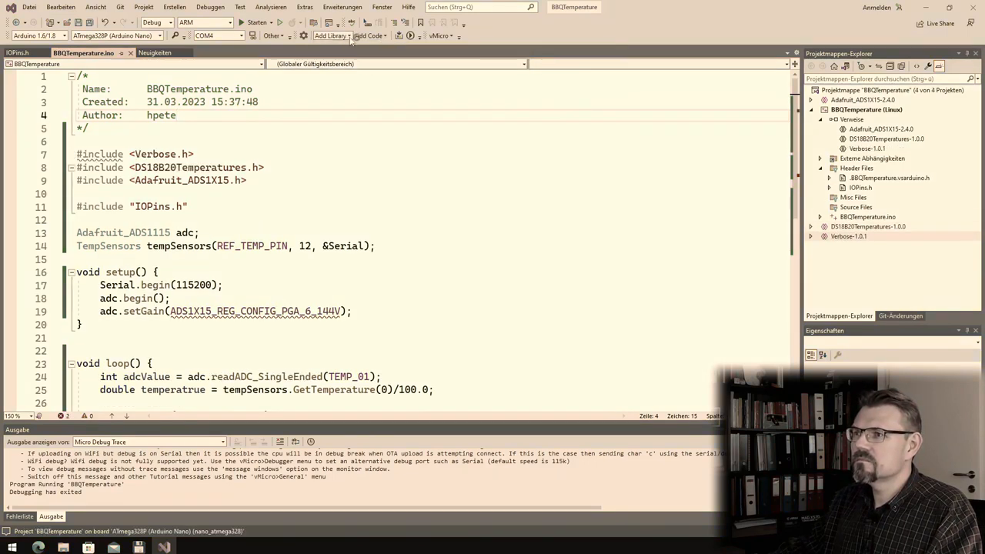
pyautogui.click(330, 35)
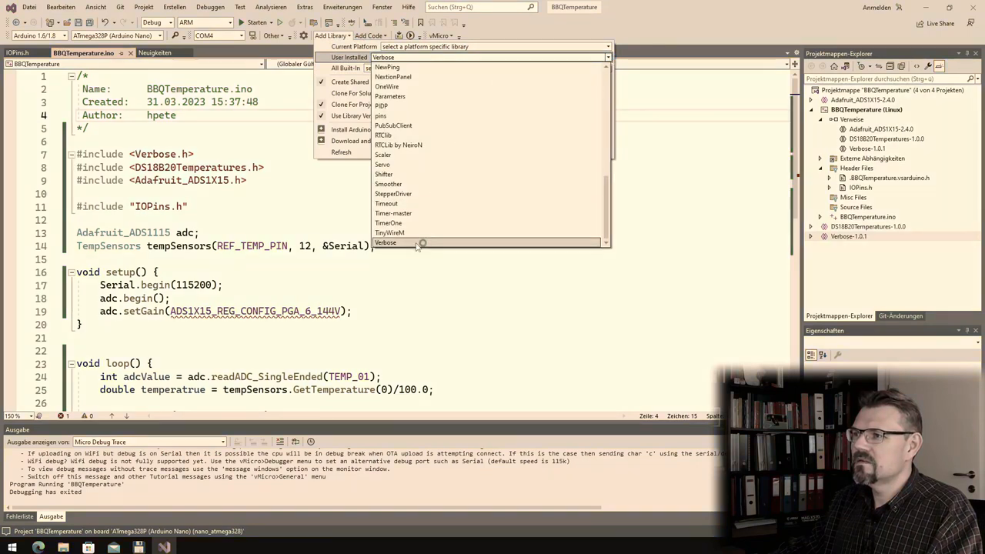
pyautogui.moveTo(422, 164)
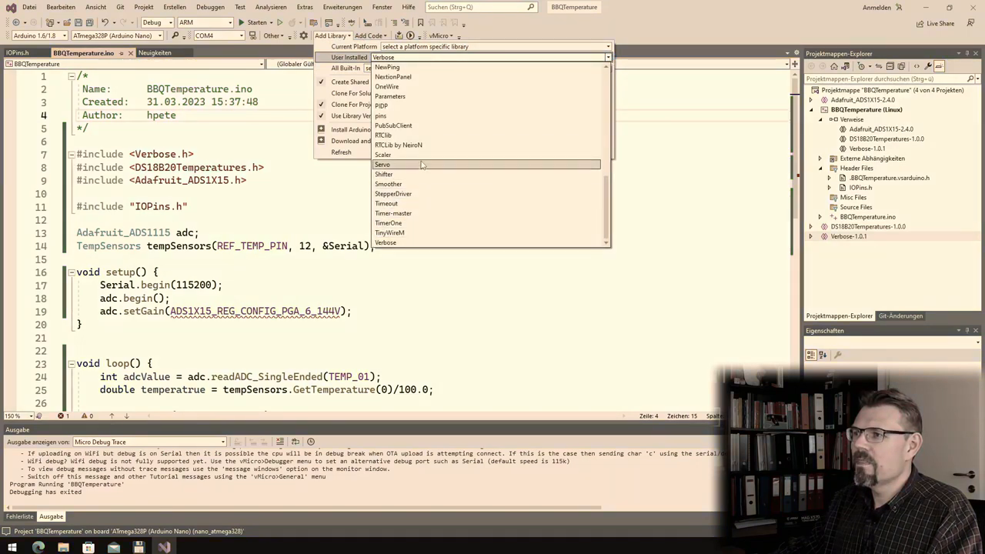
pyautogui.click(389, 96)
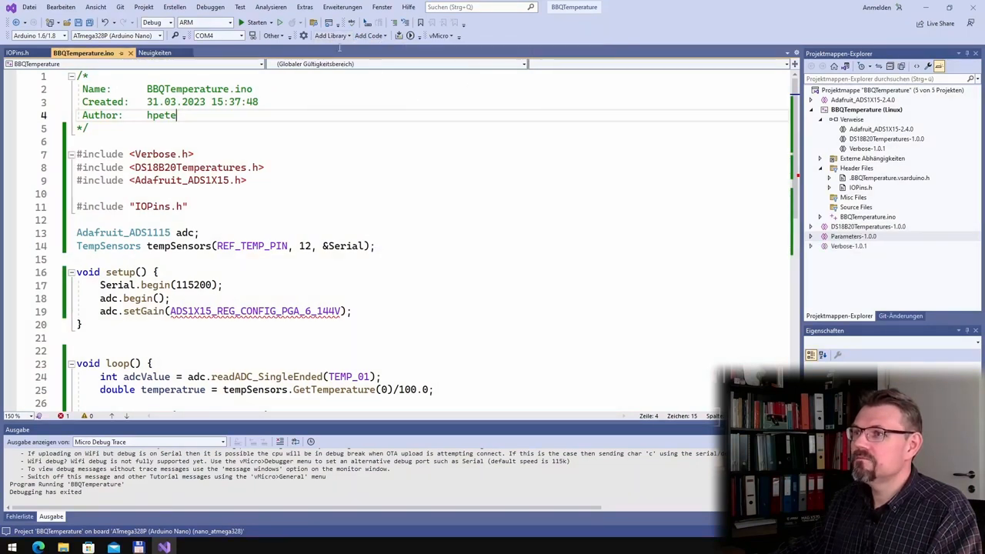
pyautogui.click(329, 35)
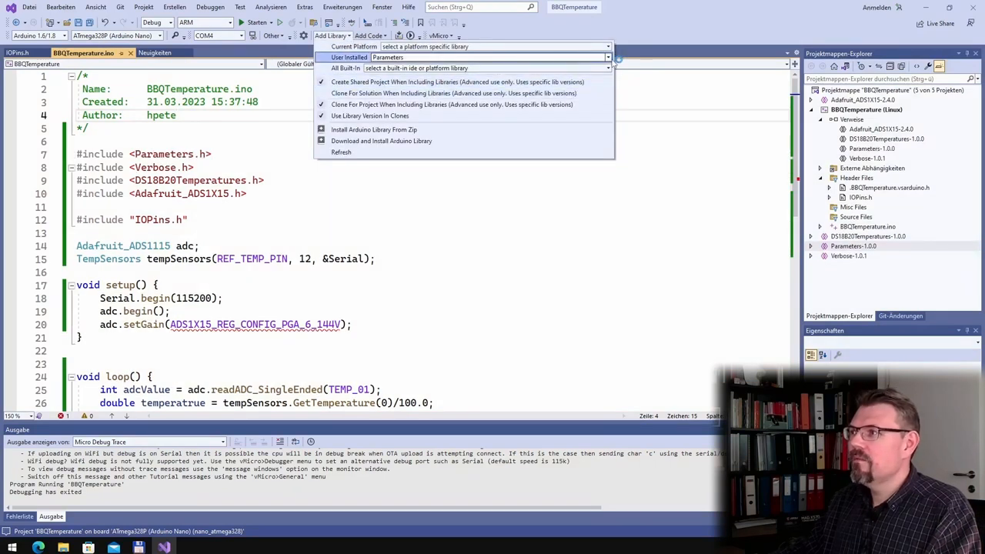
pyautogui.click(608, 57)
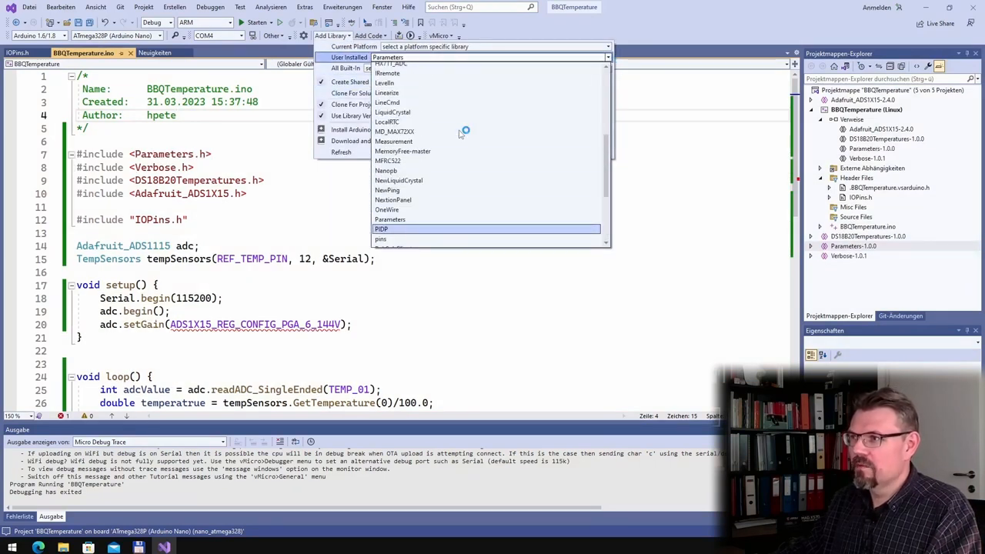
pyautogui.click(387, 82)
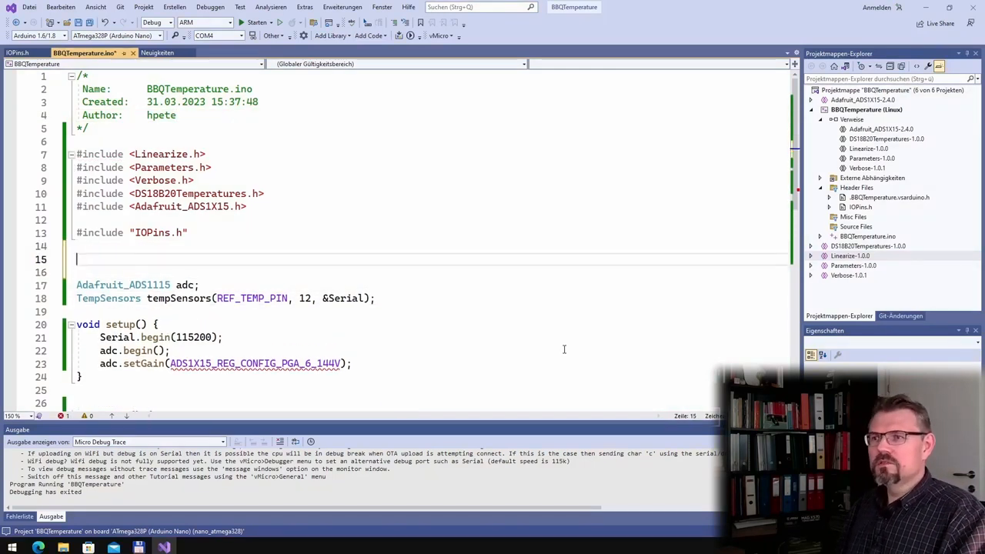
# - Declare Verbose verbose(B11111111); on the line after #include "IOPins.h"
pyautogui.write('Verbose')
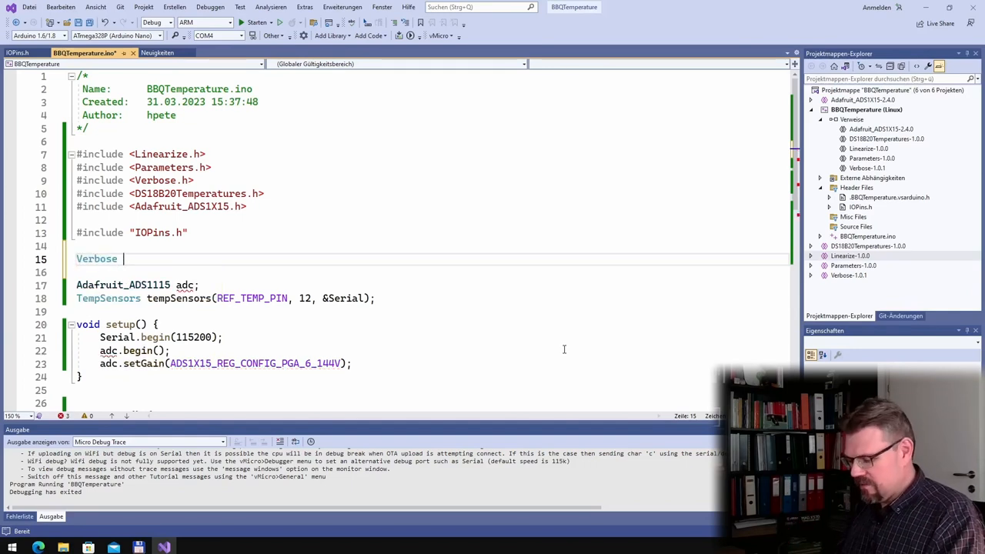
pyautogui.write('varbose()')
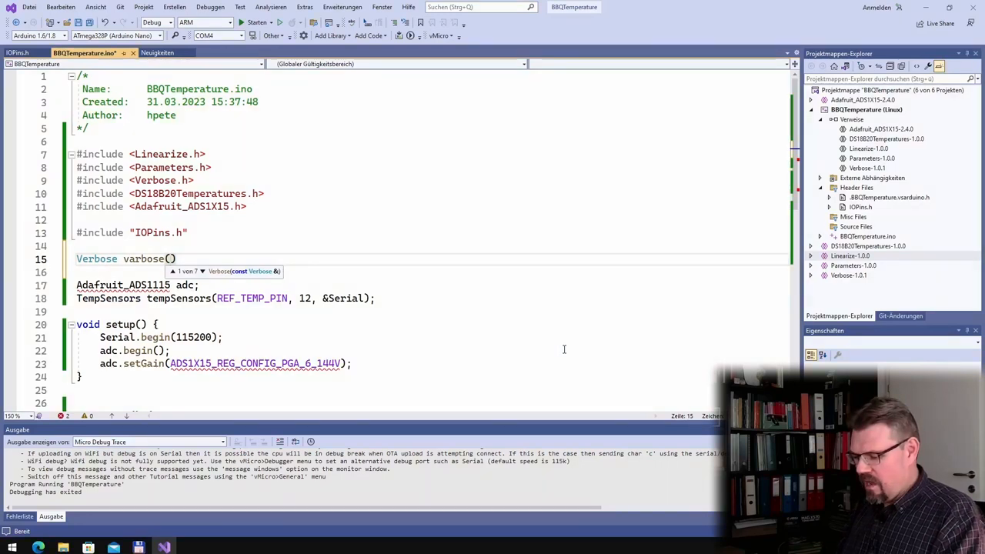
pyautogui.write('B11111111')
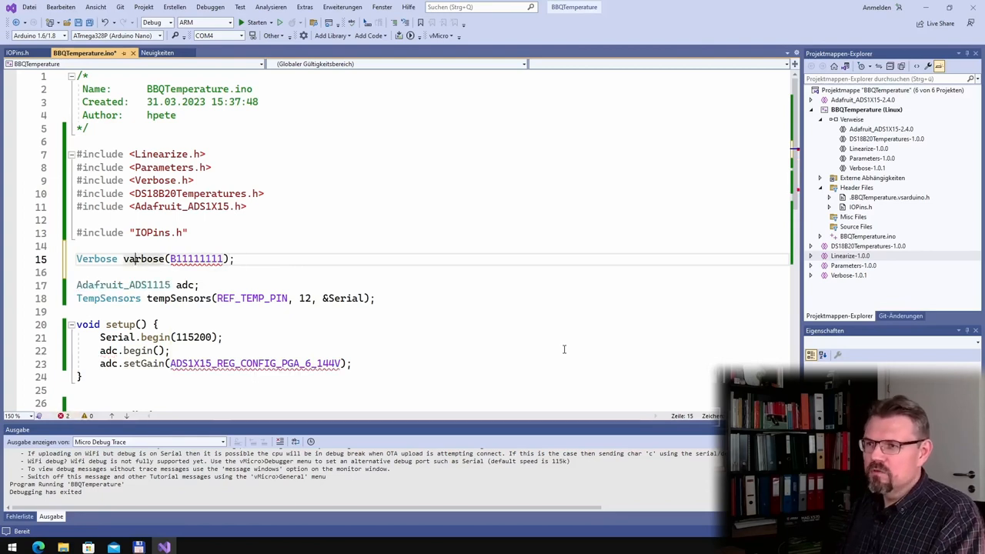
pyautogui.press('Return')
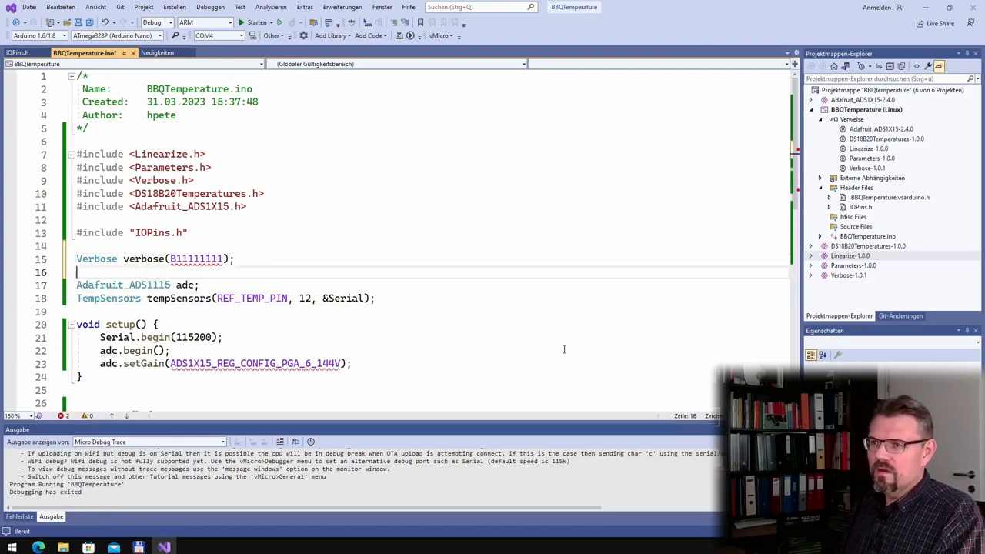
pyautogui.write('PARAM_0')
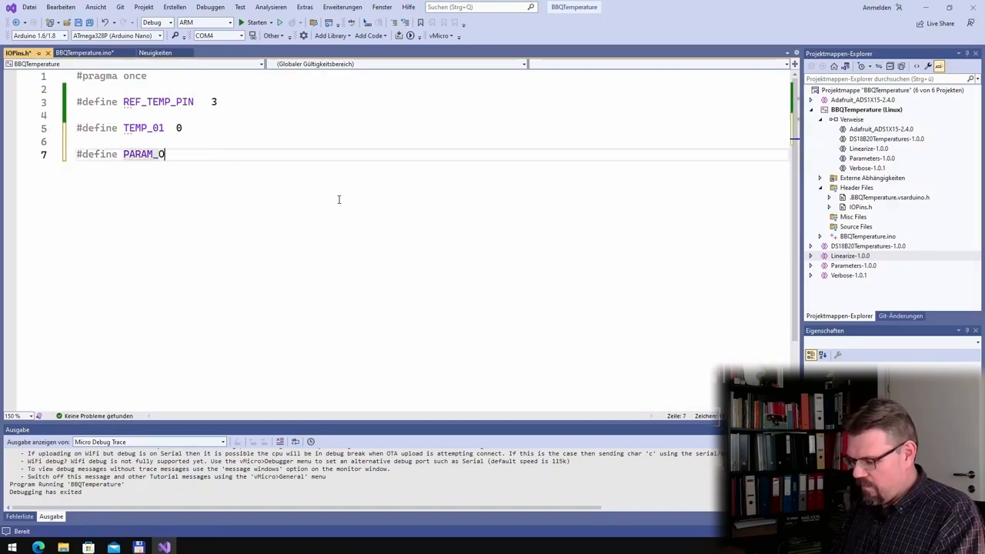
# - Define PARAM_OFFSET 300 and PARAM_COUNT 30 in IOPins.h
pyautogui.write('FFSET')
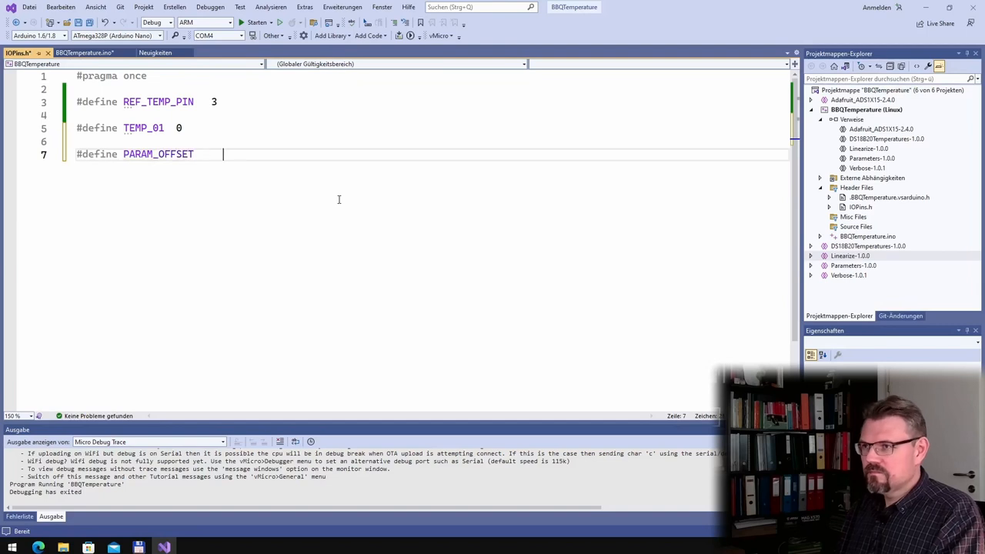
pyautogui.write('300')
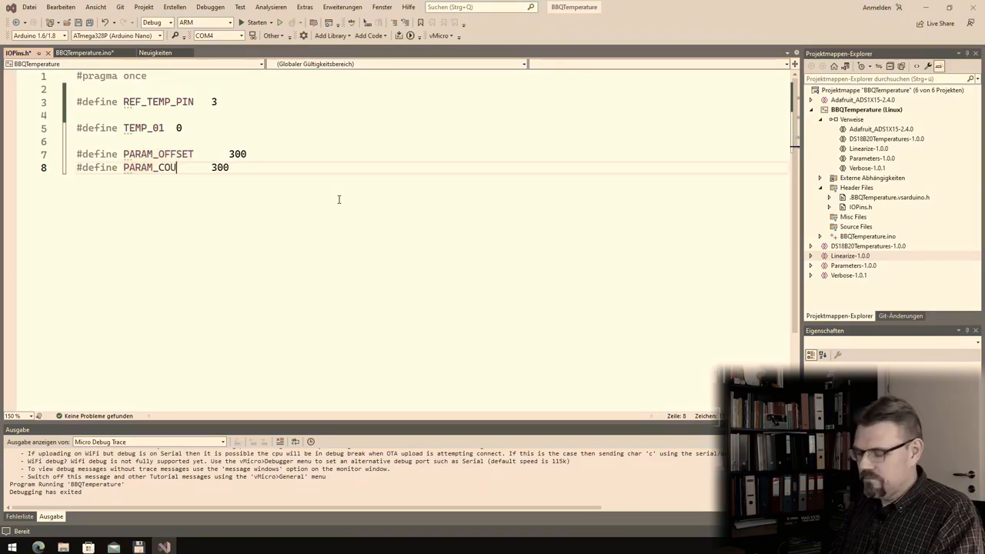
pyautogui.write('NT')
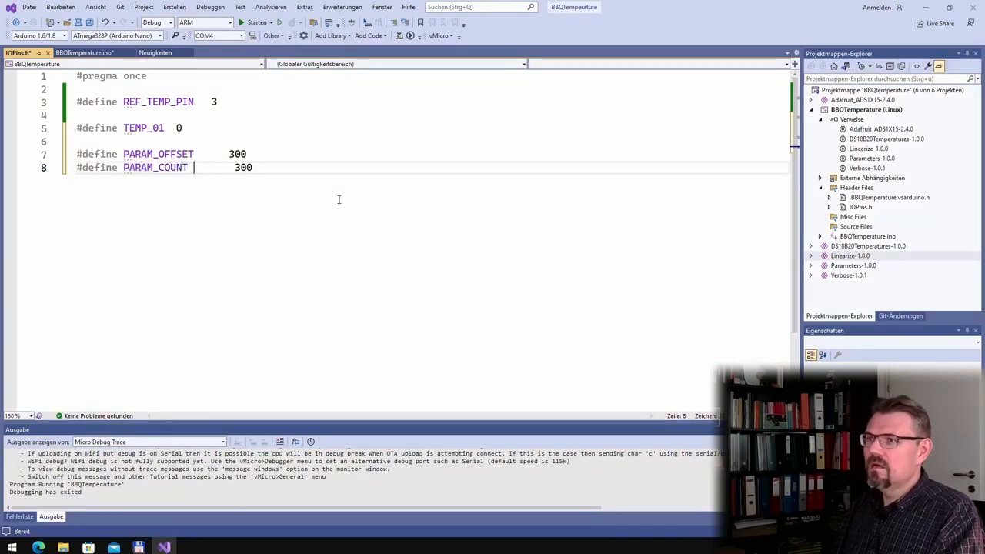
pyautogui.press('Backspace')
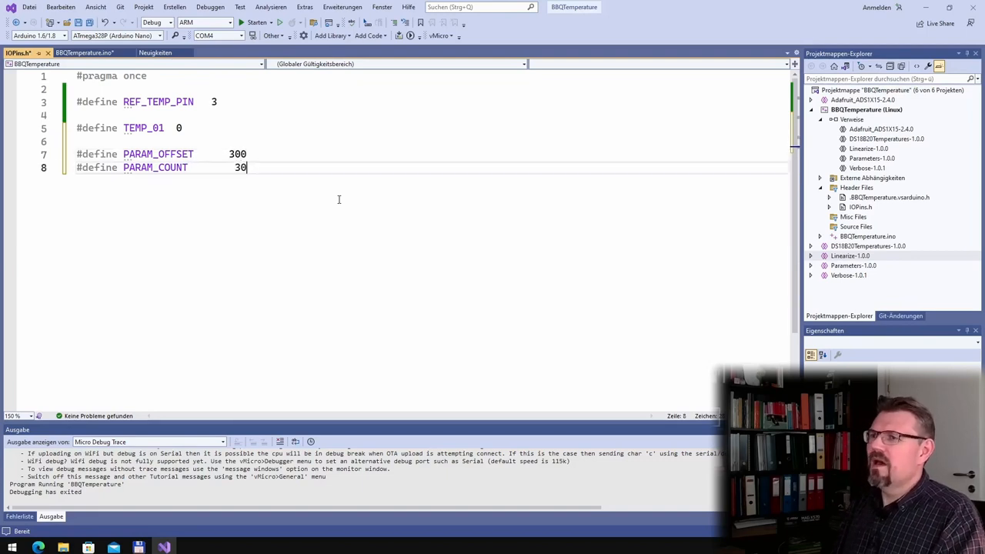
pyautogui.press('Enter')
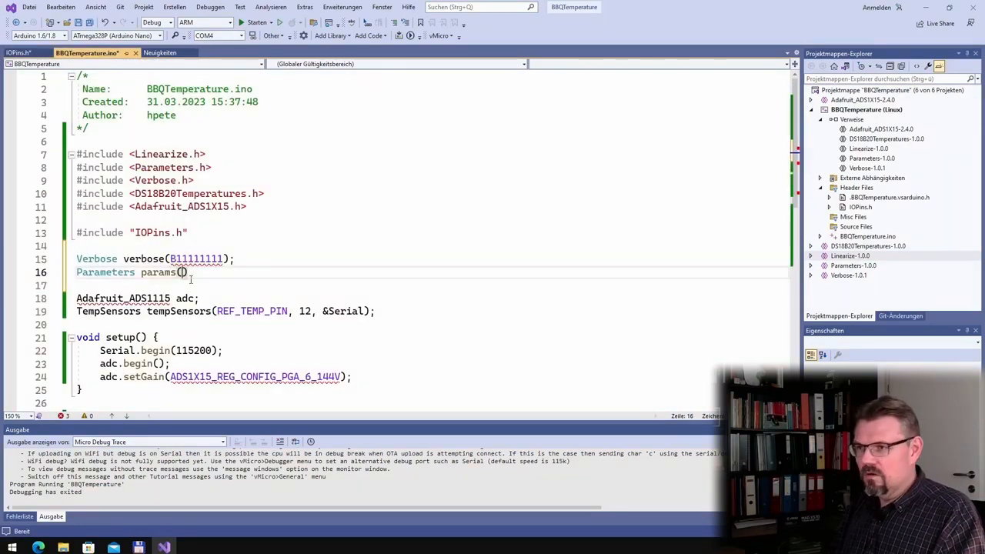
# - Declare Parameters params(PARAM_OFFSET, PARAM_COUNT), define PARAM_LINEARIZE 0, and save
pyautogui.write('PARAM_OFFSET,')
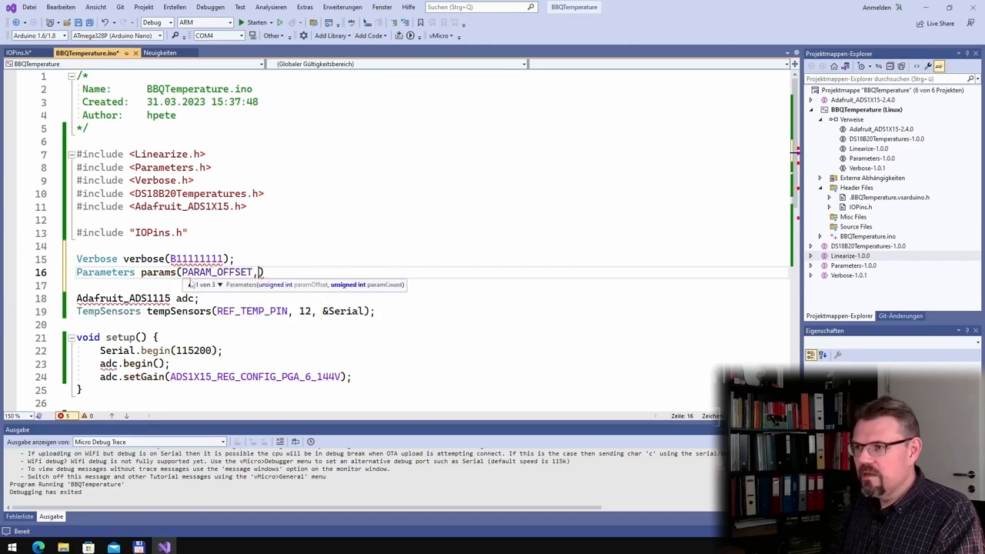
pyautogui.write('PARAM_COUNT       30')
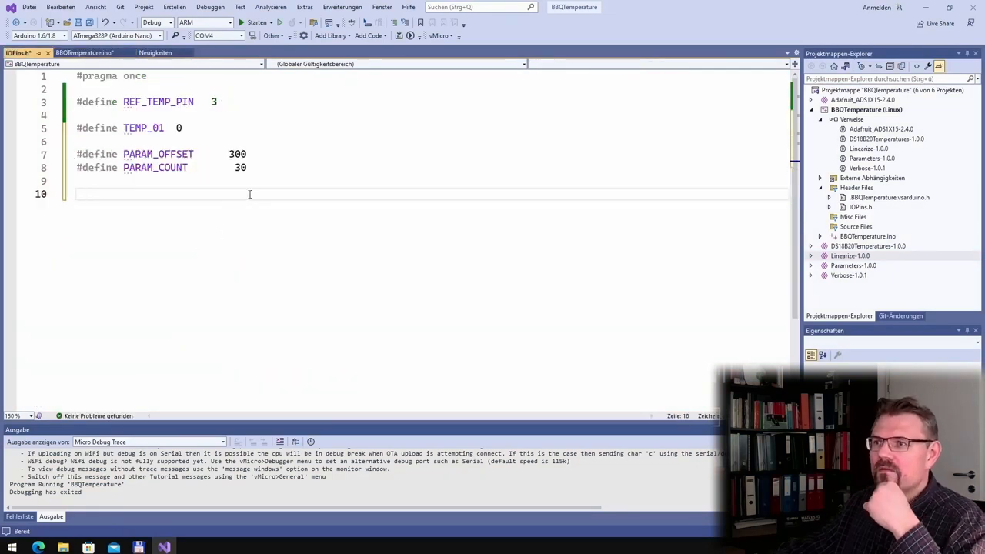
pyautogui.write('#defeine PARAM')
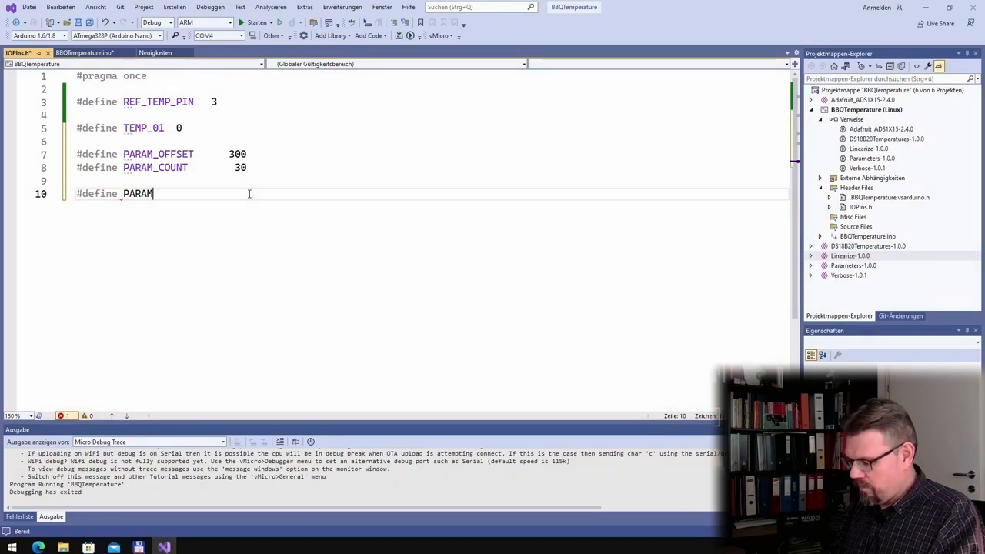
pyautogui.write('_LINEARIZE')
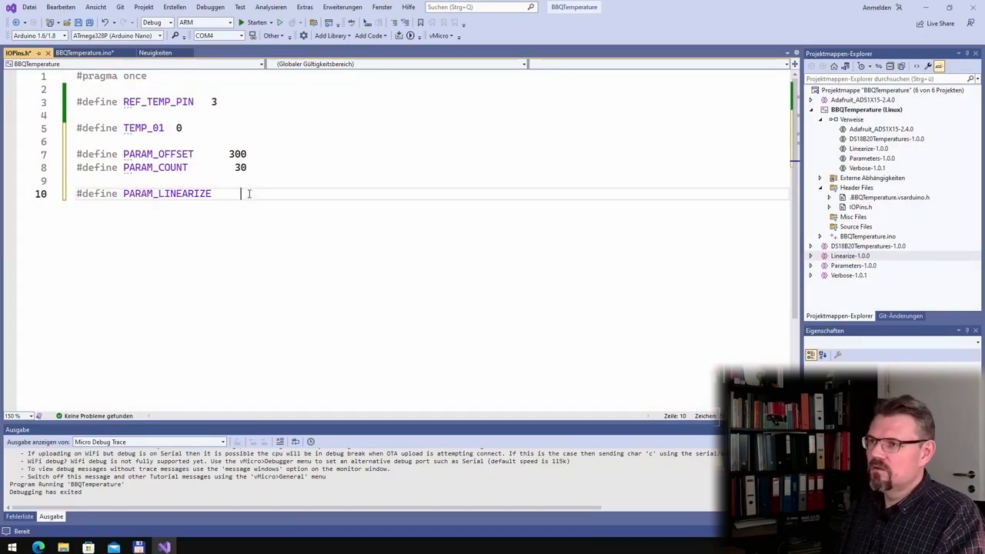
pyautogui.write('0')
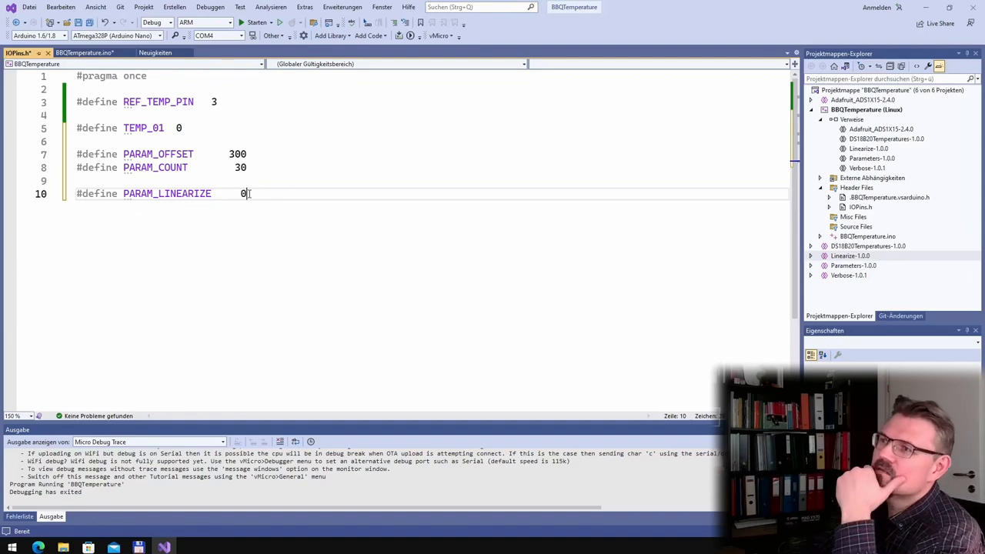
pyautogui.press('ctrl+s')
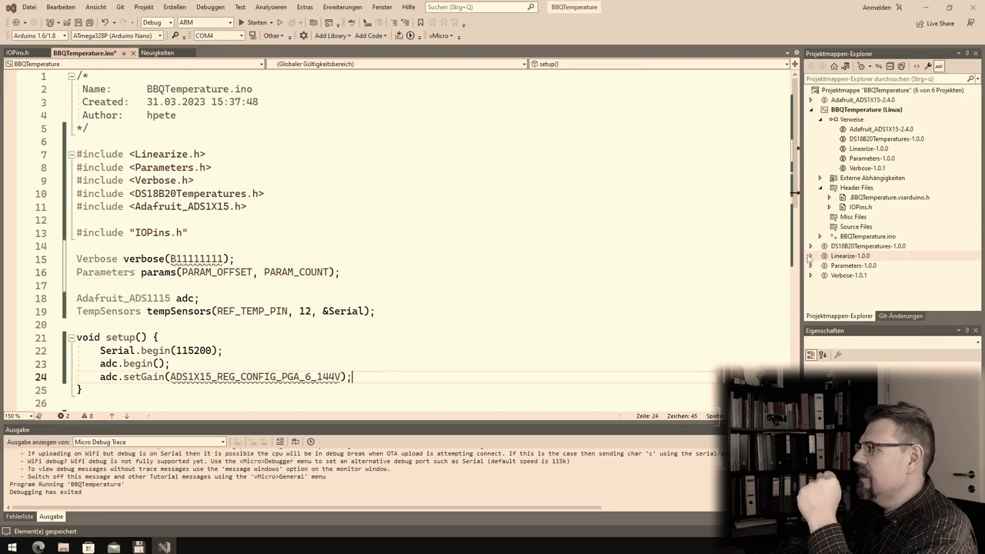
pyautogui.moveTo(159, 272)
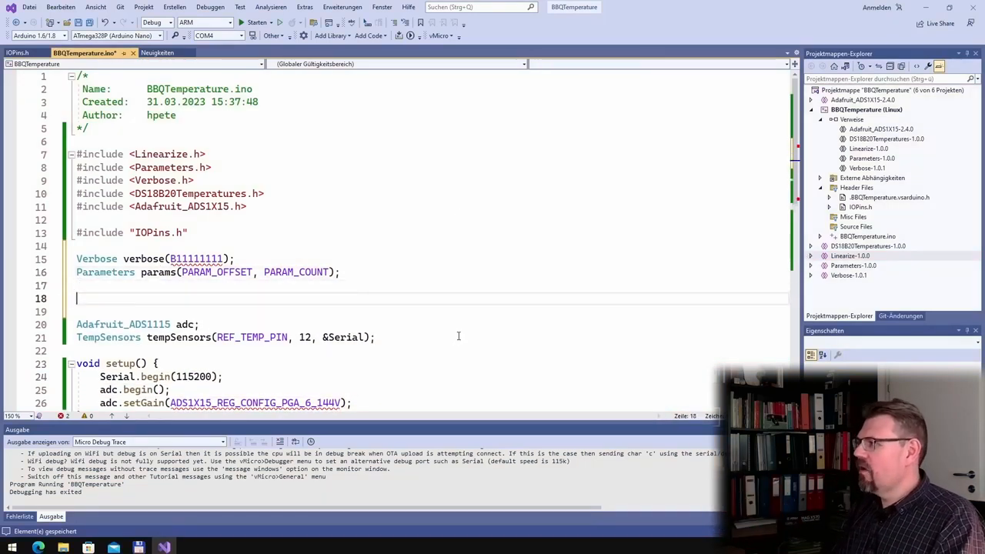
# - Declare Linearize adcToTemp(&params, PARAM_LINEARIZE, &Serial); on line 18
pyautogui.write('Linearize')
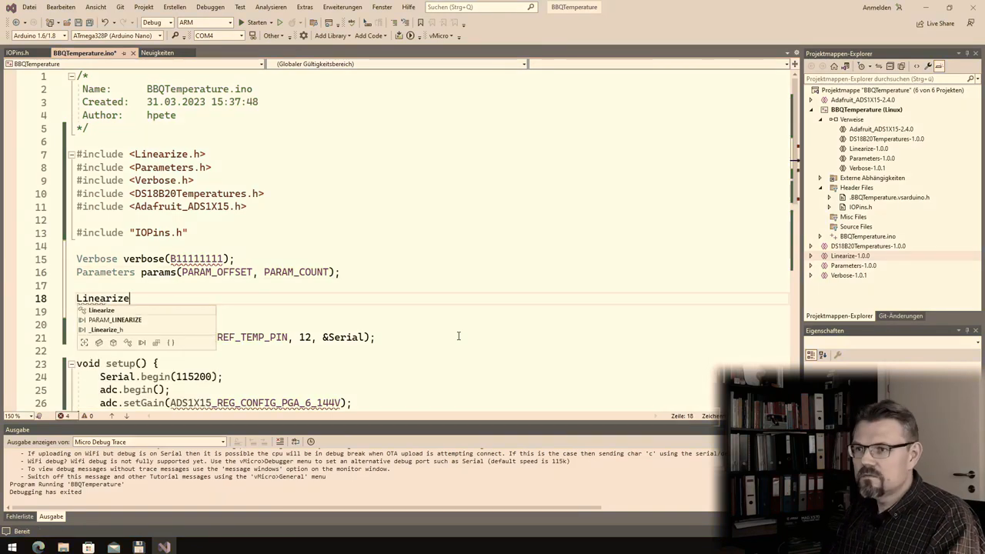
pyautogui.write('lin')
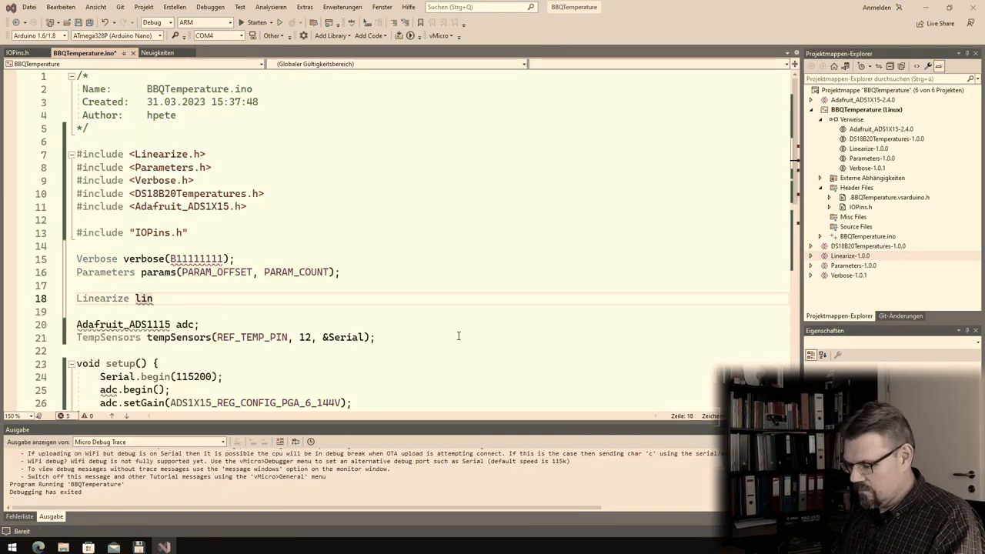
pyautogui.write('adcTp')
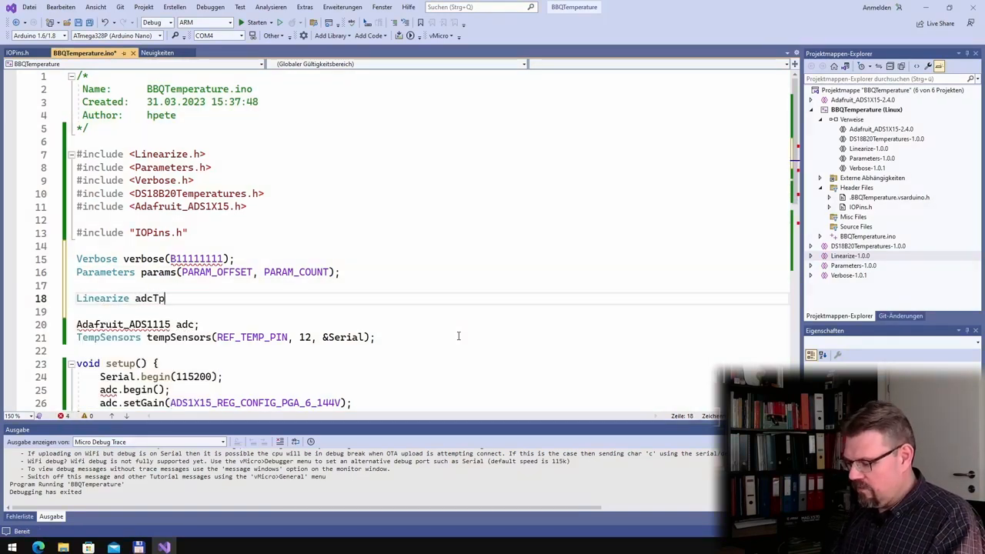
pyautogui.write('Temp')
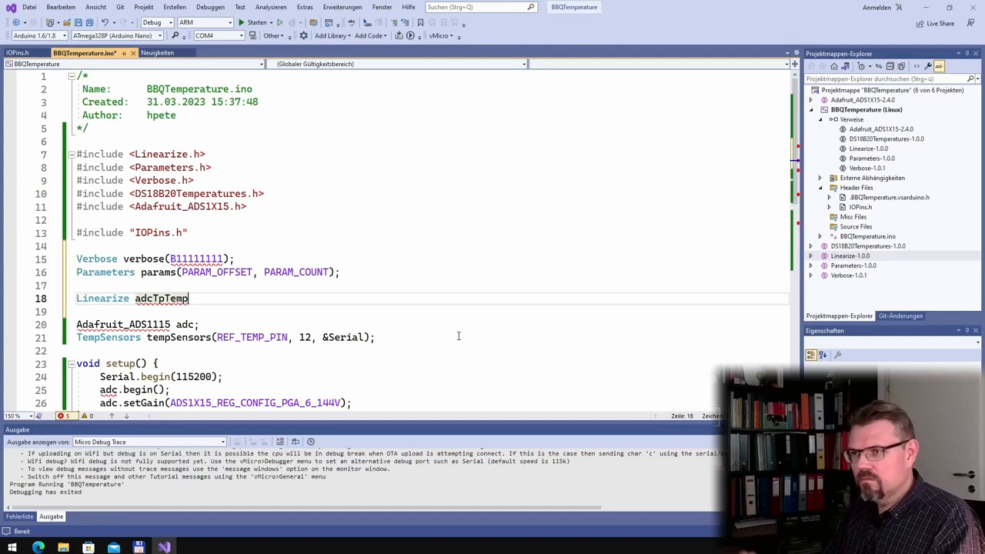
pyautogui.write('o')
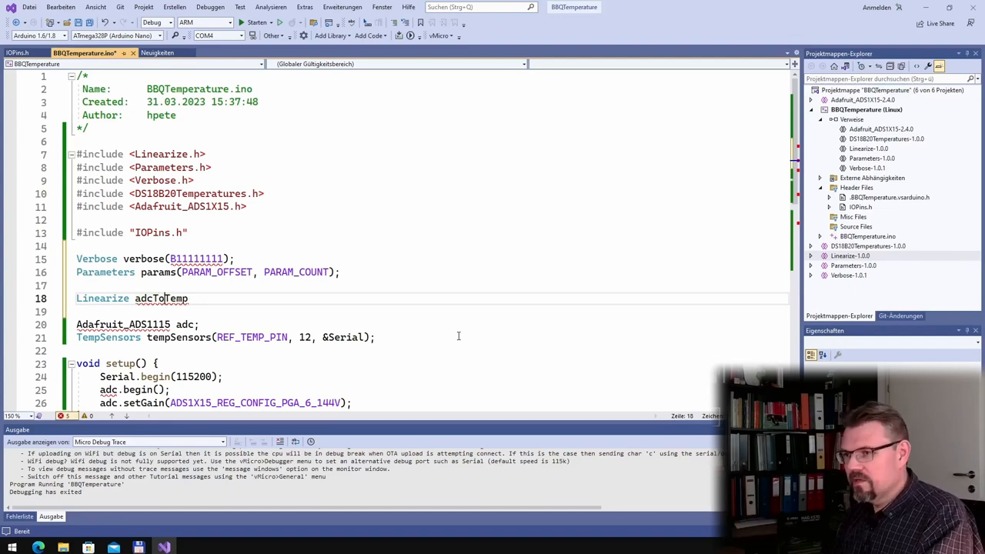
pyautogui.write('()')
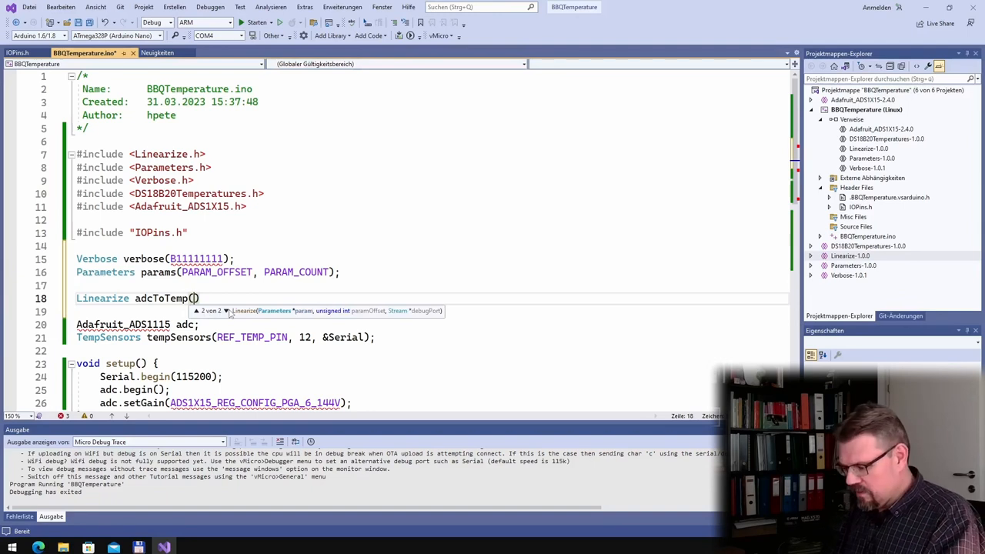
pyautogui.write('&param,')
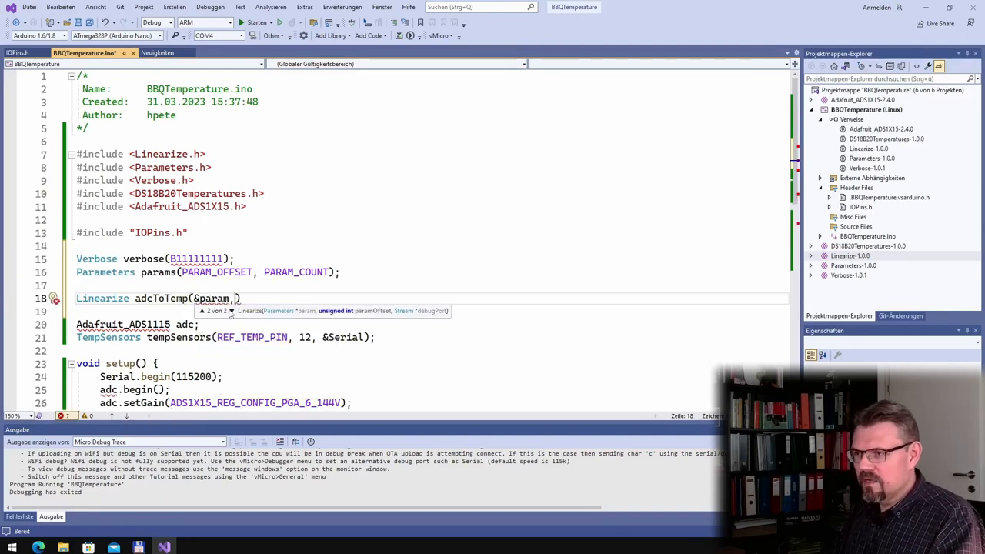
pyautogui.write('PARM')
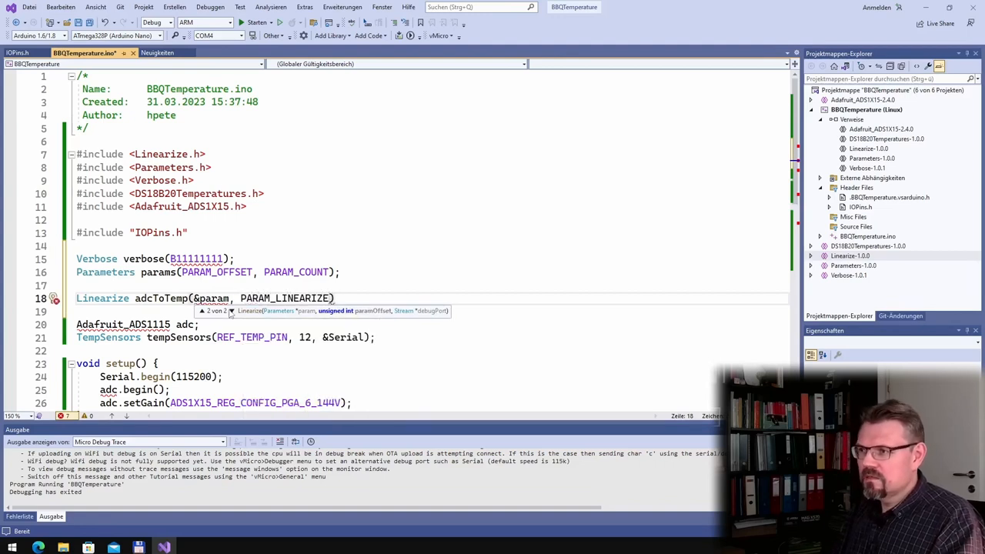
pyautogui.write(',')
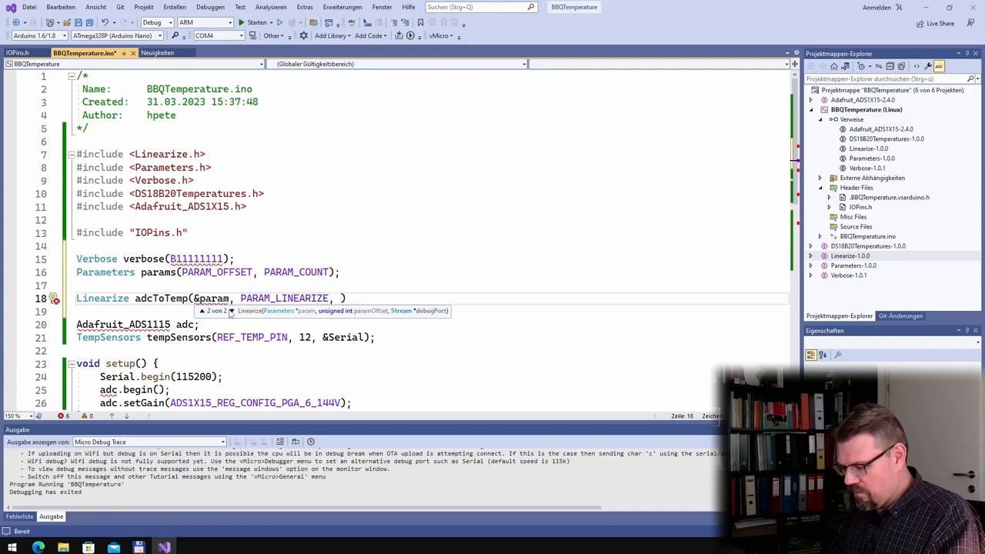
pyautogui.write('&')
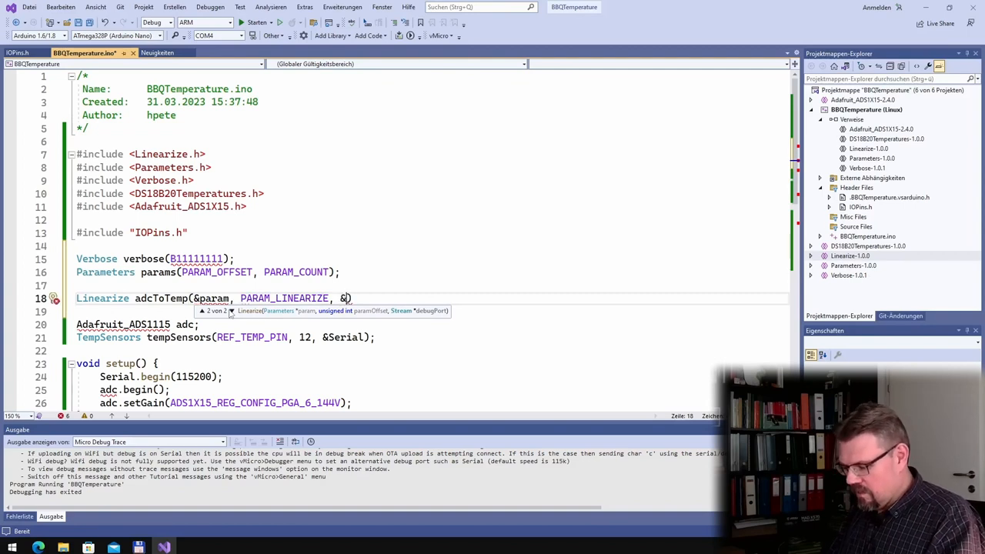
pyautogui.write('Serial)')
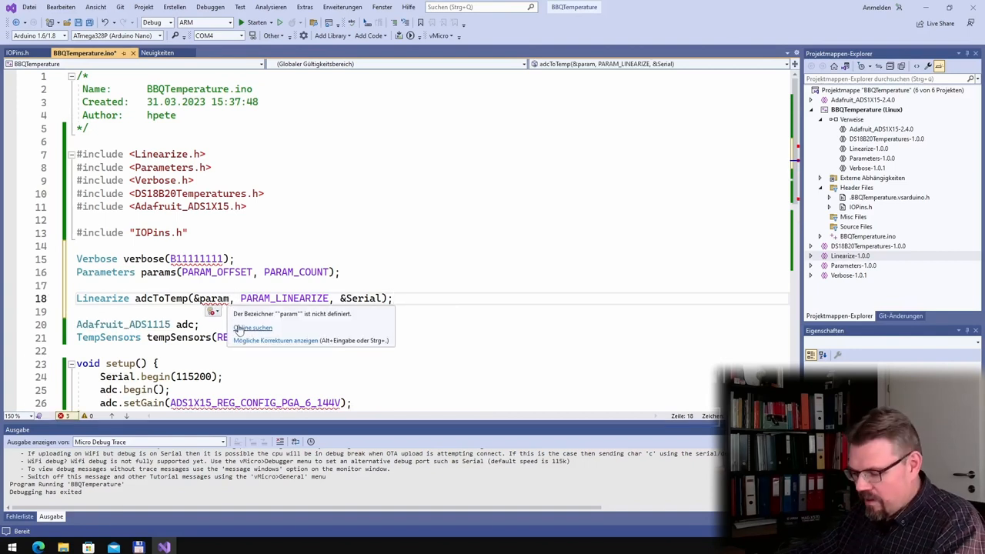
pyautogui.scroll(-3)
pyautogui.write('s')
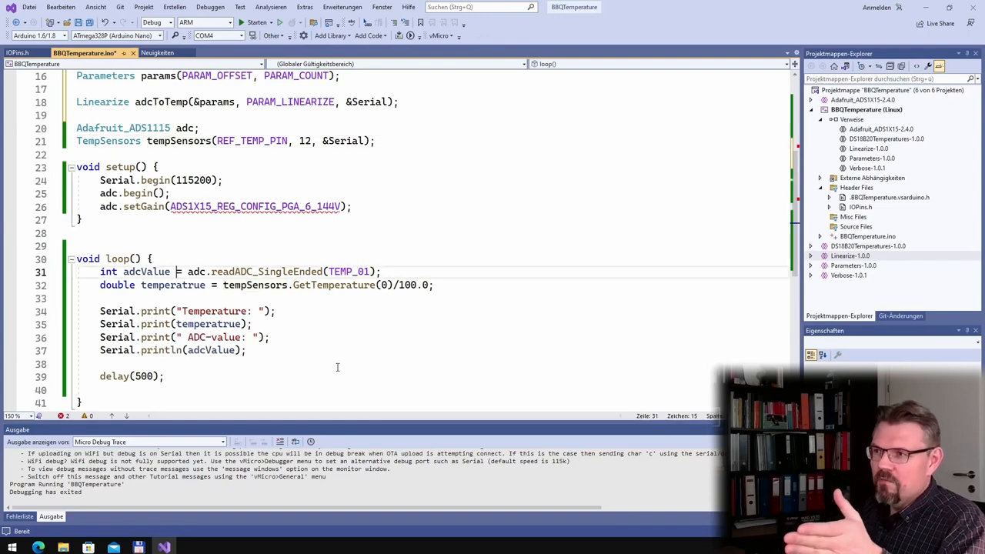
# - Start a new loop() line below the ADC read: double tempGrill = adcToTemp
pyautogui.press('Return')
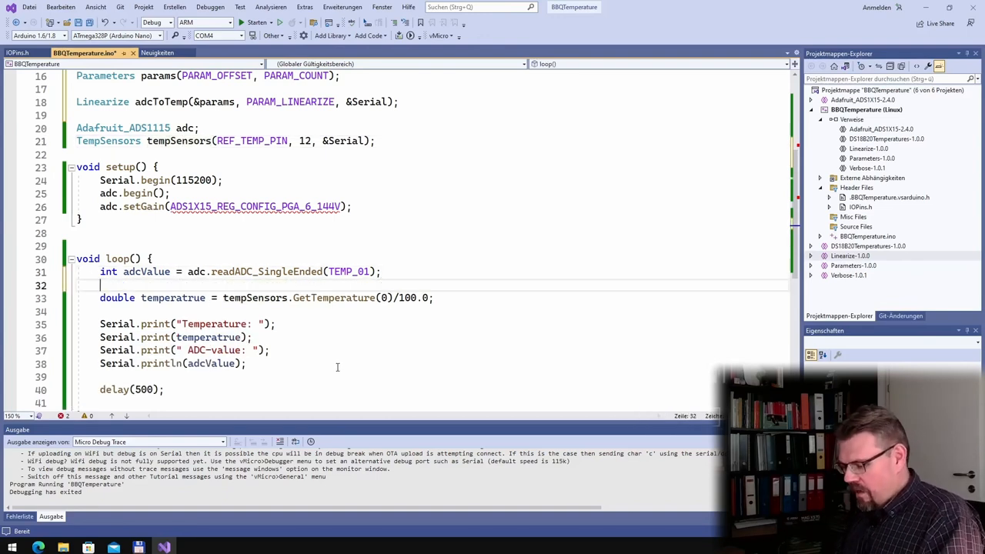
pyautogui.write('double')
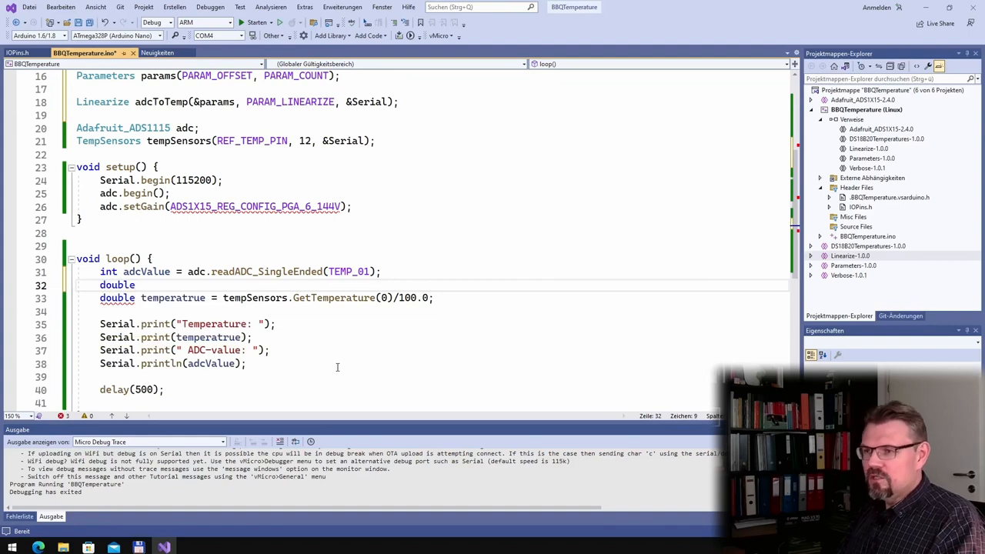
pyautogui.write('tempGrill')
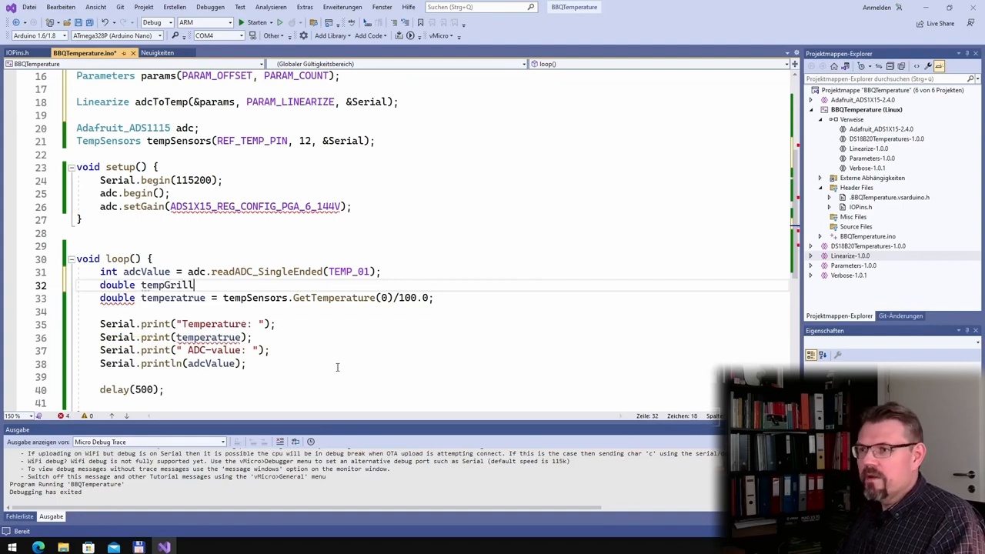
pyautogui.write('=')
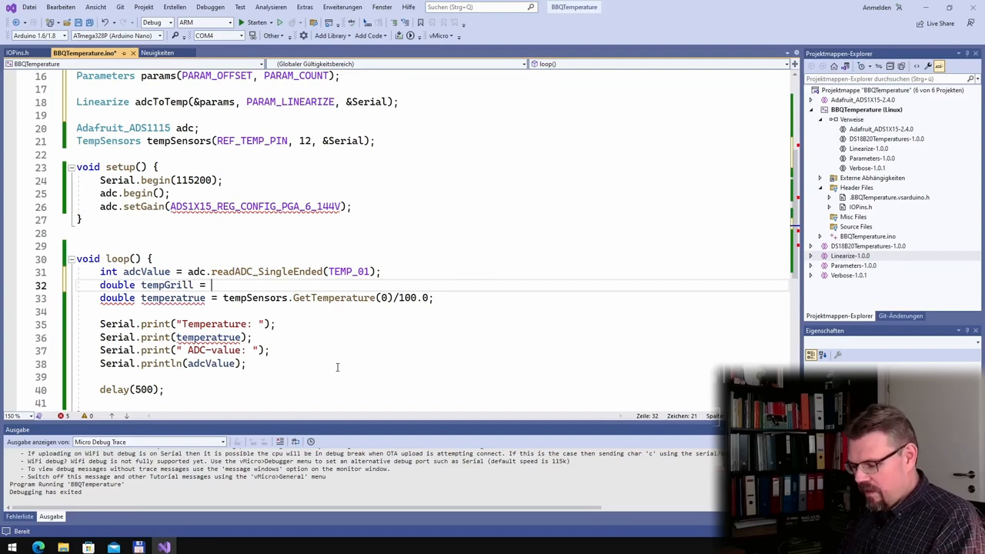
pyautogui.write('adcToTemp.')
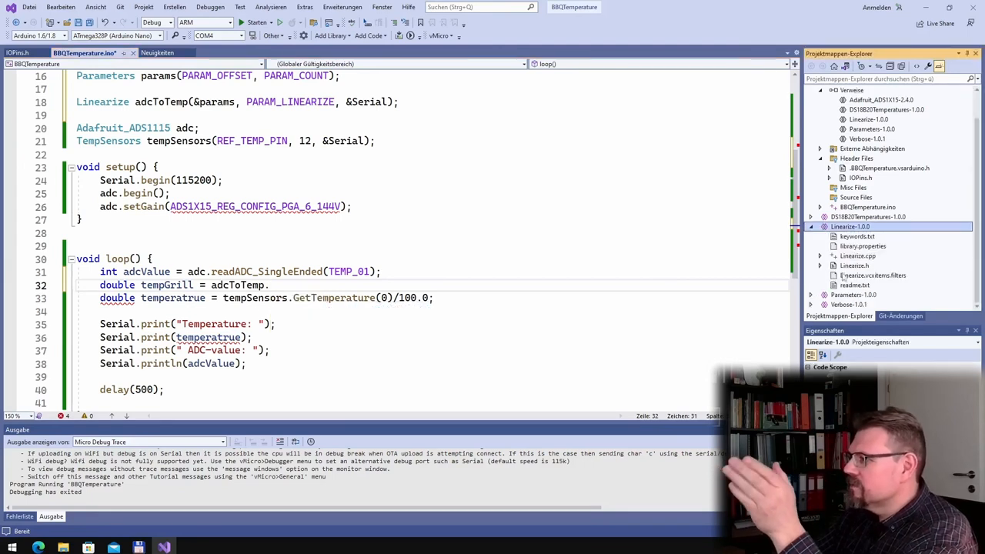
# - Open Linearize.h to review its 11-point x/y parameter structure
pyautogui.click(854, 265)
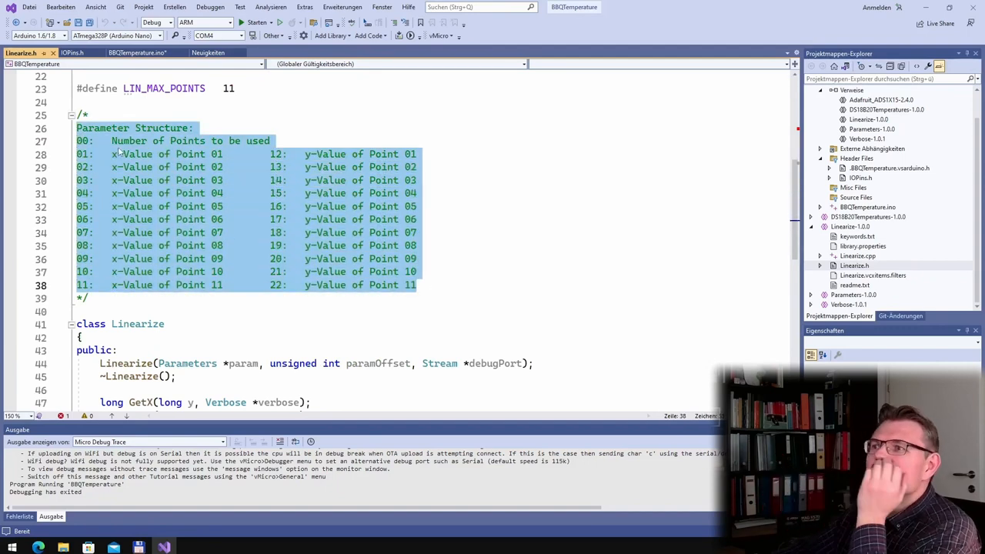
pyautogui.moveTo(243, 142)
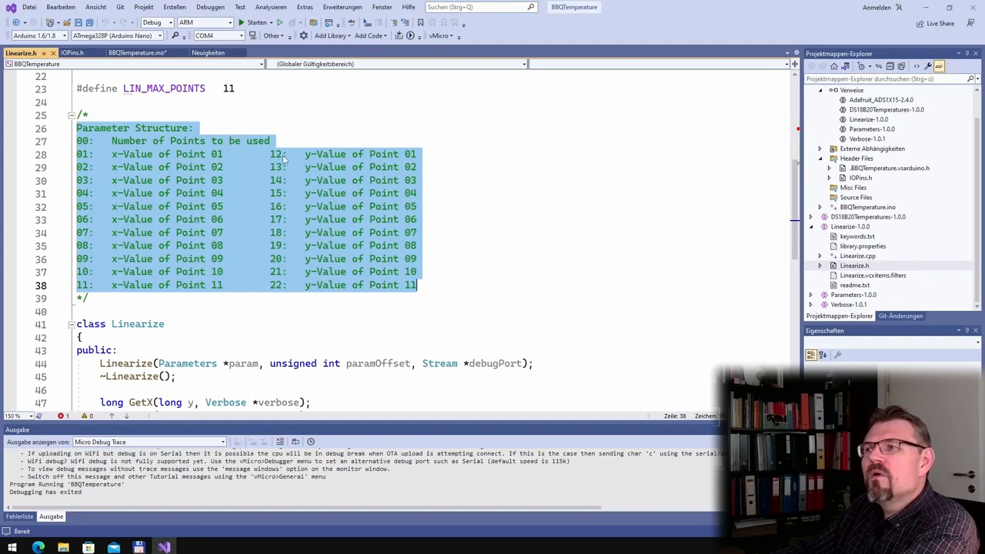
pyautogui.moveTo(116, 169)
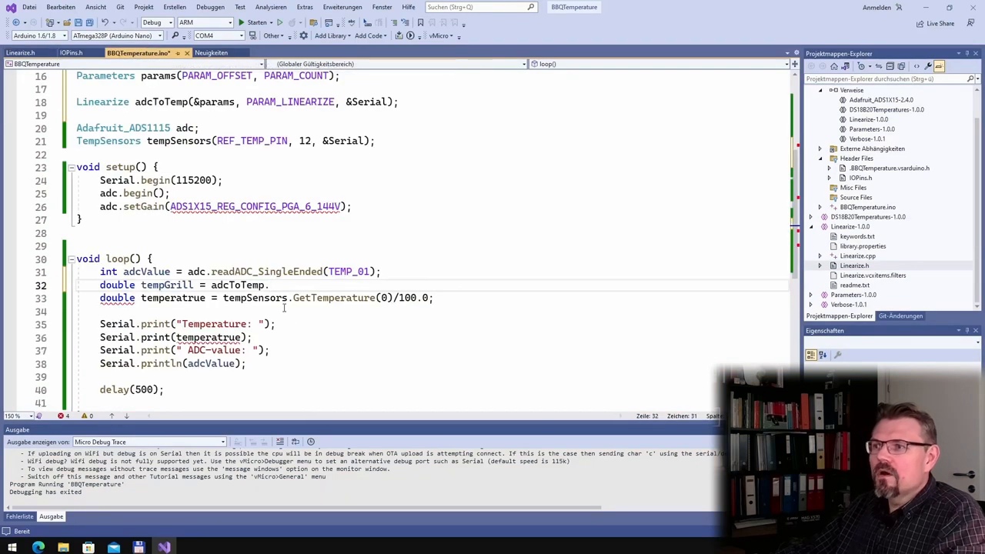
# - Complete the line as double tempGrill = adcToTemp.GetY(adcValue, &verbose);
pyautogui.write('GetY(')
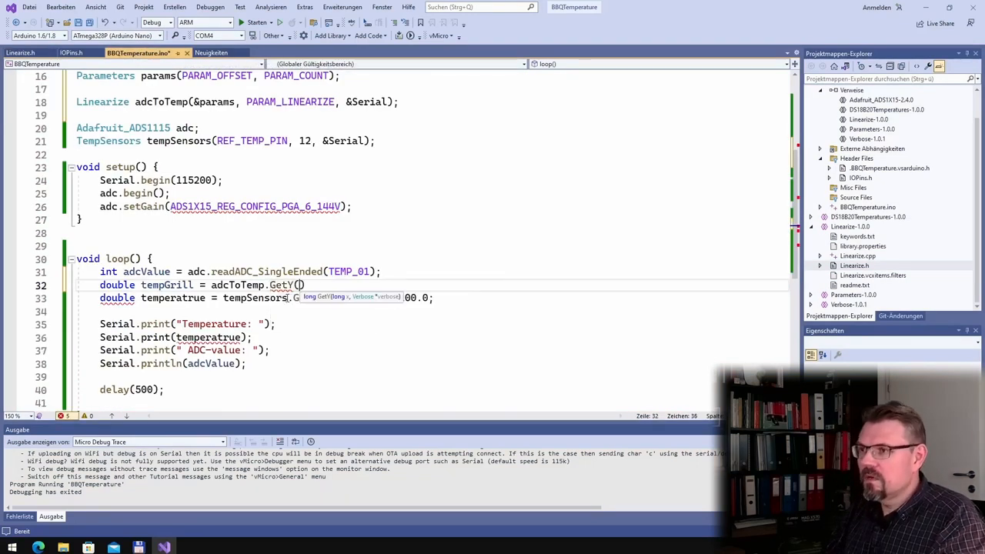
pyautogui.write('adcValue')
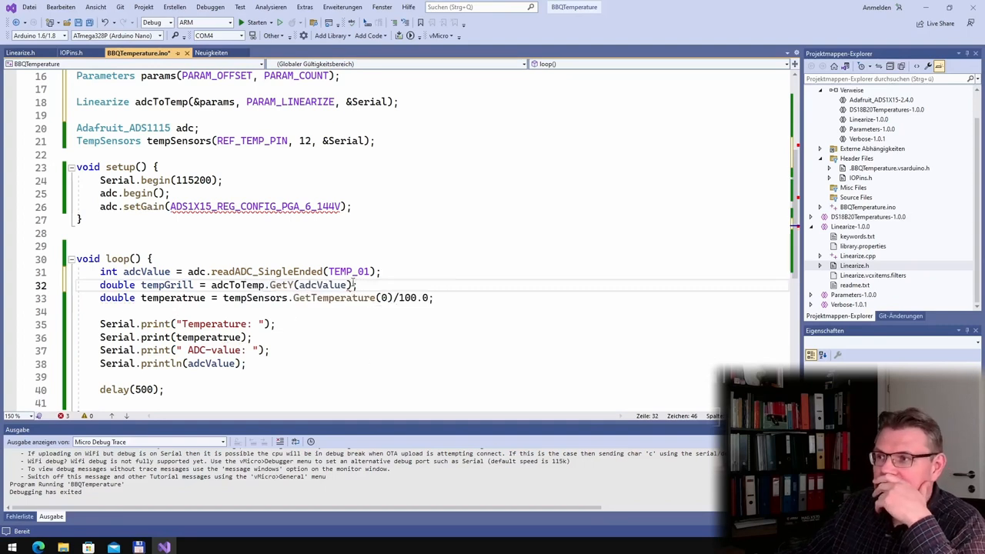
pyautogui.write(',')
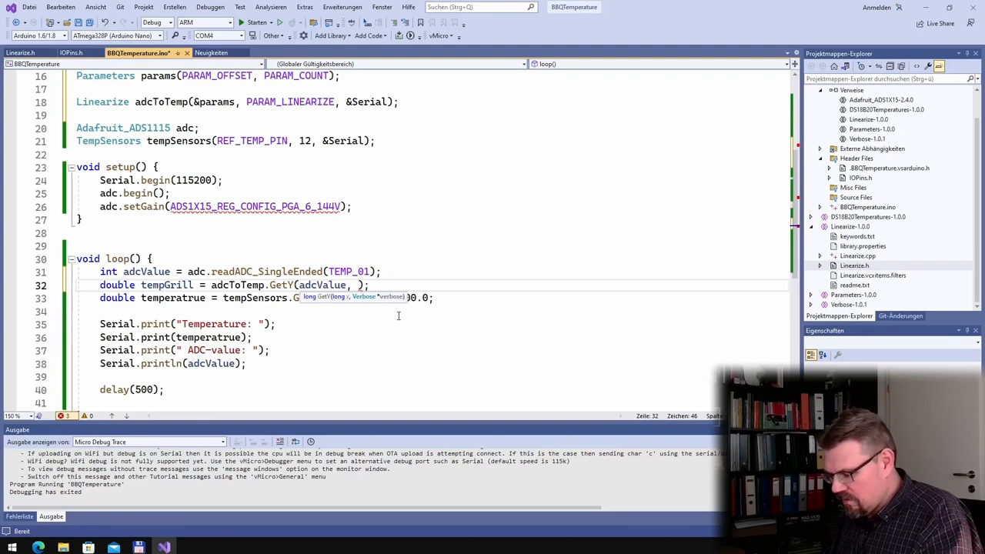
pyautogui.write('&verbose')
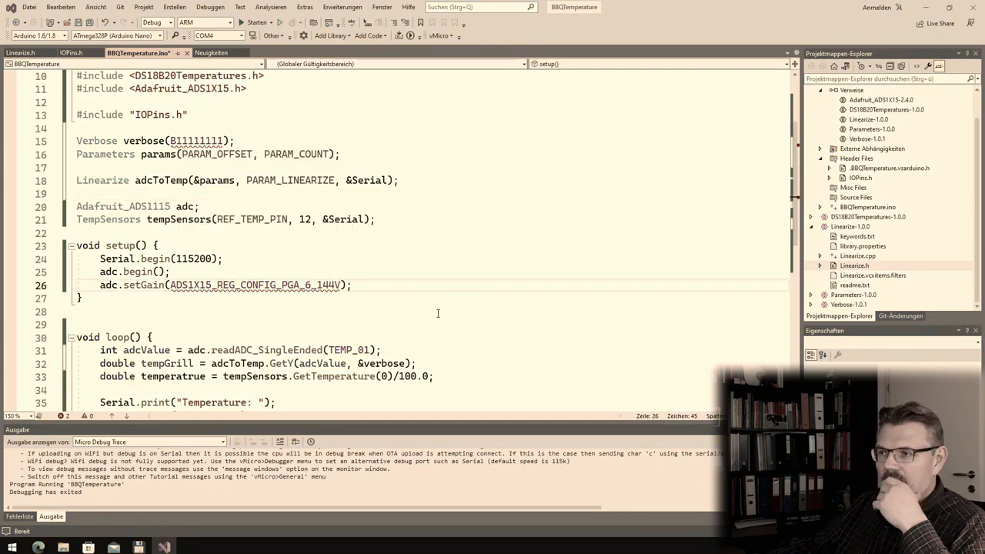
pyautogui.scroll(-3)
pyautogui.write('Se')
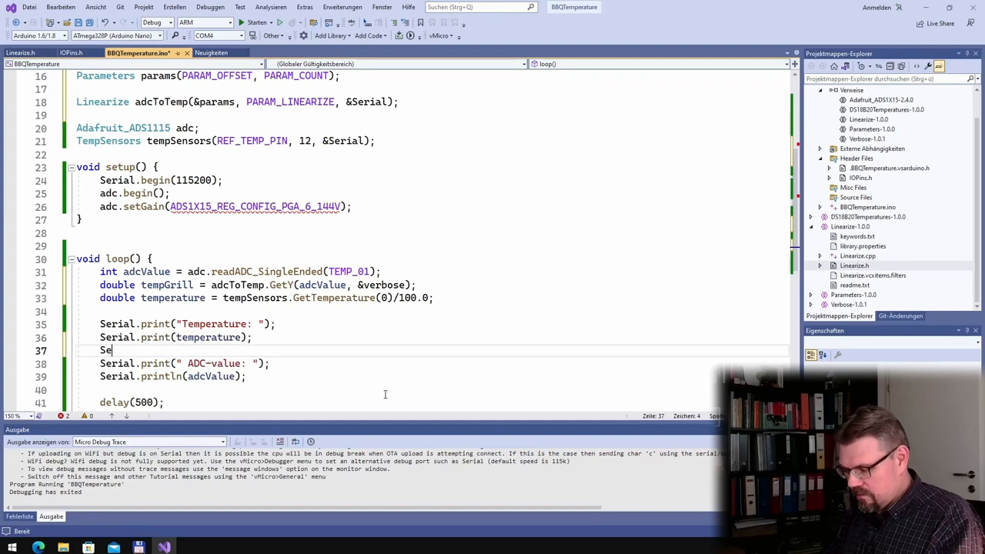
# - Print ' GrillTemp: ' and tempGrill over Serial, and divide GetY's result by 100.0
pyautogui.write('rial.print(" GrillTemp: ");')
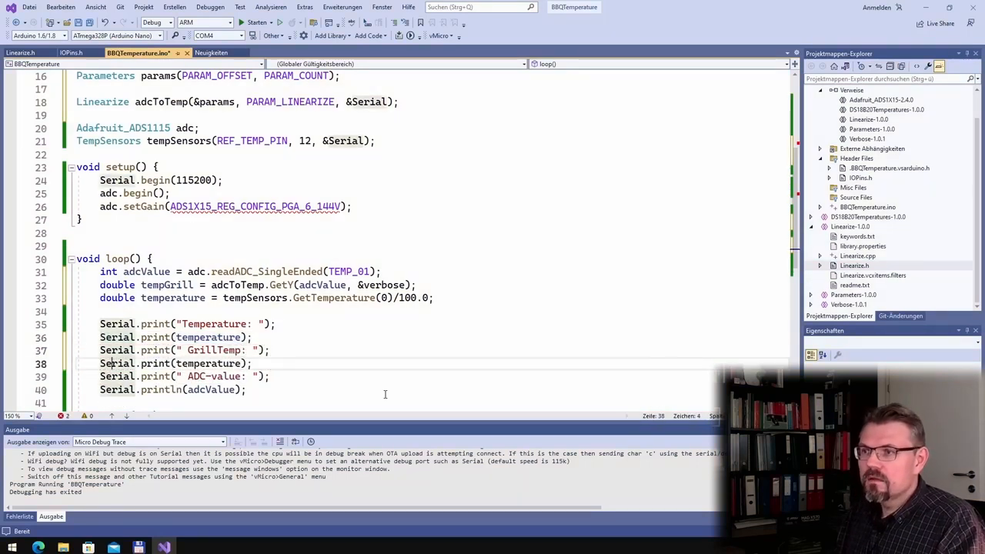
pyautogui.write('tempGrill')
pyautogui.click(432, 285)
pyautogui.write('/1')
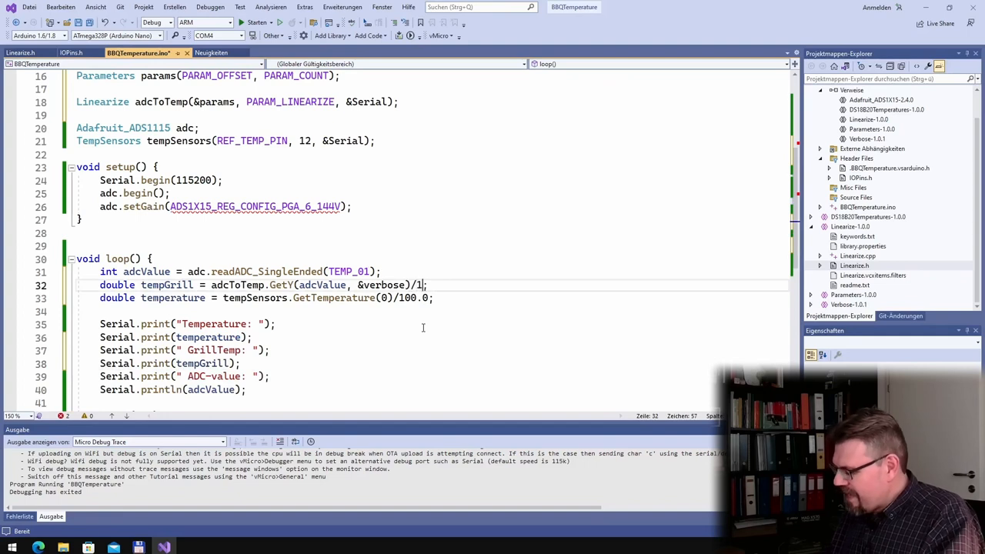
pyautogui.write('00.0')
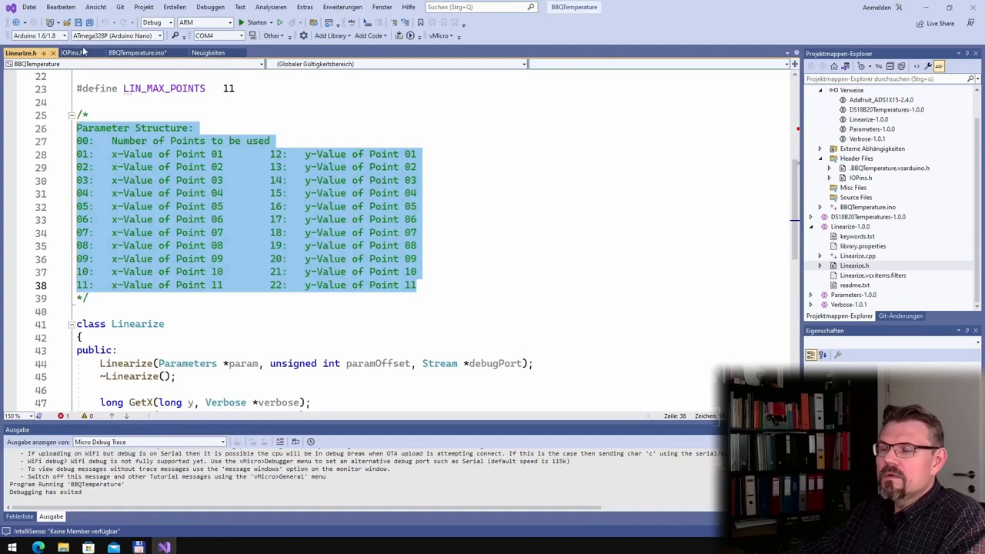
# - Add PARAM_LINE_NO_POINT and P01–P11 _X/_Y defines, numbering Y points from 12
pyautogui.click(70, 52)
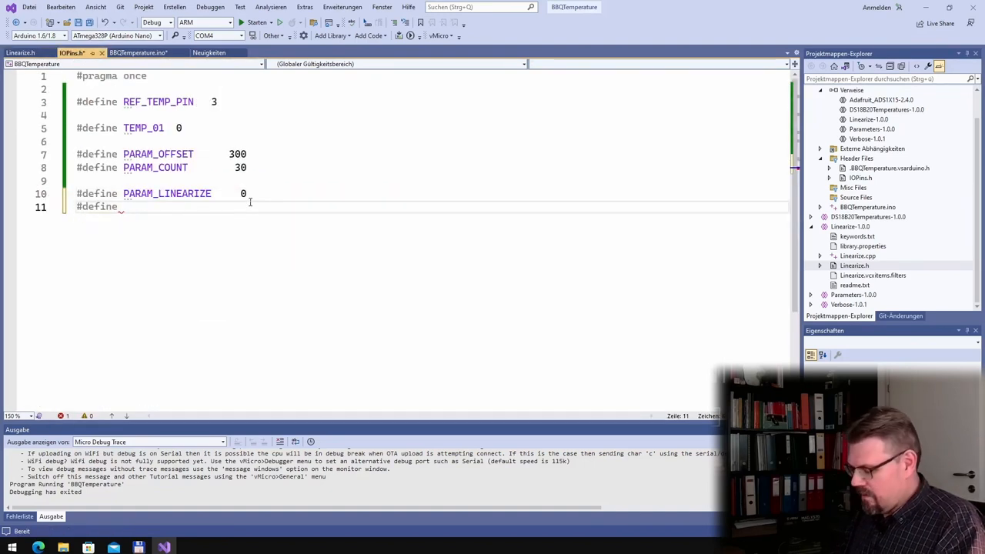
pyautogui.write('PARAM_LIN')
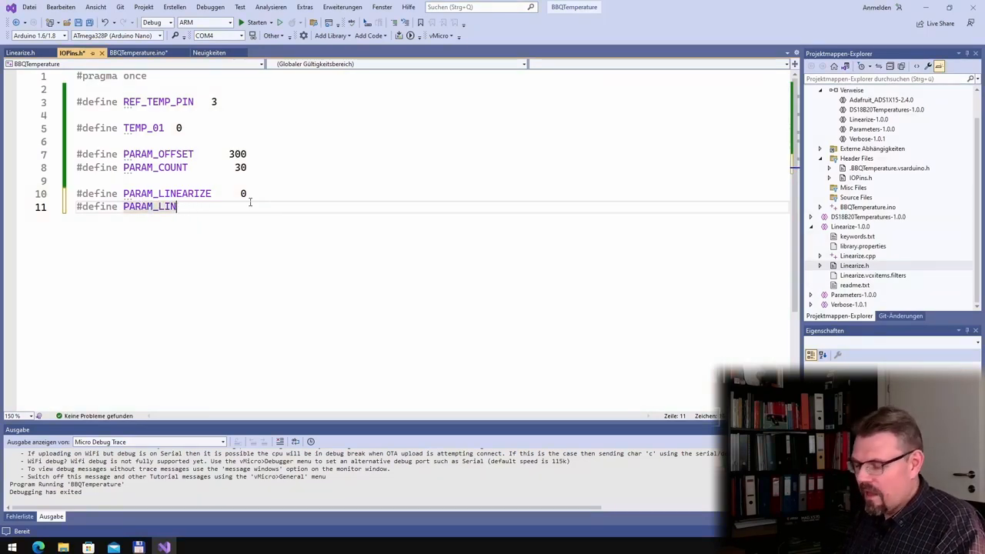
pyautogui.write('E_')
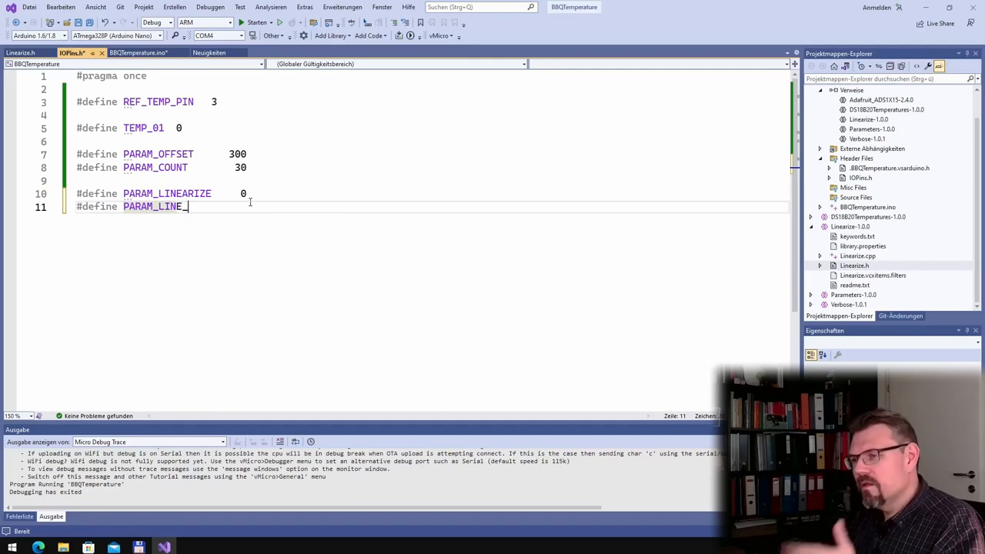
pyautogui.write('NO')
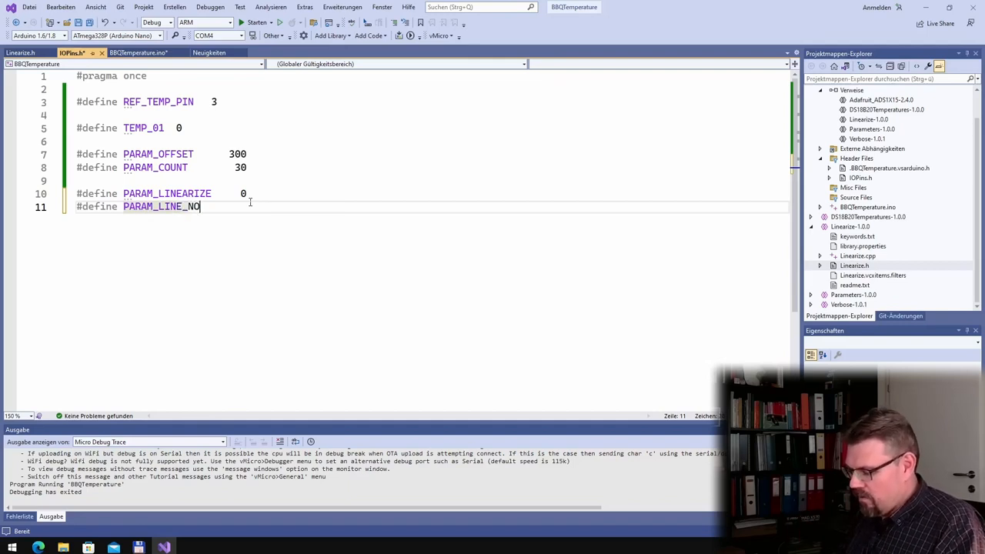
pyautogui.write('P')
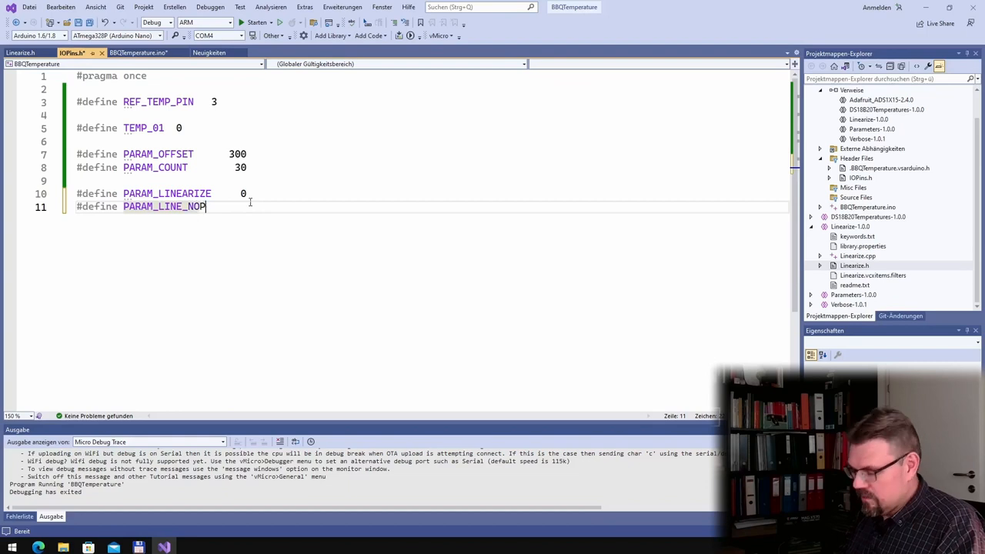
pyautogui.press('Backspace')
pyautogui.write('_POINT')
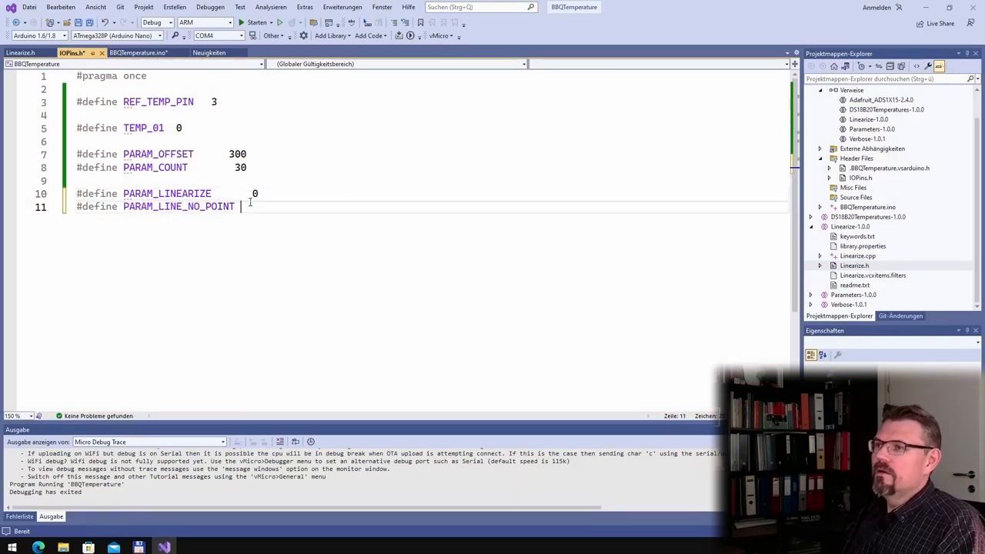
pyautogui.write('1')
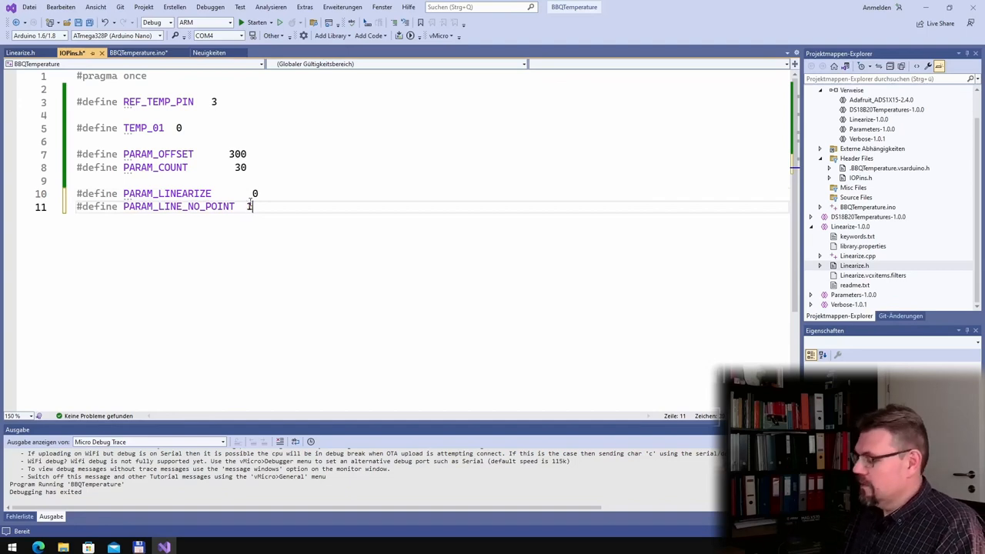
pyautogui.write('1  11')
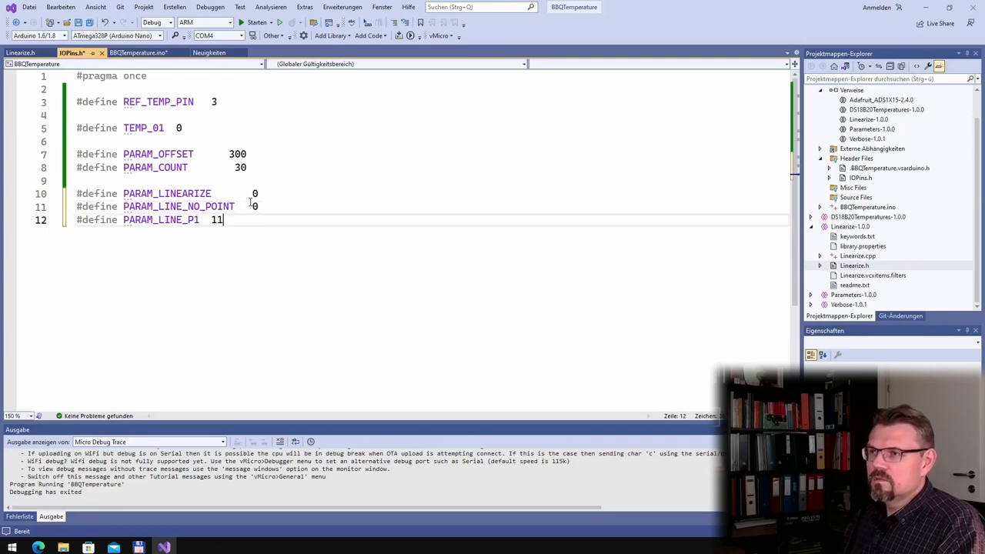
pyautogui.write('_X')
pyautogui.write('_Y')
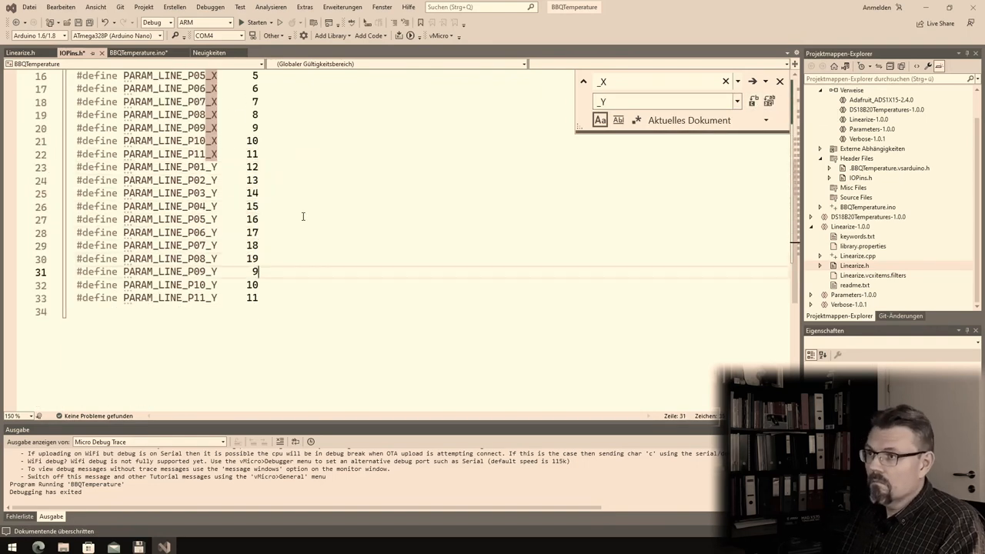
# - Return to the BBQTemperature.ino sketch and open an empty line after adc.setGain in setup()
pyautogui.scroll(3)
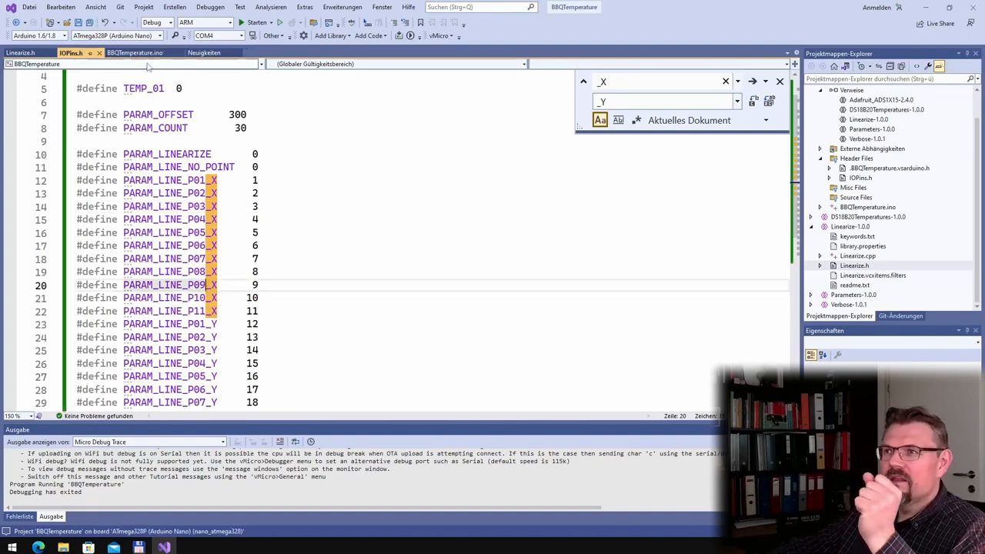
pyautogui.click(137, 53)
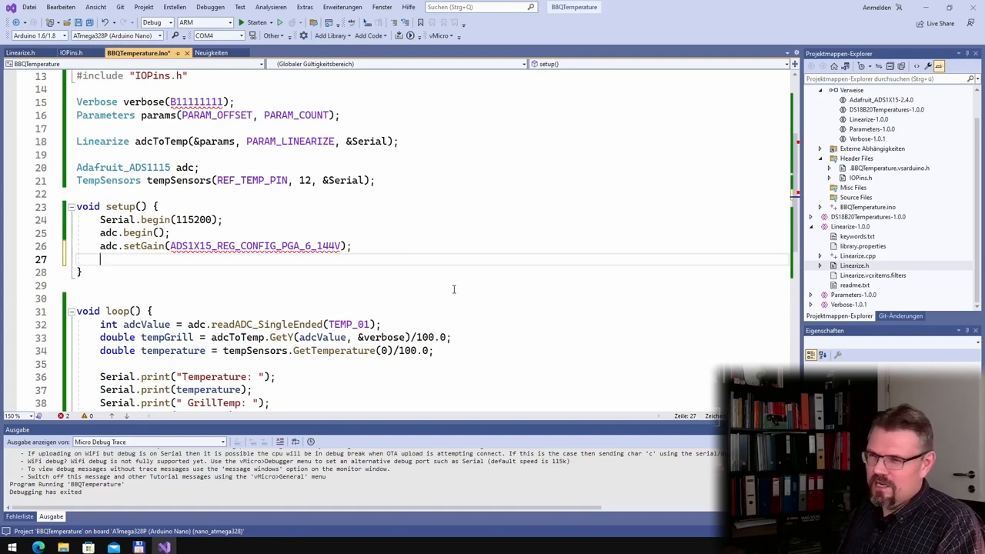
# - Add params.SetParam(PARAM_LINE_NO_POINT, 1100); at the end of setup()
pyautogui.write('params')
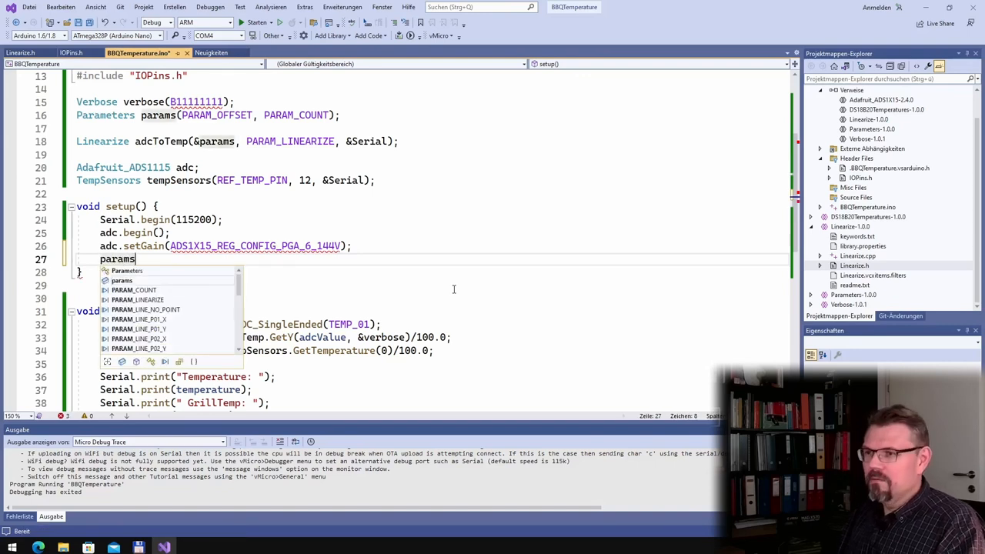
pyautogui.write('.SetParam')
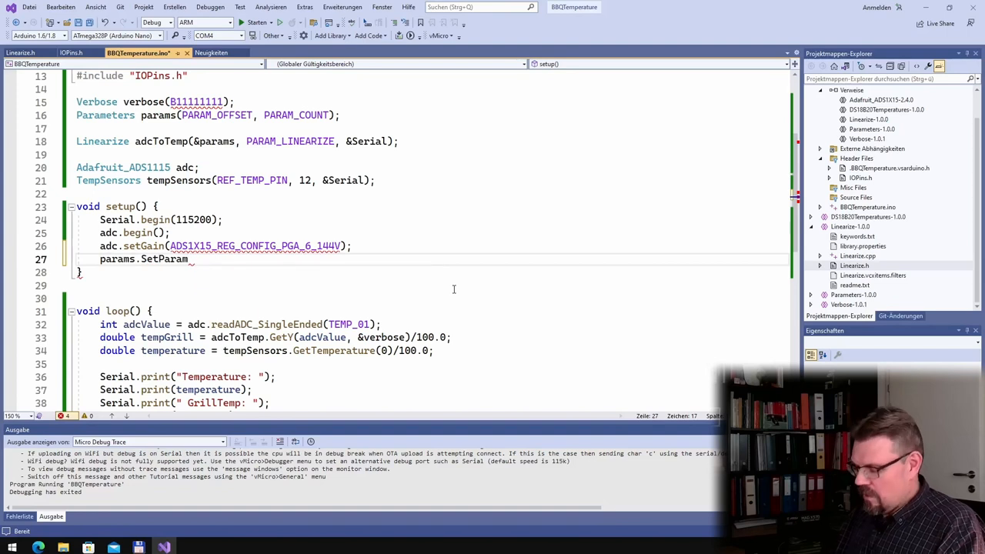
pyautogui.write('(PARAM_LINE_NO_POINT,')
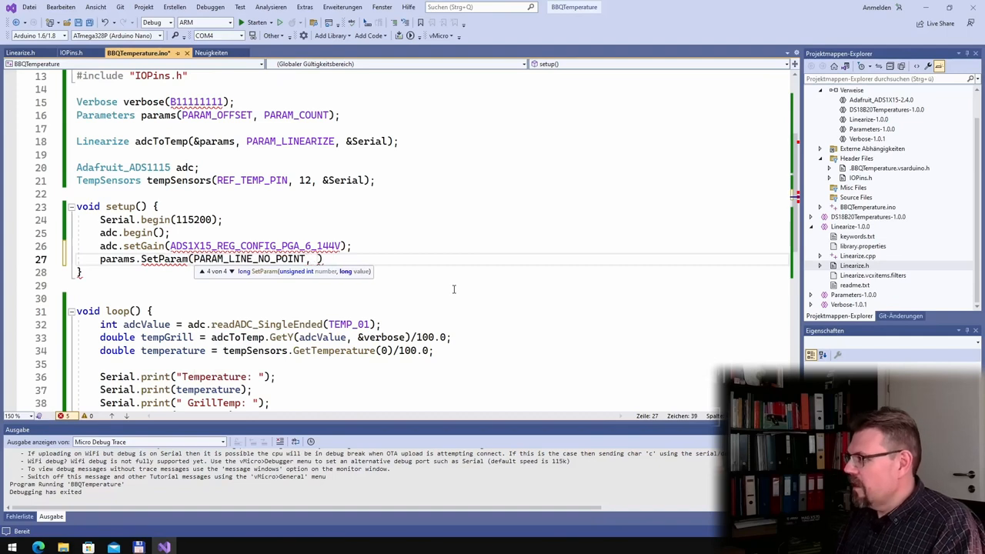
pyautogui.write('11);')
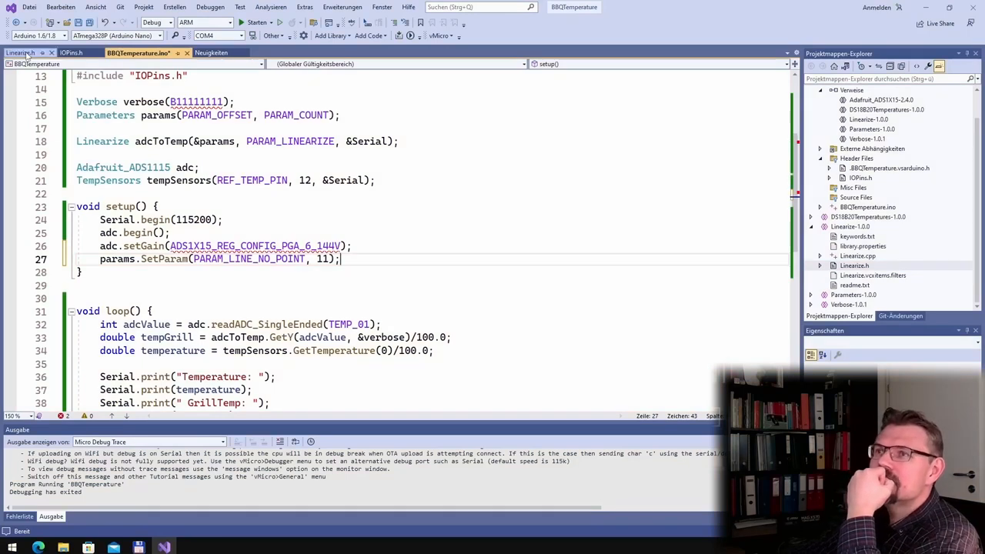
# - Check the point layout in Linearize.h and Linearize.cpp, then return to the BBQTemperature sketch
pyautogui.click(24, 52)
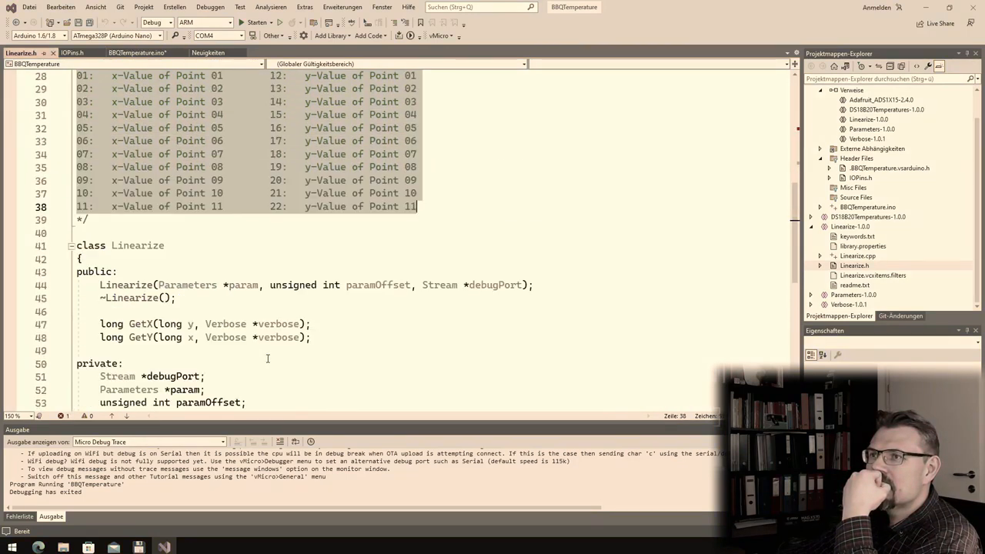
pyautogui.click(23, 53)
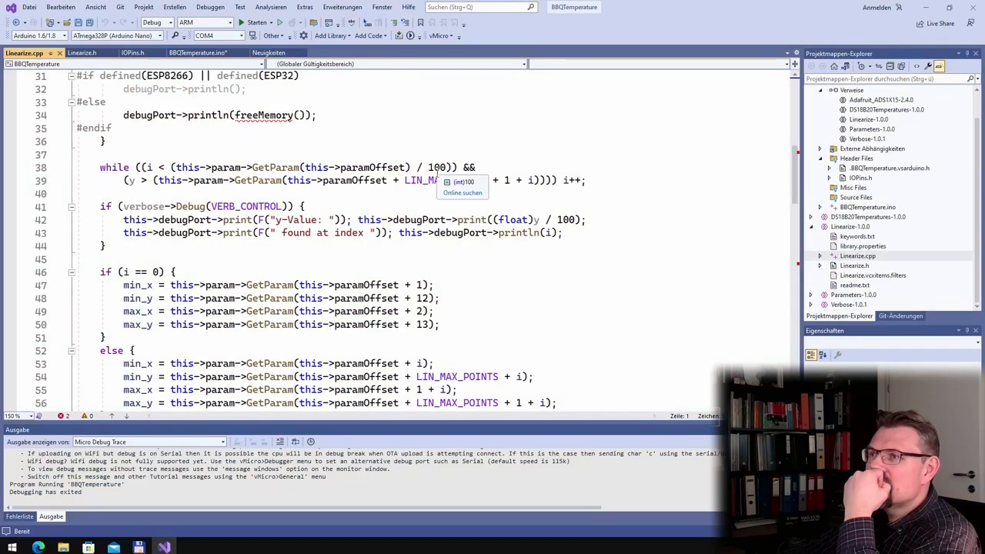
pyautogui.moveTo(354, 180)
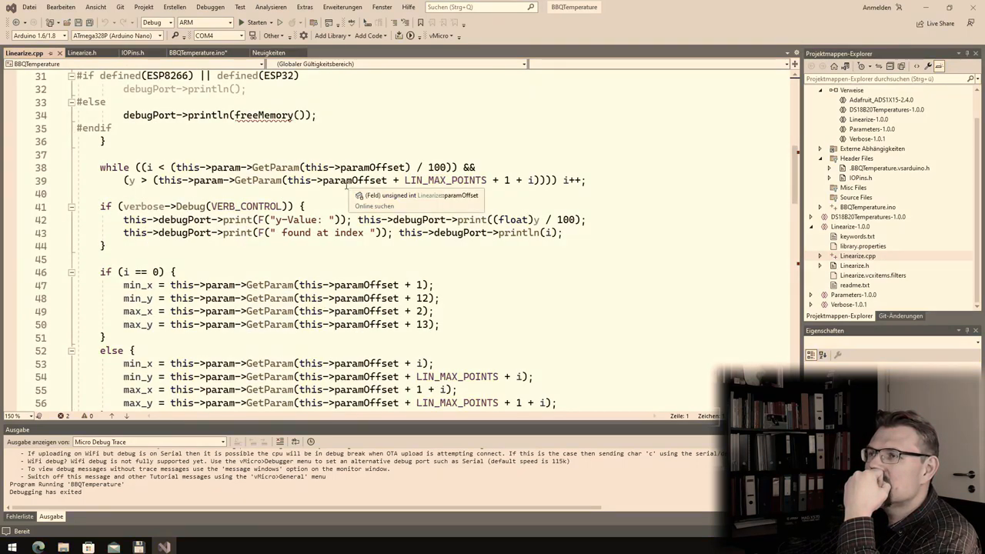
pyautogui.click(199, 52)
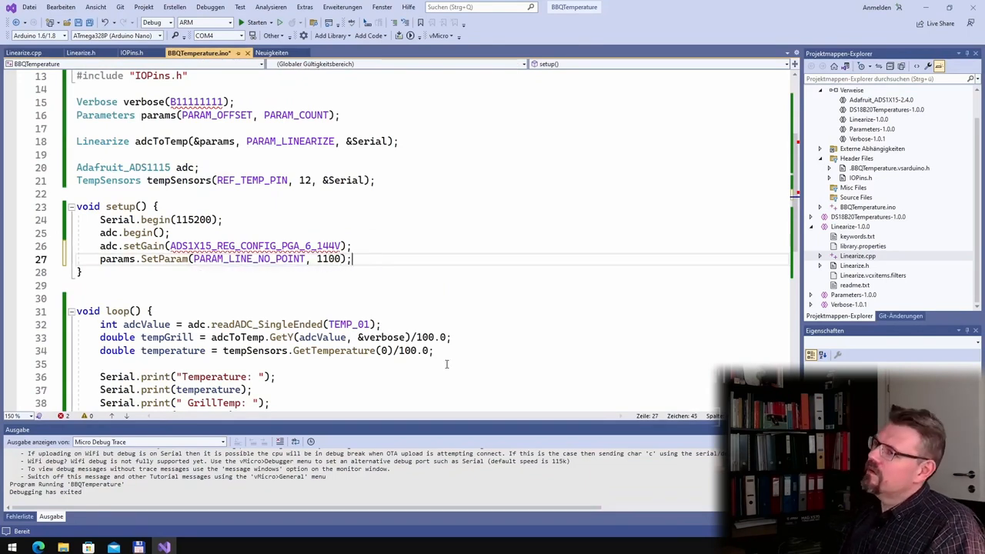
# - Add params.SetParam lines for PARAM_LINE_P01–P11 X/Y, from 1125/2300 to 26050/24000
pyautogui.press('Return')
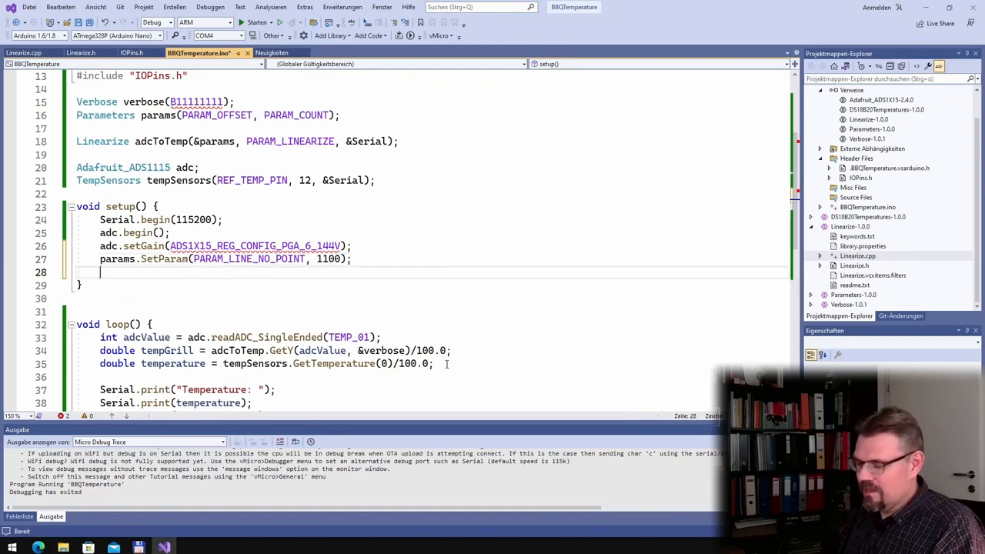
pyautogui.write('para')
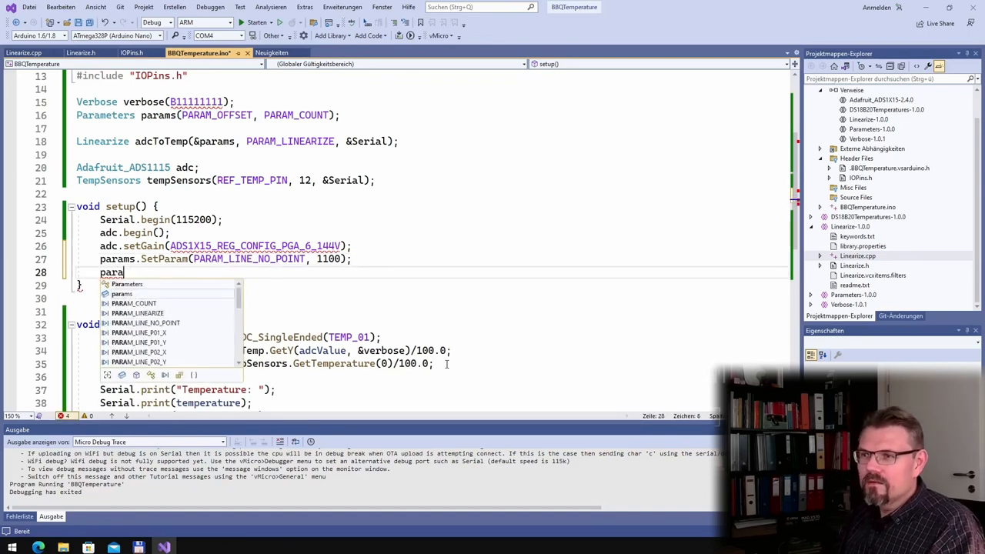
pyautogui.write('.SetParam(')
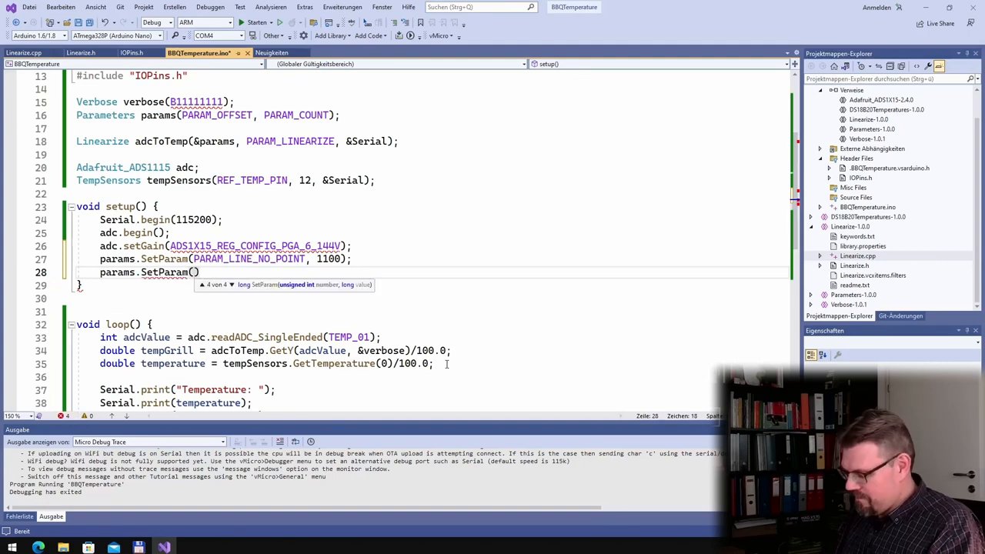
pyautogui.write('PARAM_LINE_P01_X,')
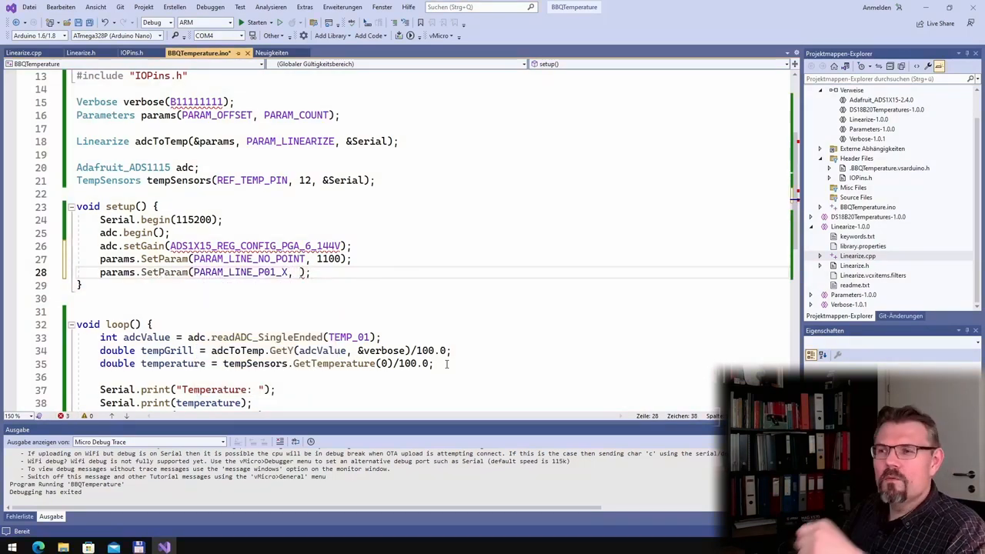
pyautogui.write('<')
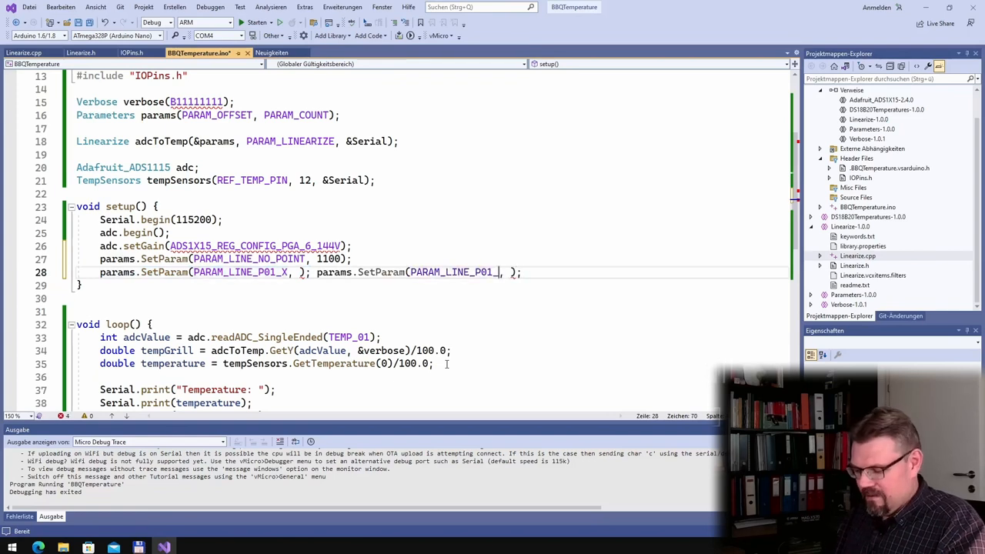
pyautogui.write('Y')
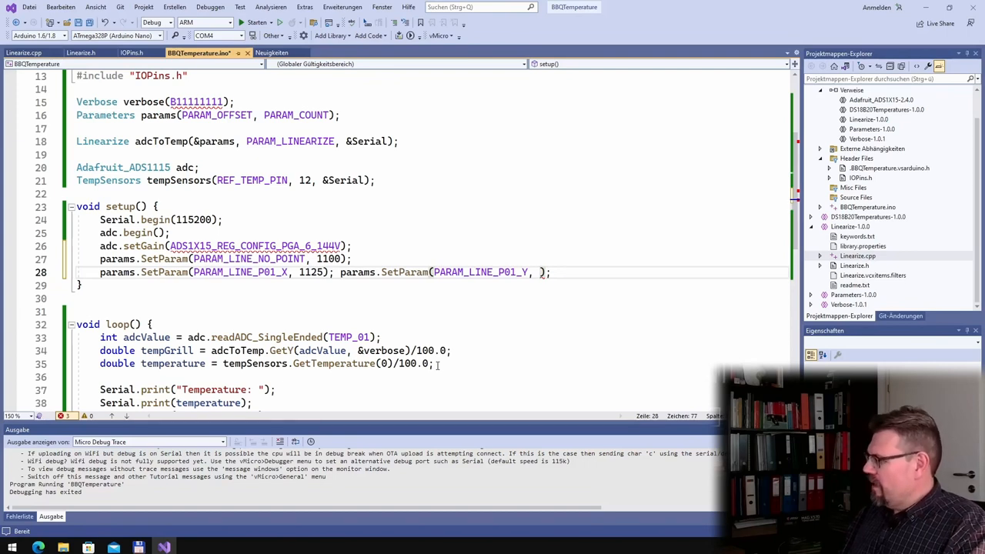
pyautogui.write('23')
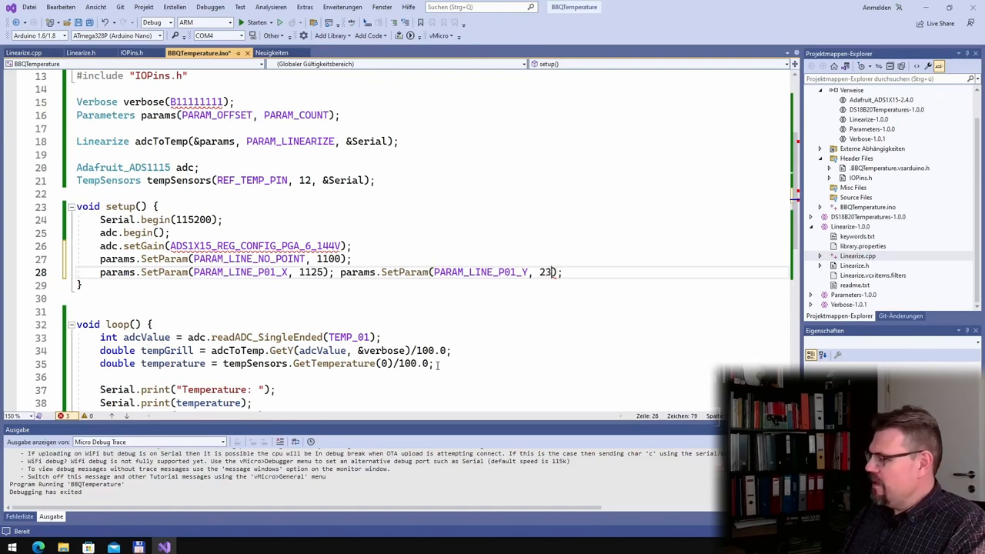
pyautogui.write('00')
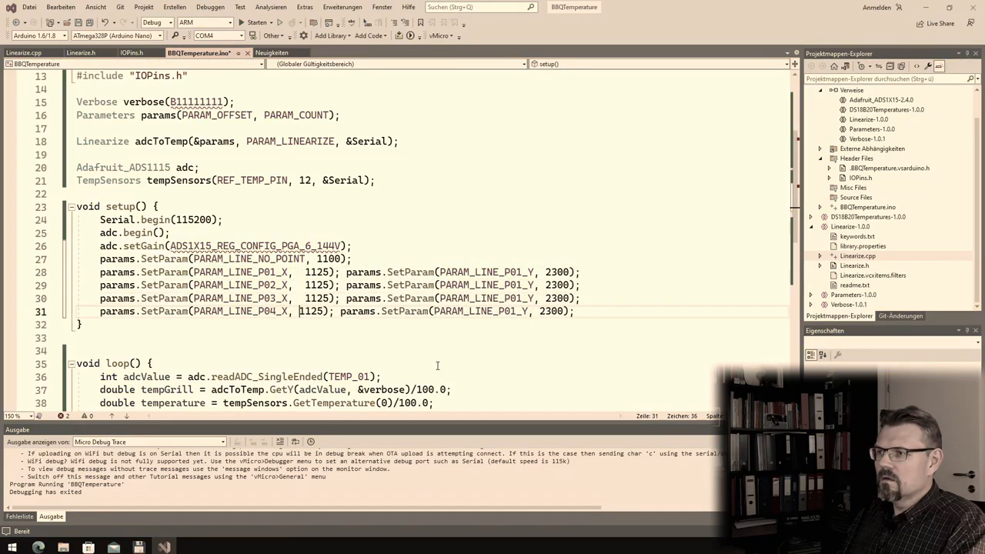
pyautogui.click(545, 297)
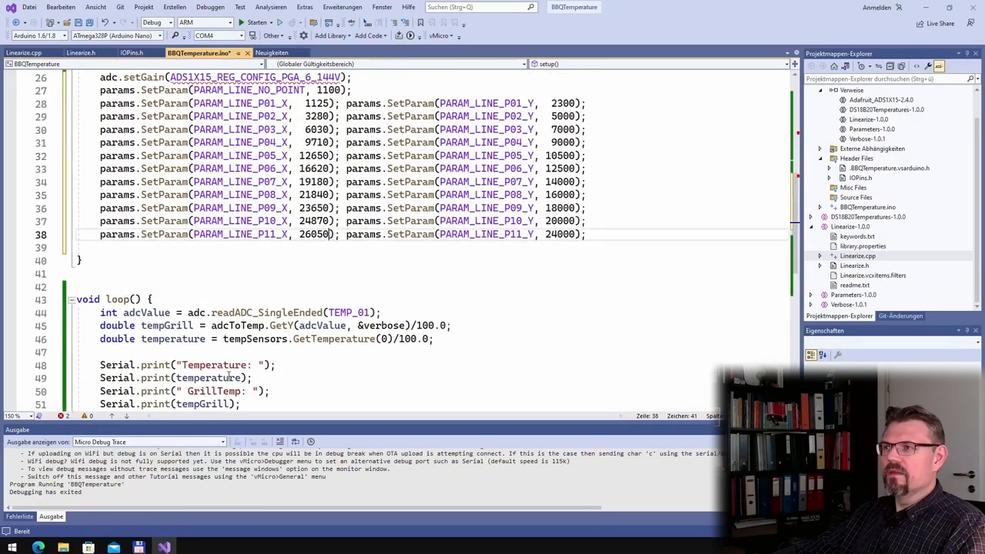
# - Fix the build error by casting B11111111 to (byte) in the verbose constructor
pyautogui.scroll(3)
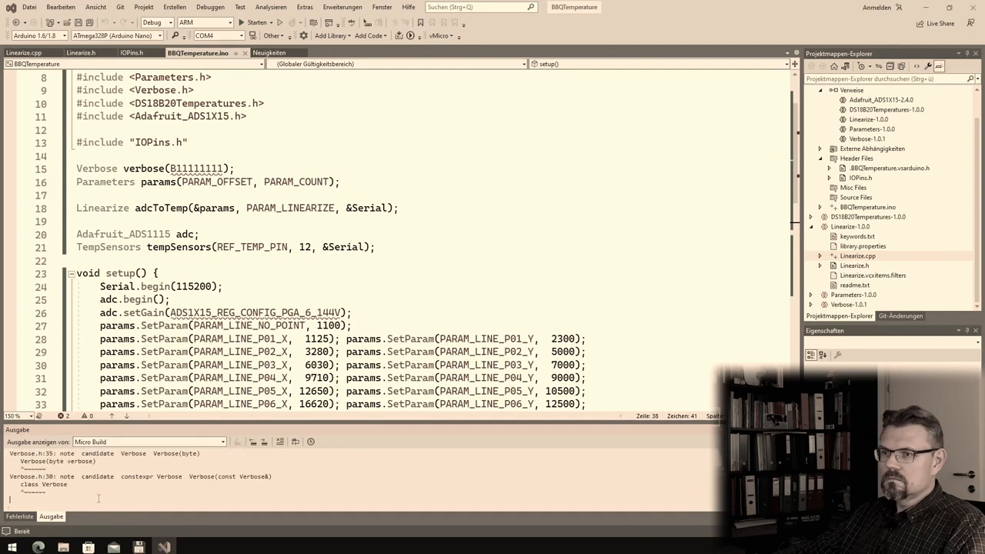
pyautogui.click(257, 22)
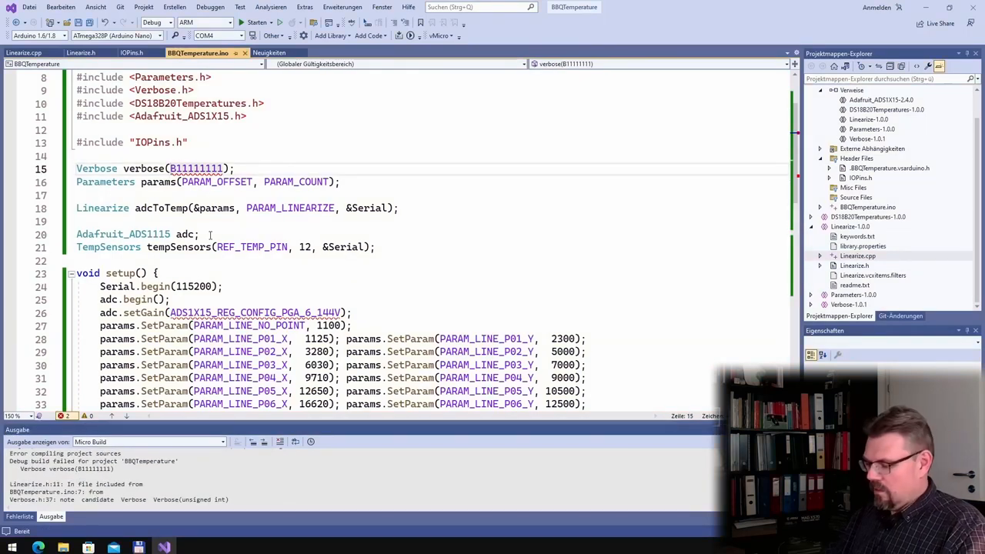
pyautogui.write('(byte)')
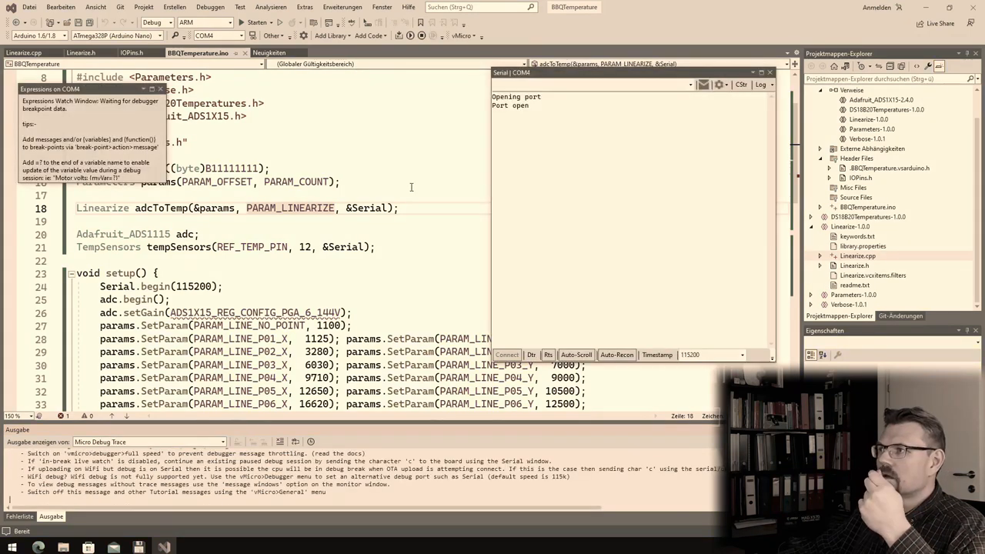
# - Close the Serial COM4 and Expressions windows to end the debug session
pyautogui.click(258, 22)
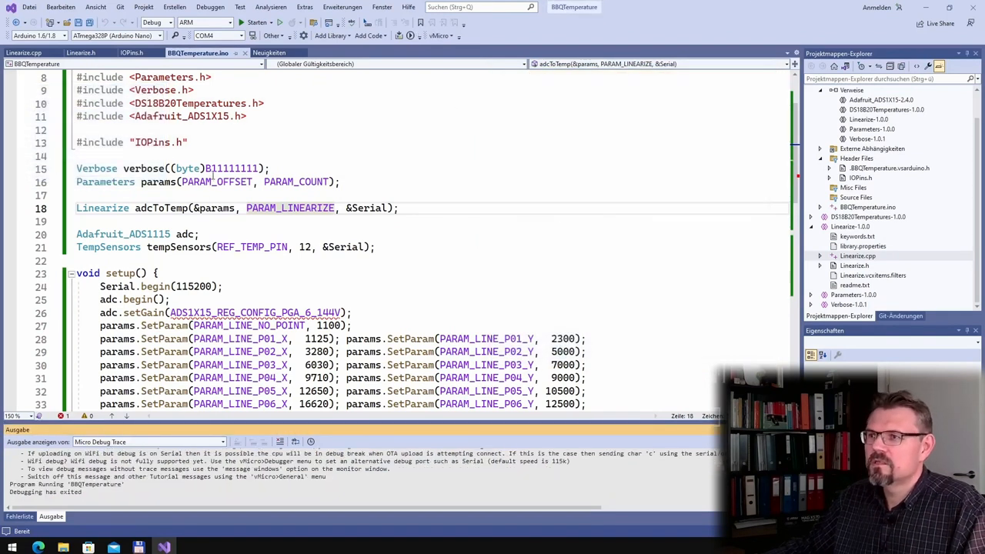
# - Change the verbose mask to (byte)B01111111 and scroll through the sketch to review it
pyautogui.click(215, 168)
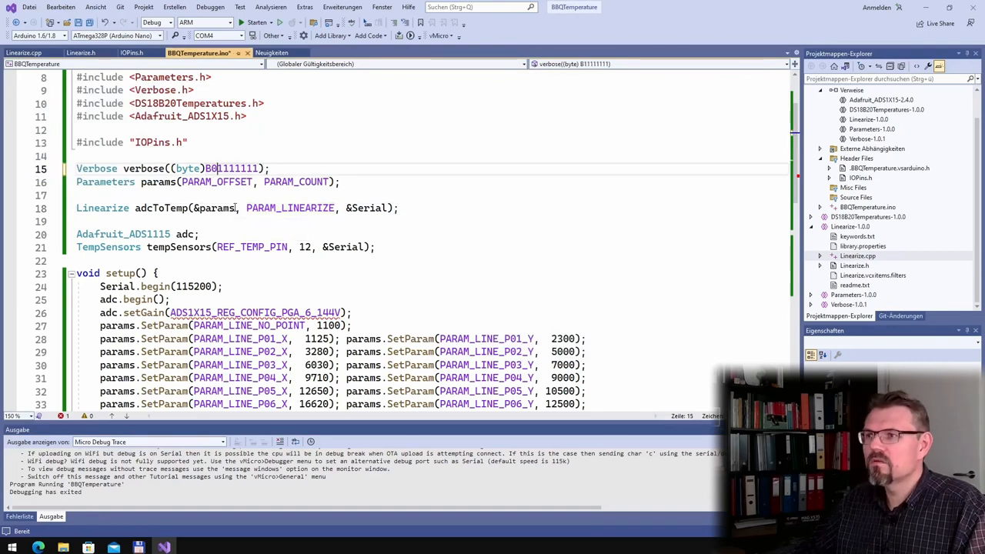
pyautogui.click(241, 22)
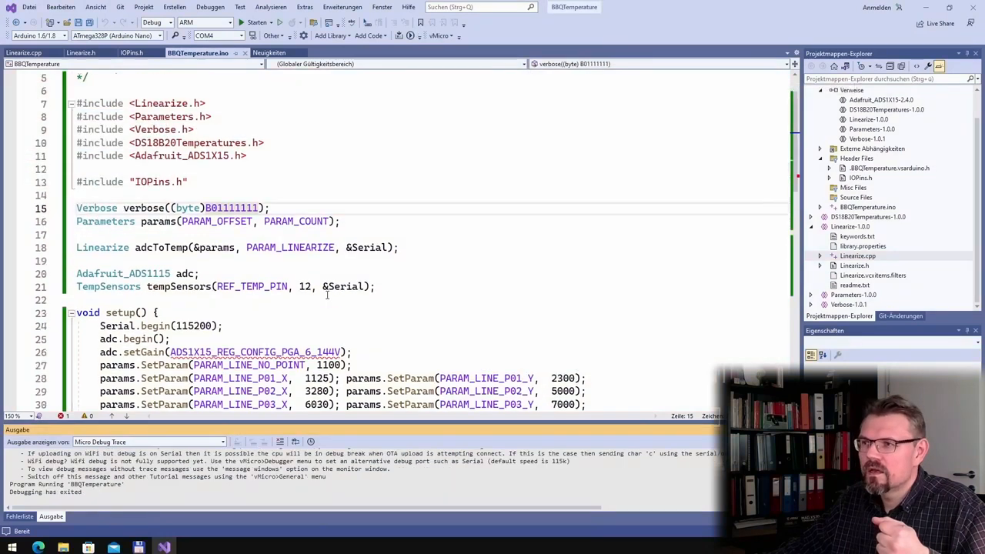
pyautogui.scroll(-3)
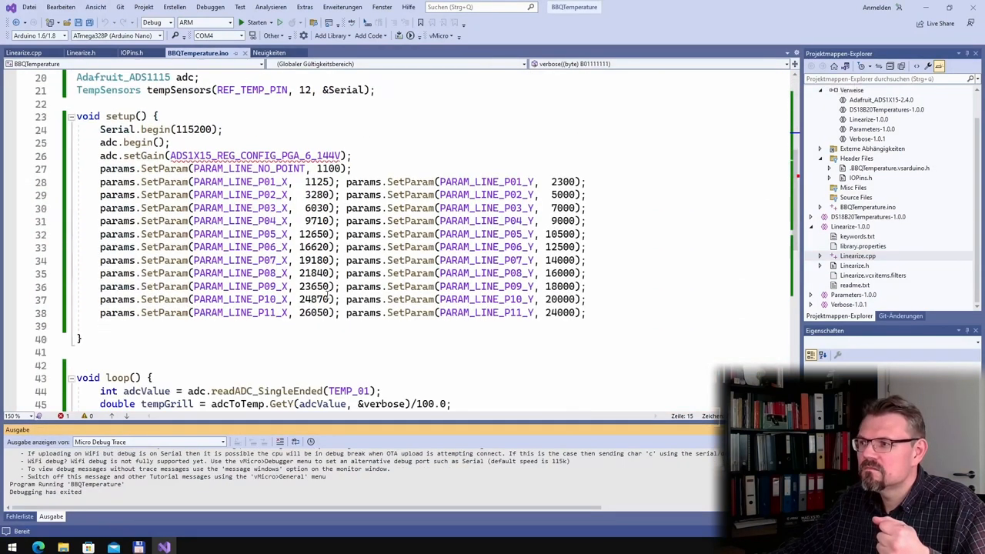
pyautogui.scroll(3)
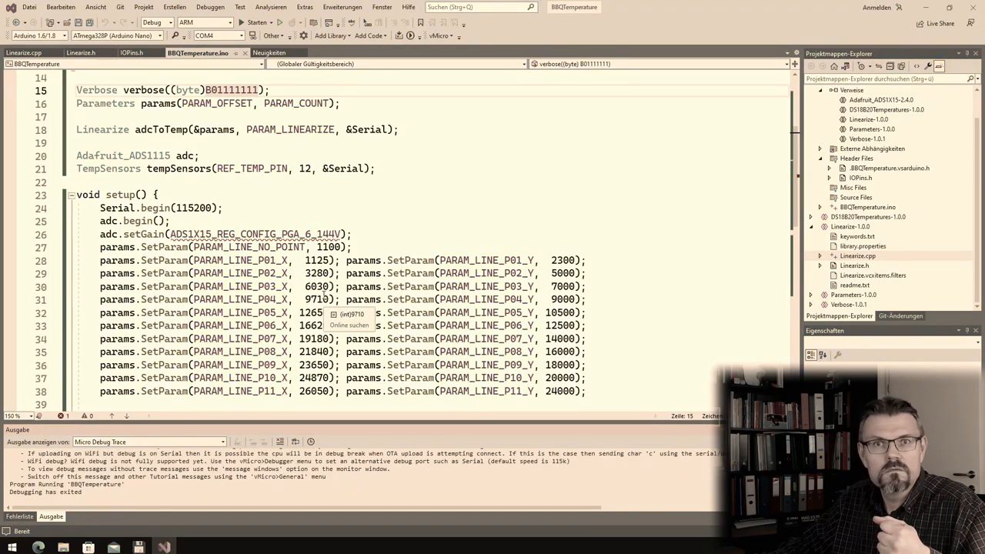
pyautogui.scroll(3)
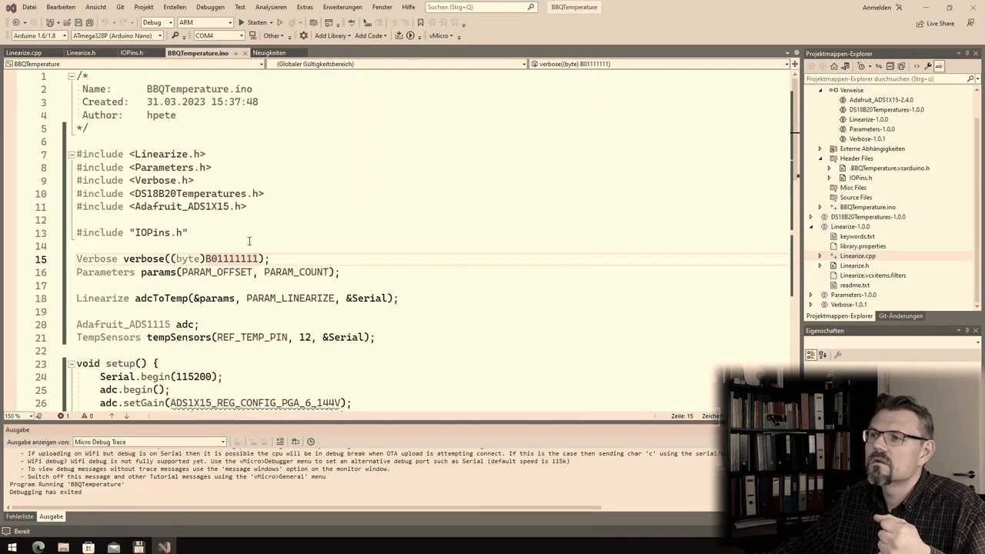